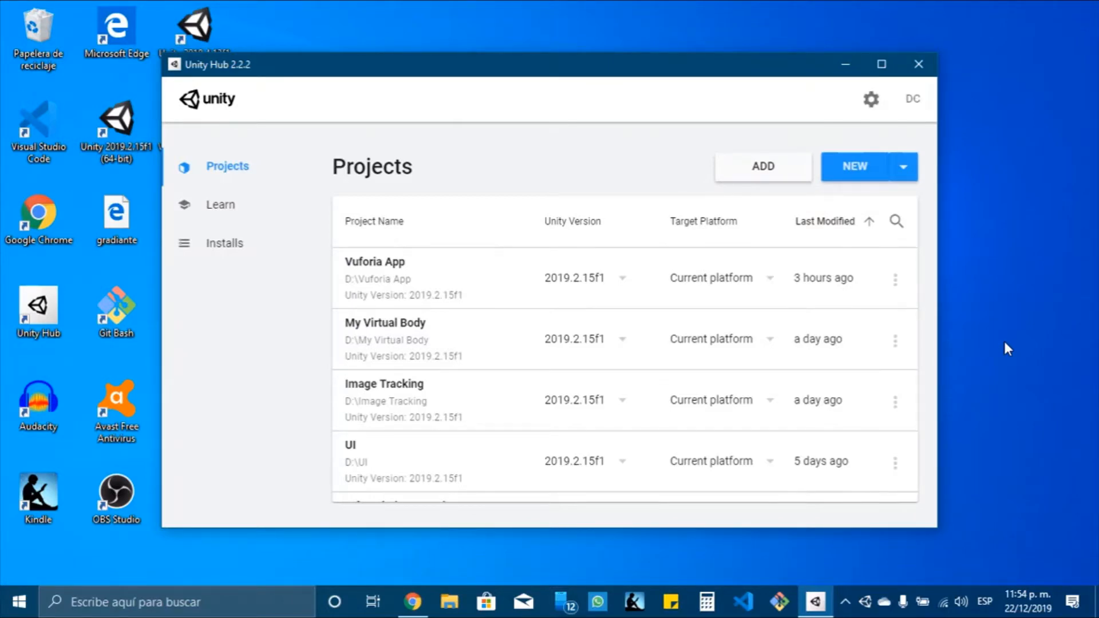
mouse_move(968, 275)
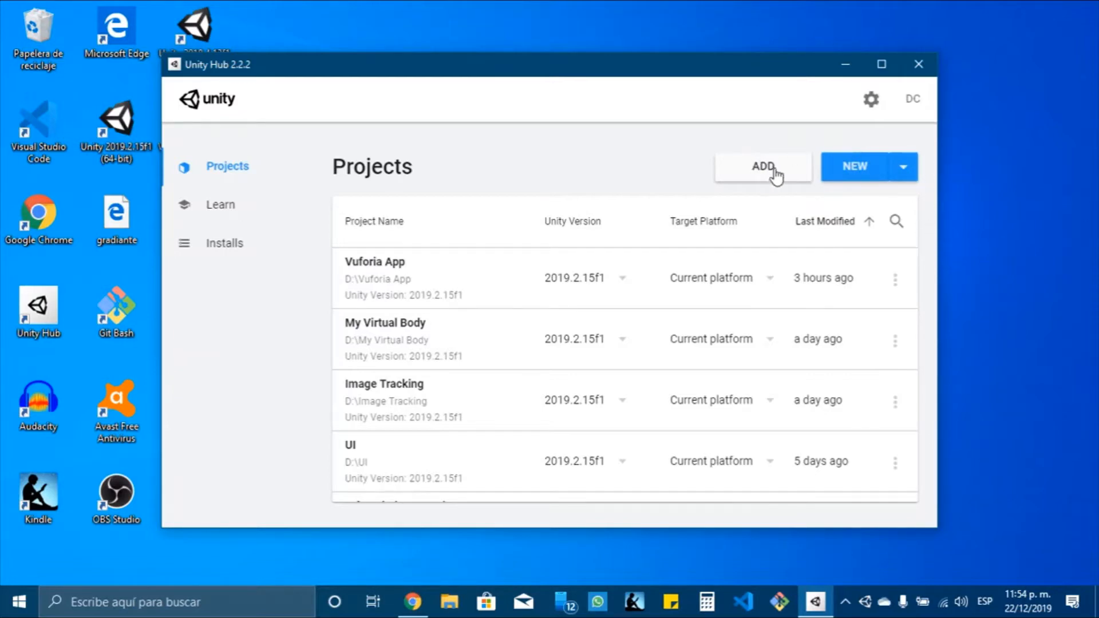
mouse_move(868, 172)
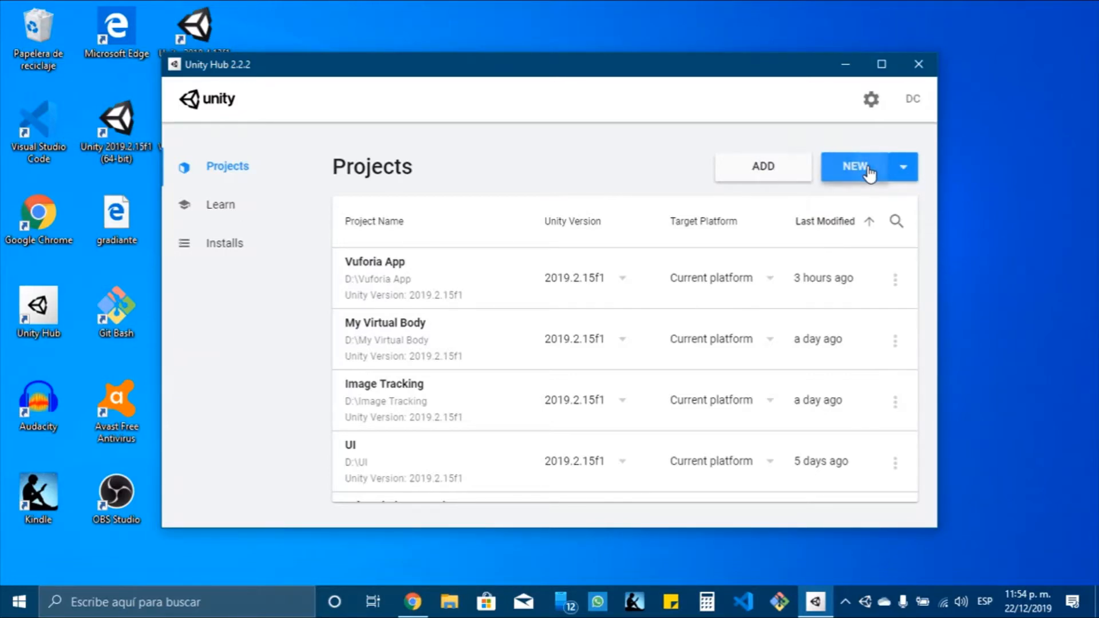
Pick the 3D template, name the project ARFoundationAndroid, and create it.
left_click(853, 167)
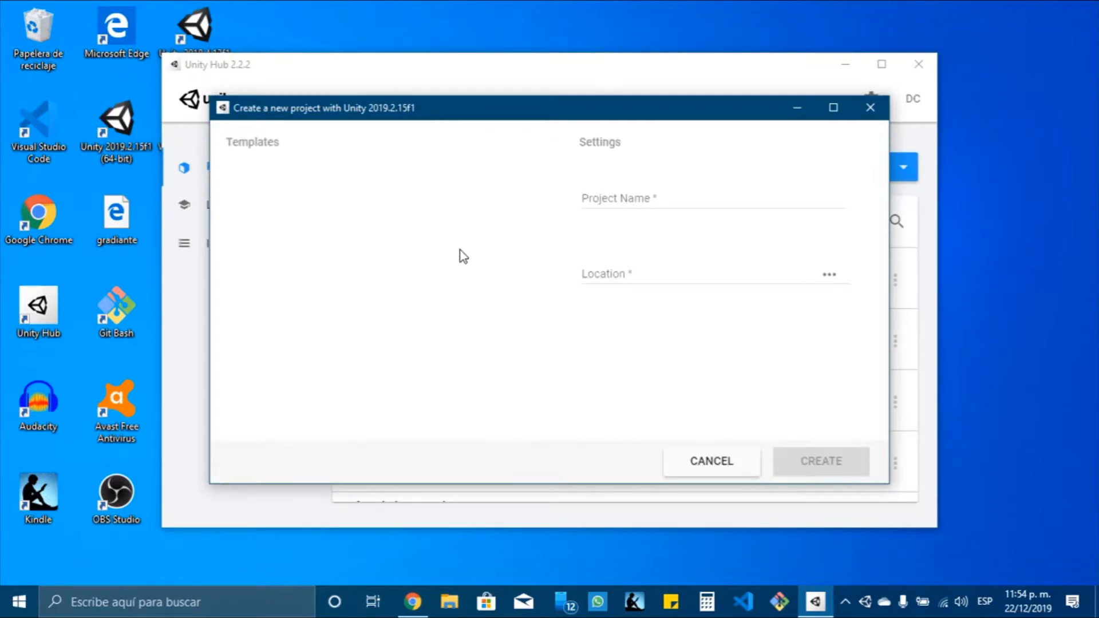
left_click(386, 223)
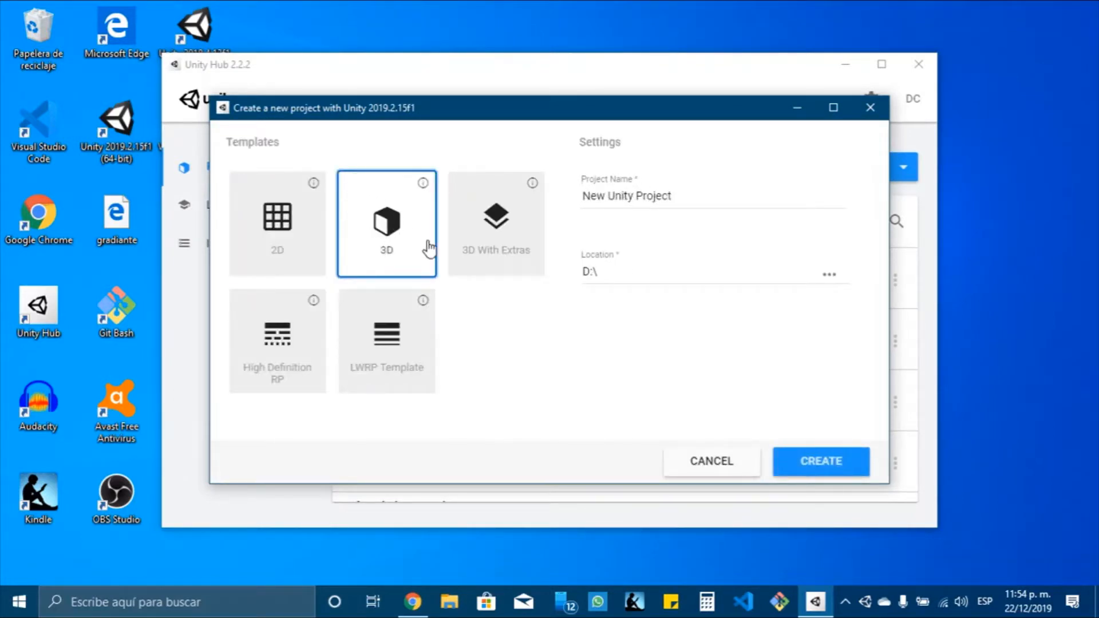
left_click(625, 196)
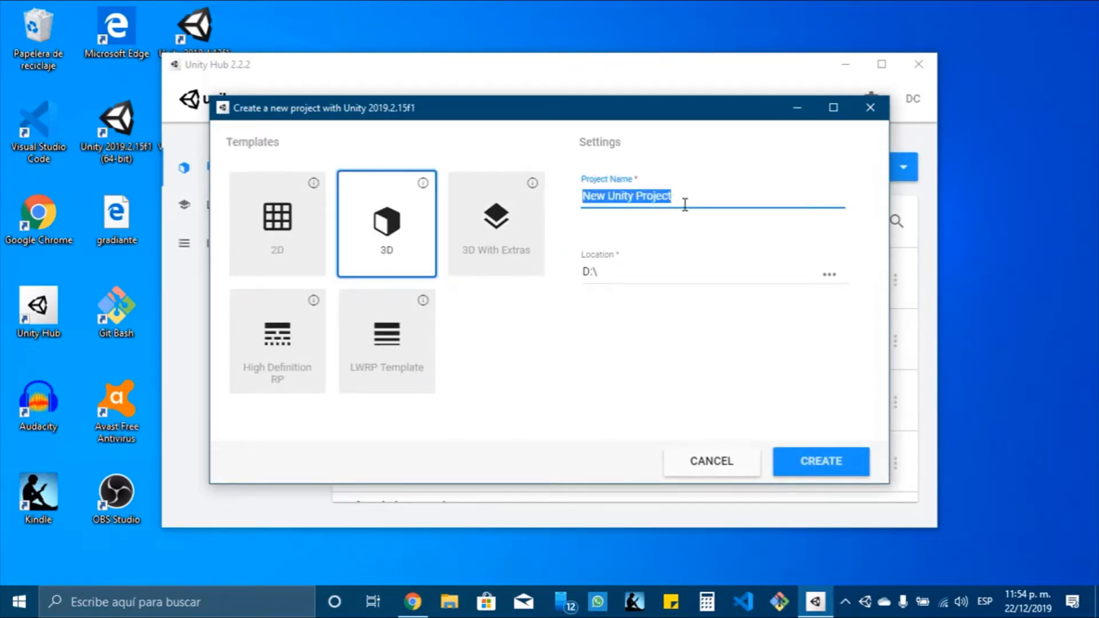
type("AR")
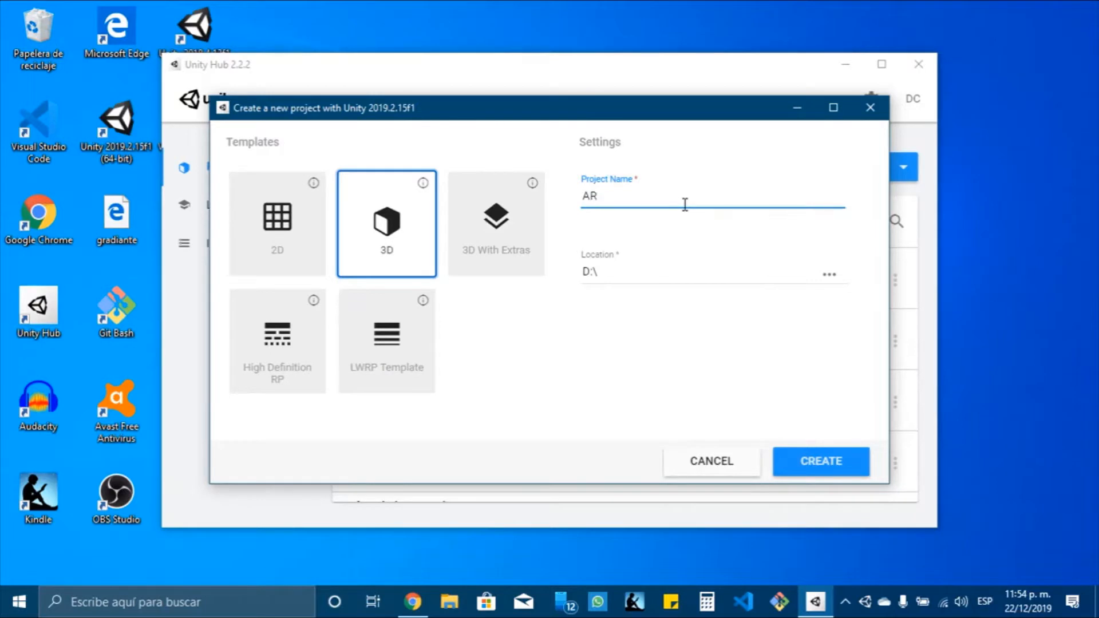
type("Foundation")
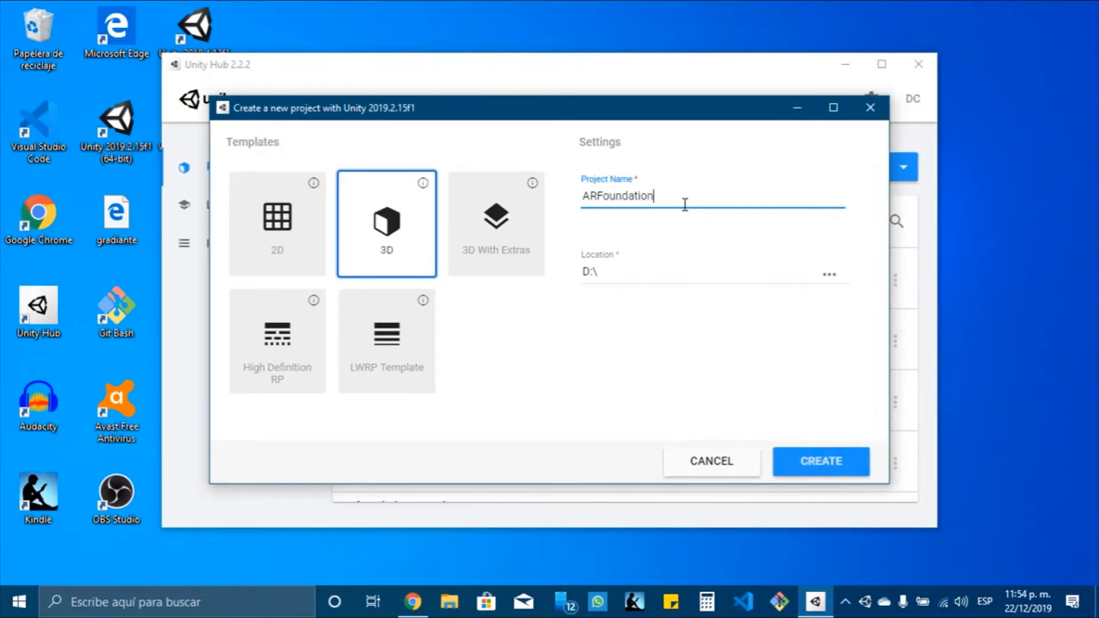
type("Android")
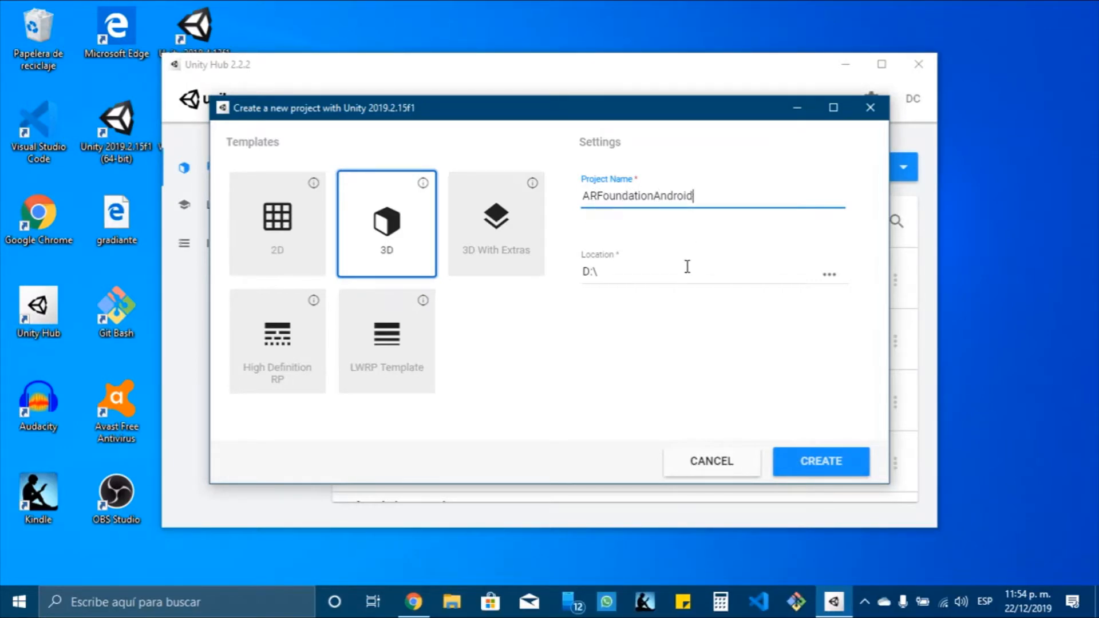
left_click(819, 462)
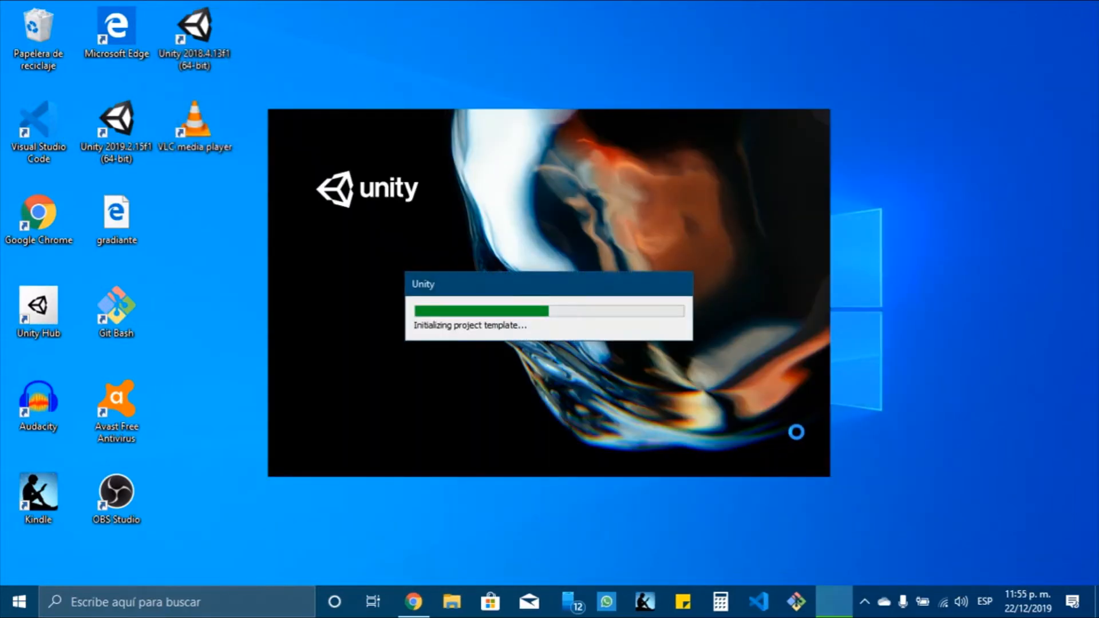
Switch to the Unity editor while ARFoundationAndroid loads SampleScene.
left_click(832, 601)
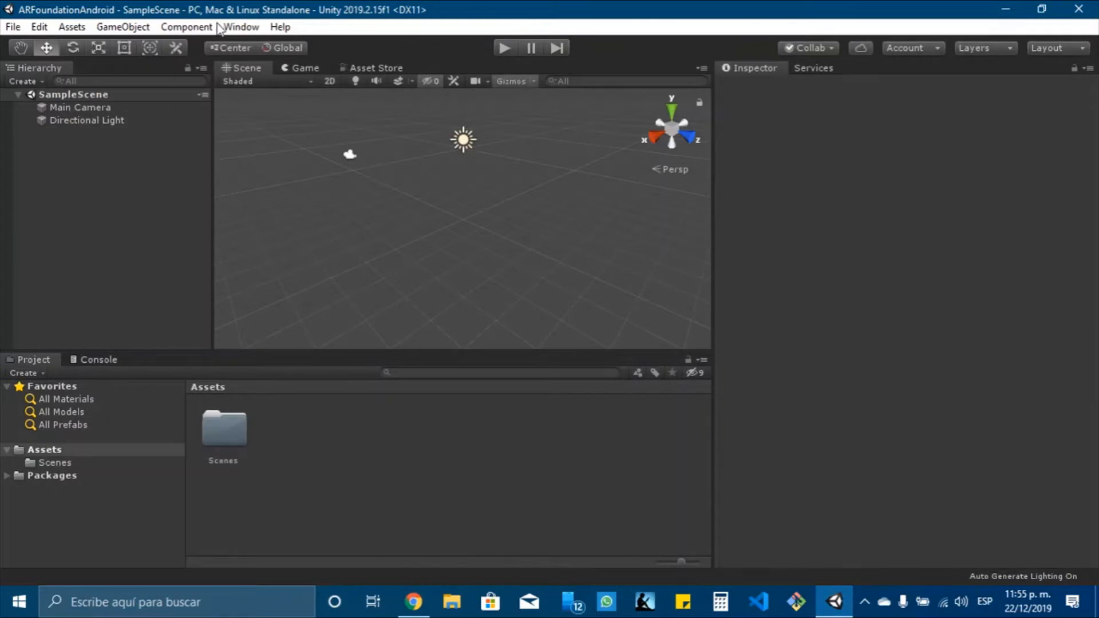
mouse_move(242, 30)
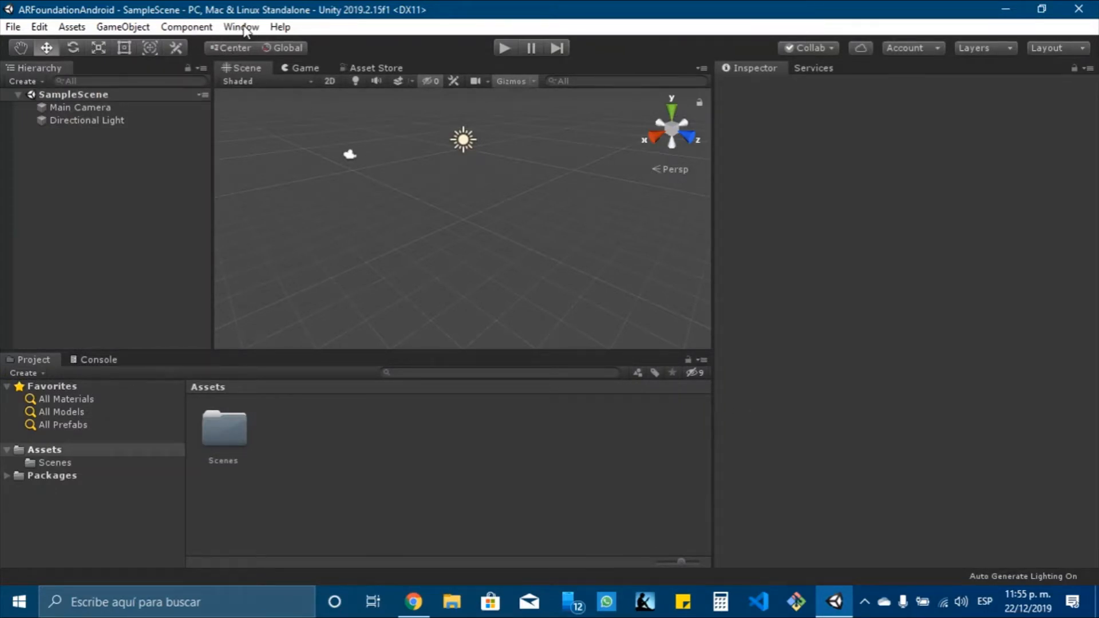
In Package Manager, select AR Foundation and install version 3.0.1.
left_click(240, 27)
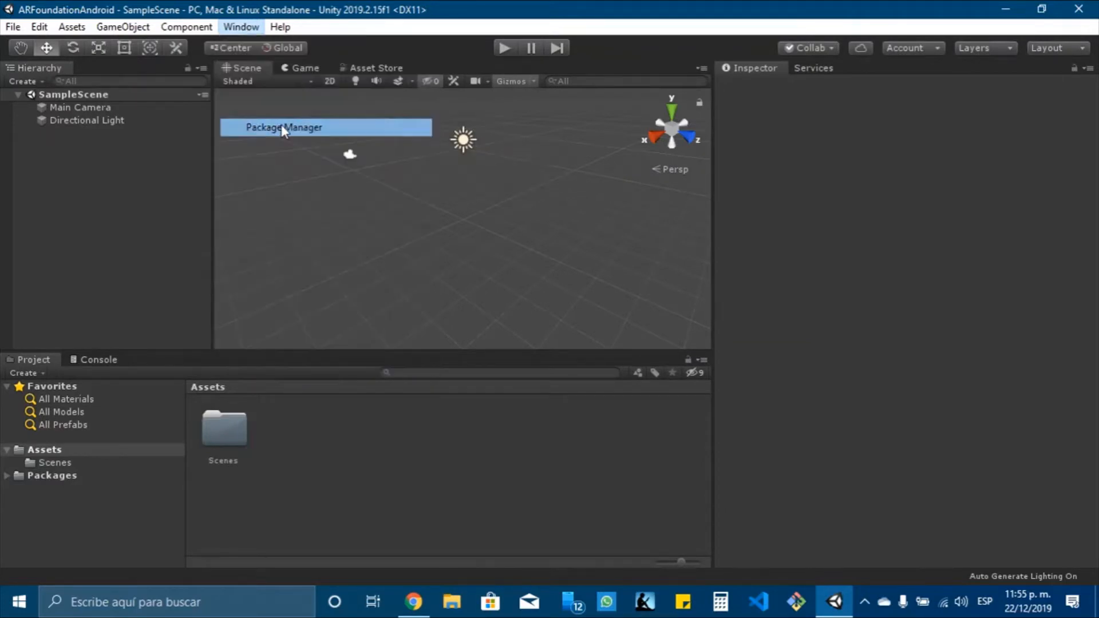
left_click(284, 127)
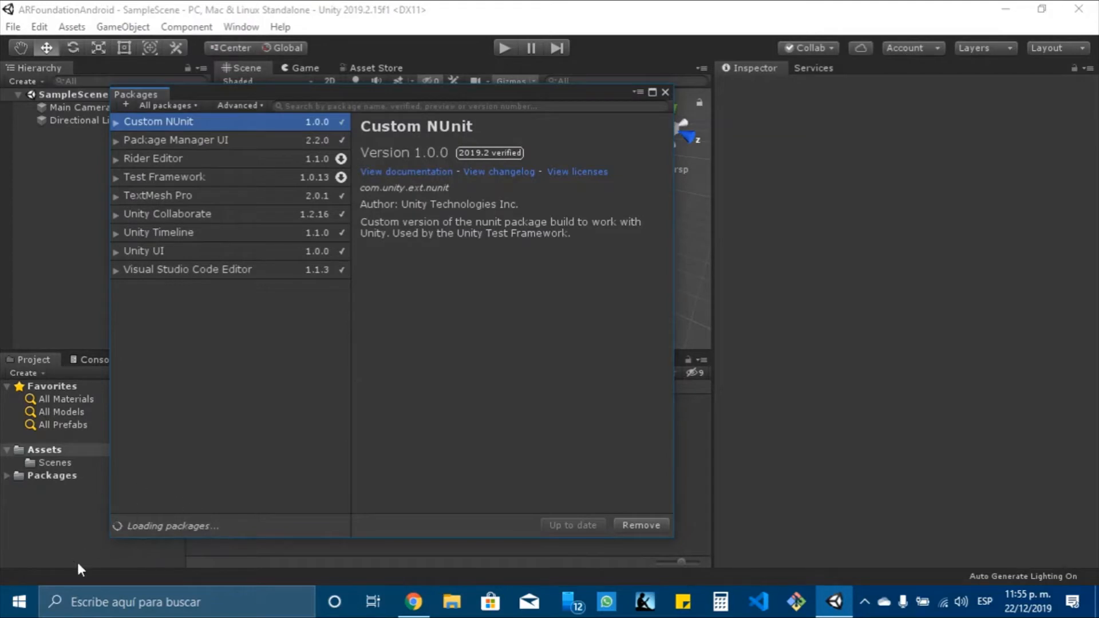
mouse_move(216, 525)
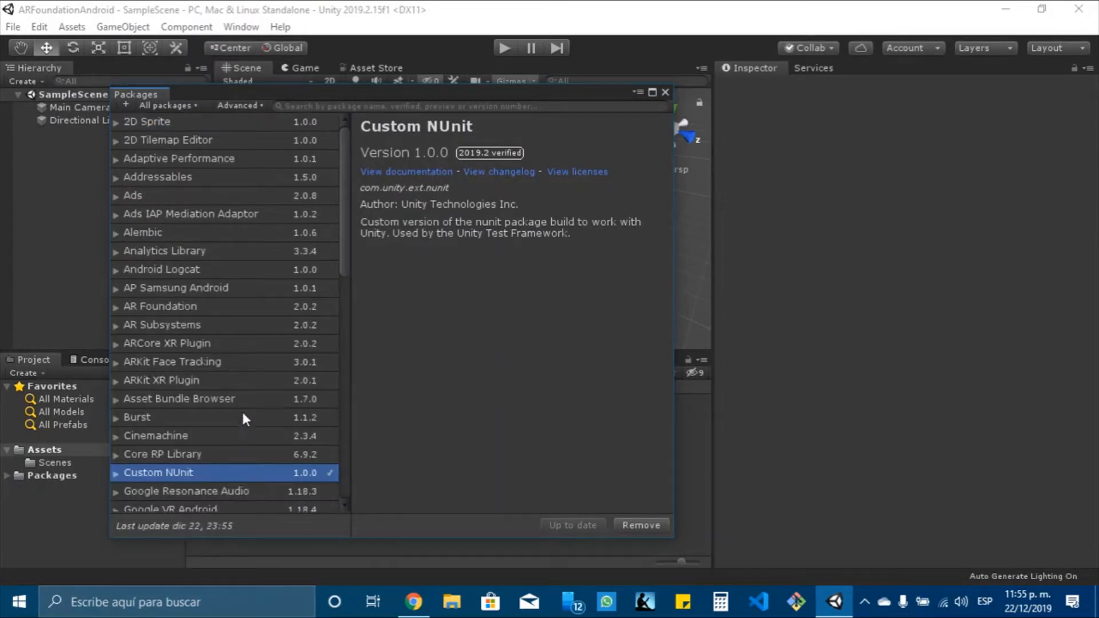
scroll("down", 3)
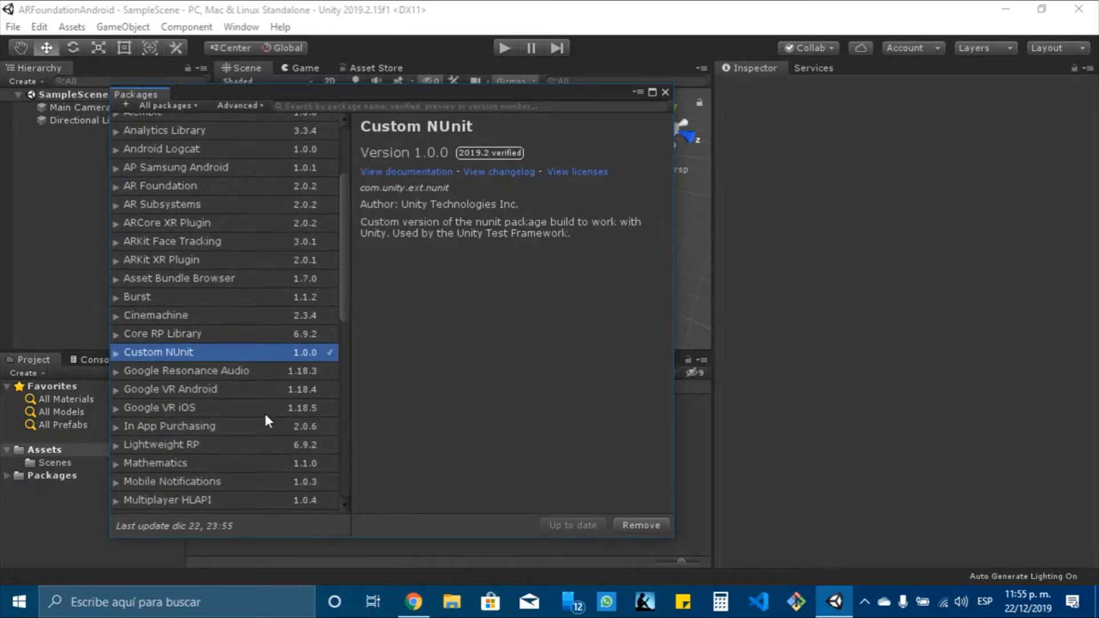
scroll("down", 3)
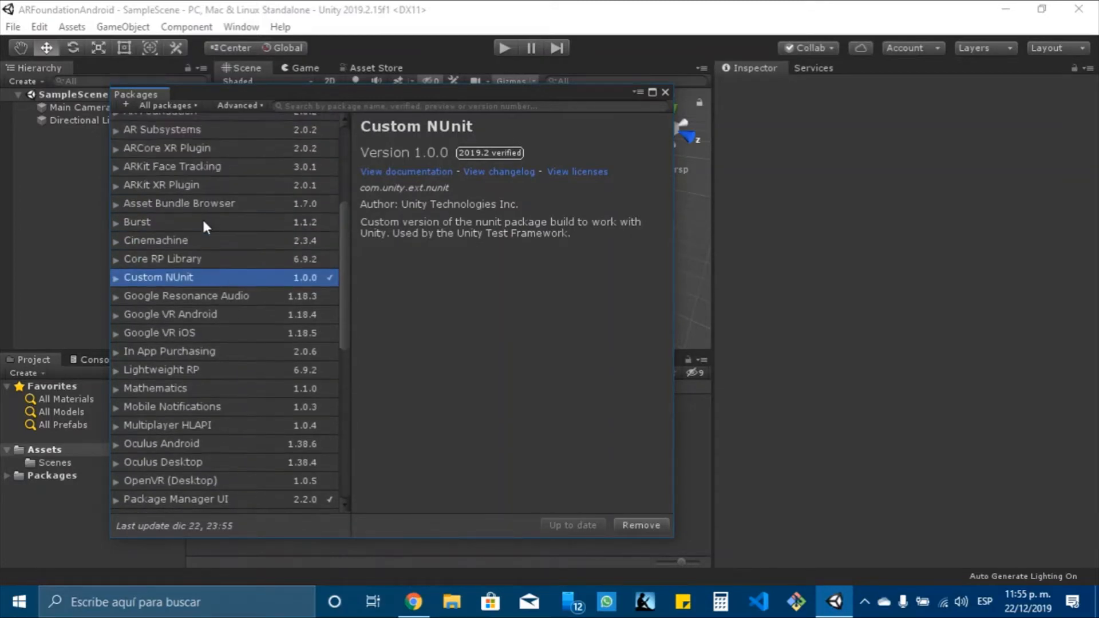
left_click(159, 134)
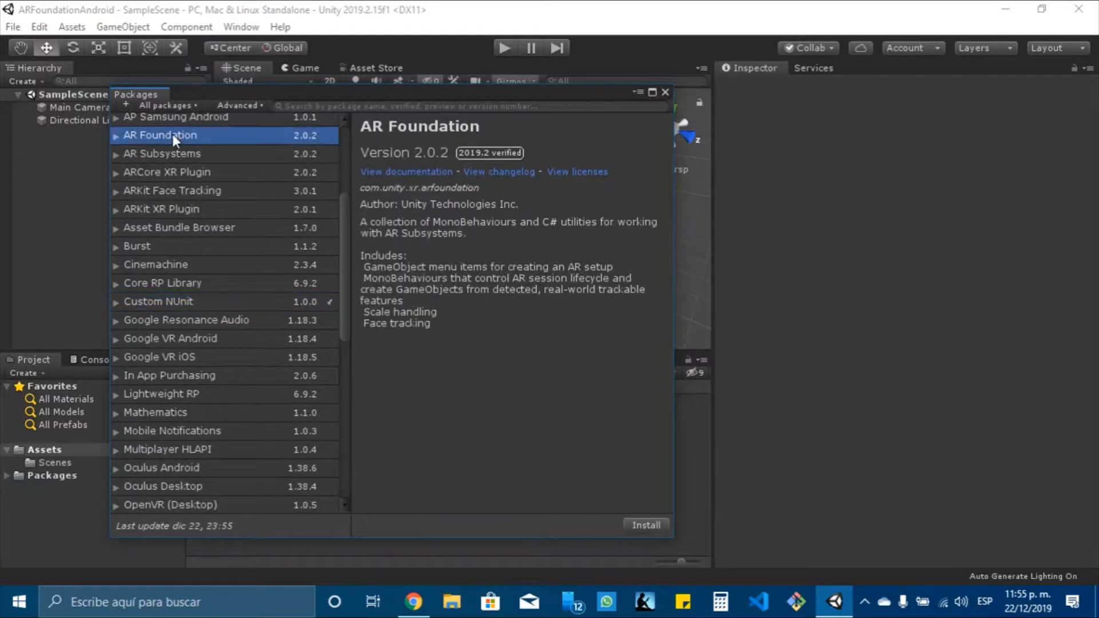
left_click(116, 135)
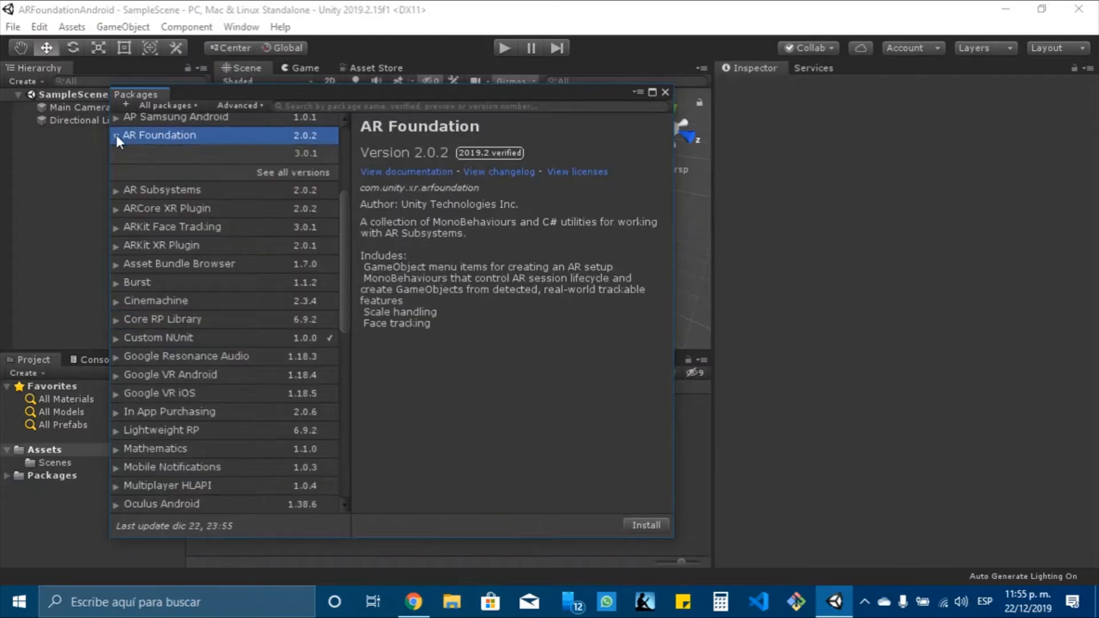
left_click(306, 153)
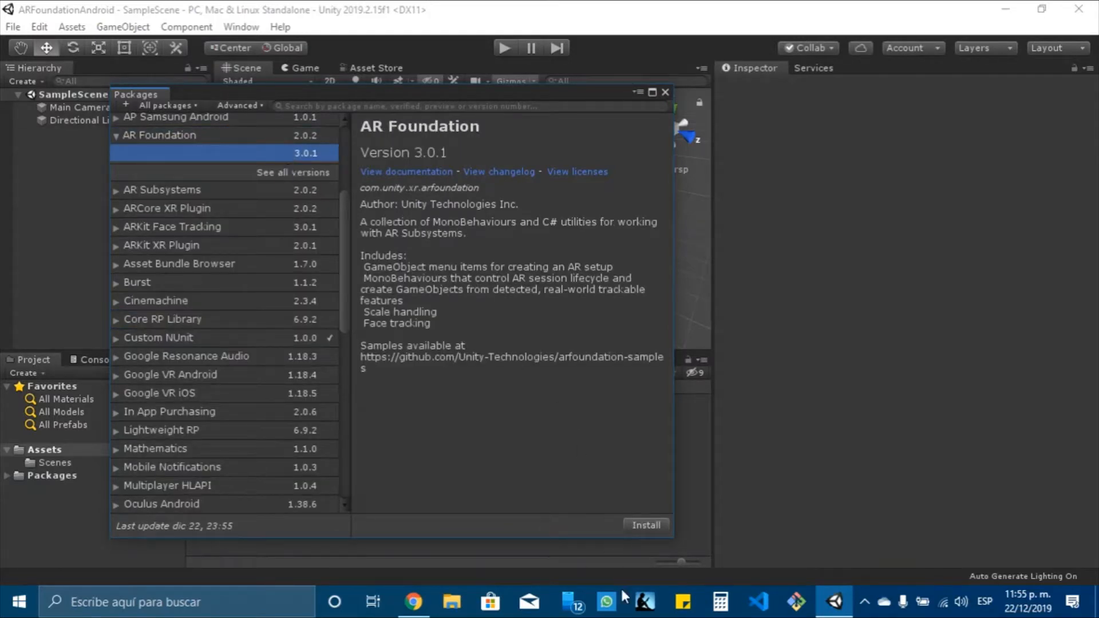
left_click(644, 525)
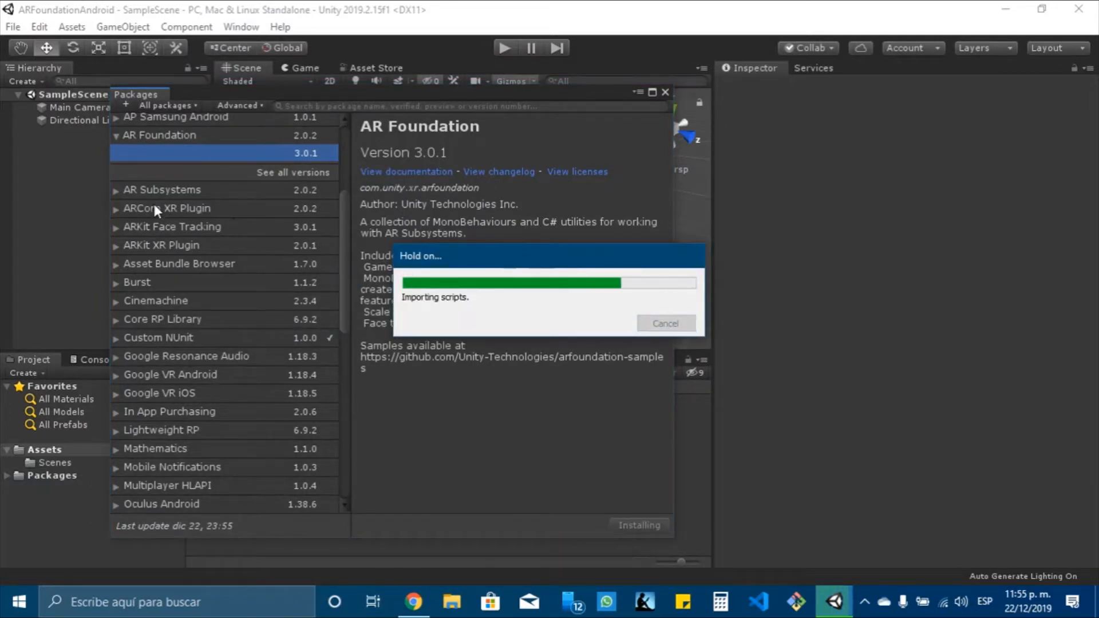
mouse_move(323, 275)
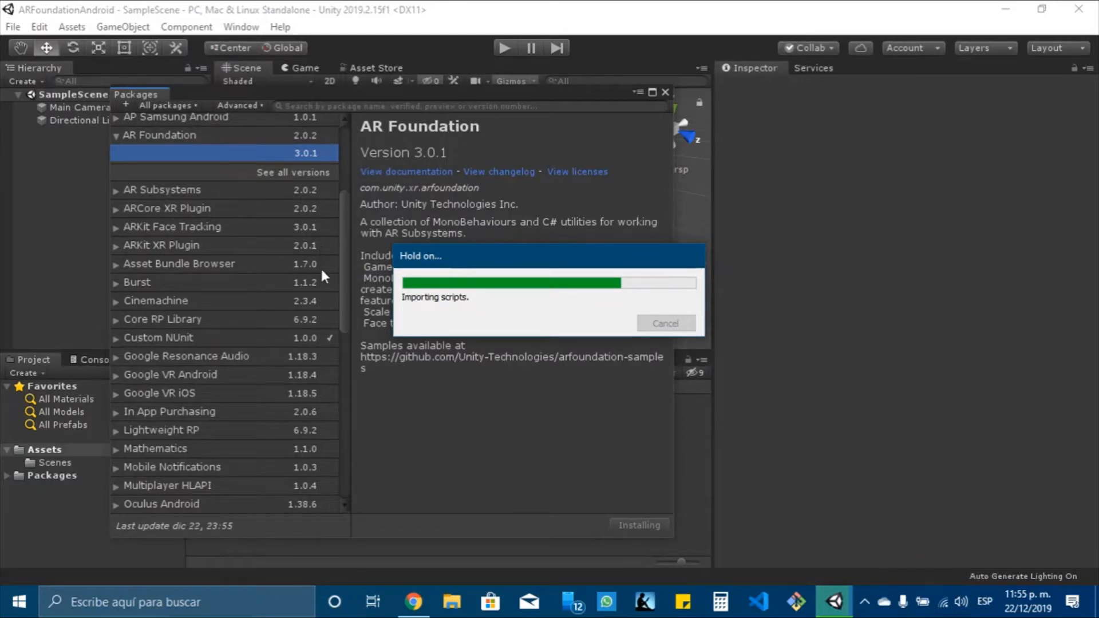
mouse_move(330, 299)
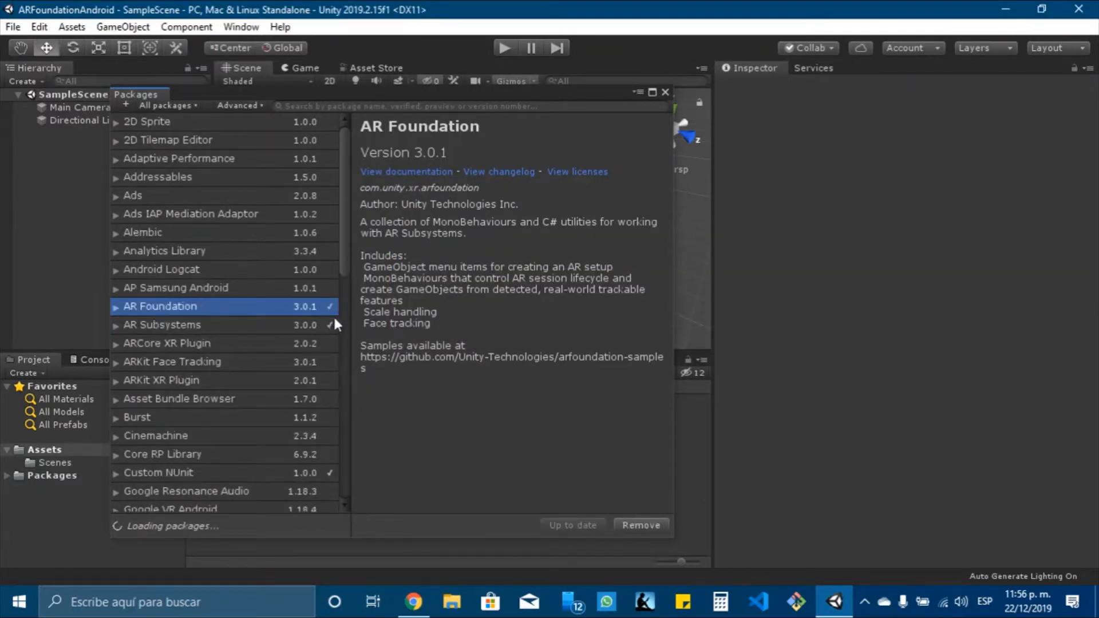
mouse_move(338, 335)
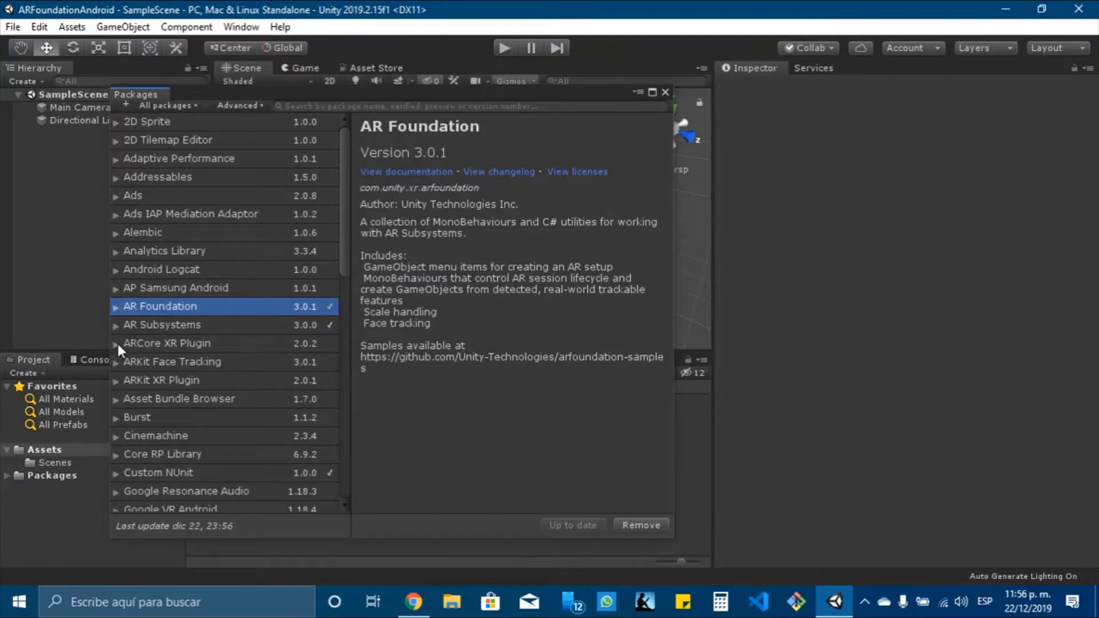
Expand ARCore XR Plugin's versions and install 3.0.1.
left_click(166, 343)
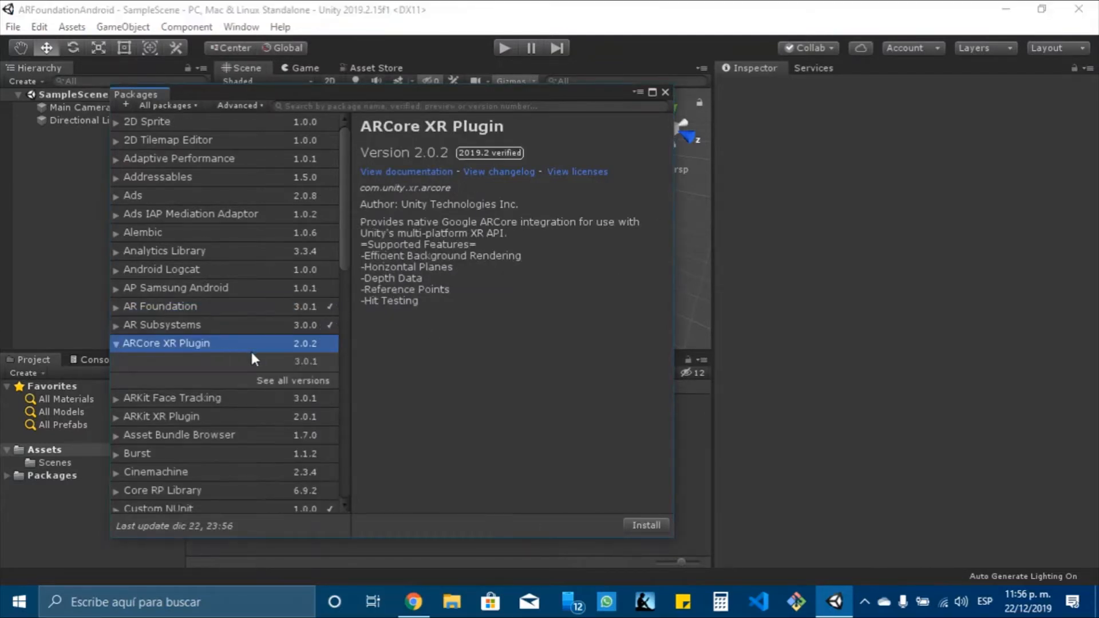
left_click(224, 361)
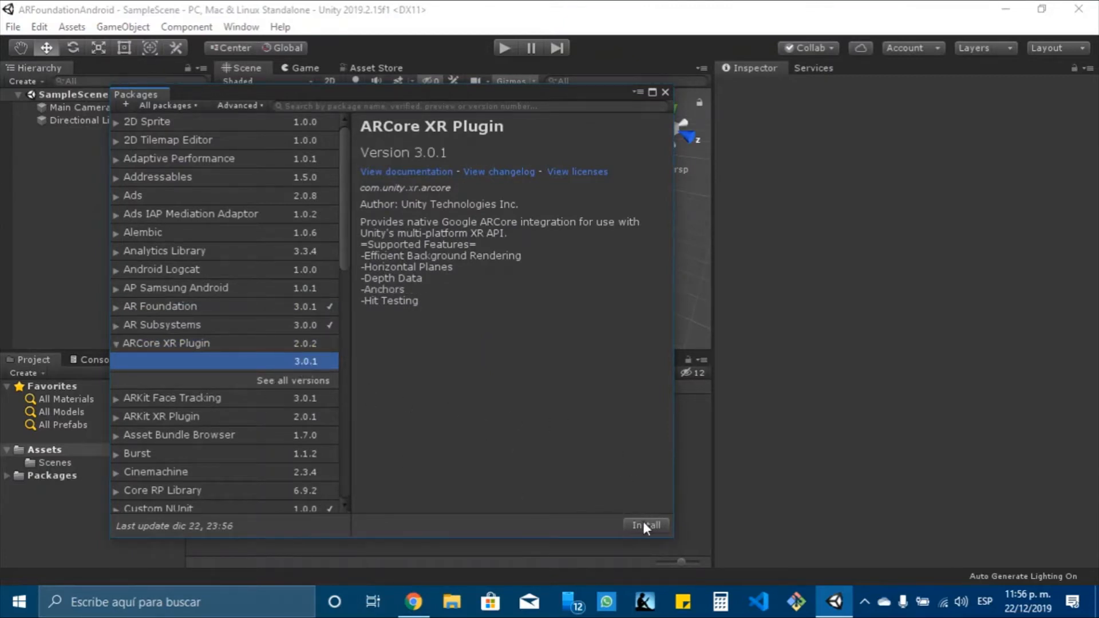
left_click(644, 525)
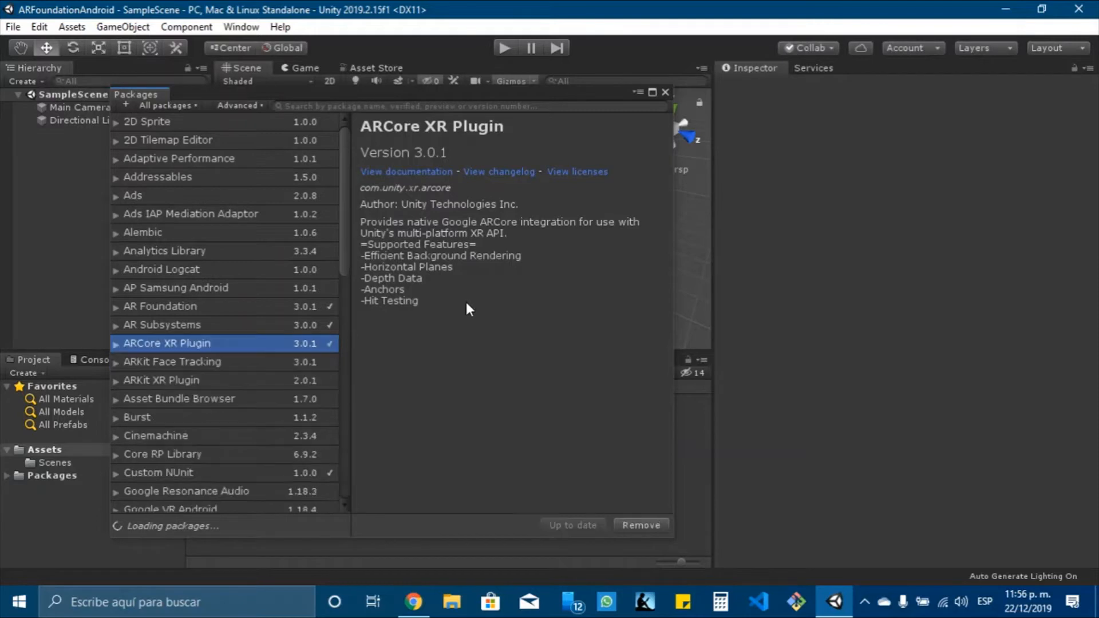
mouse_move(664, 97)
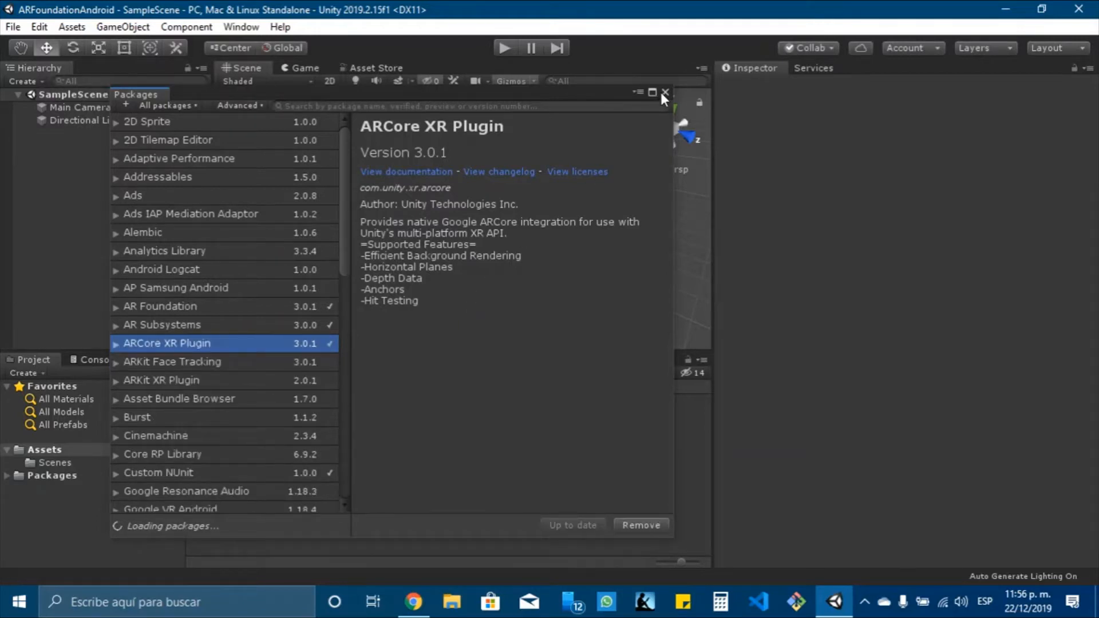
mouse_move(224, 192)
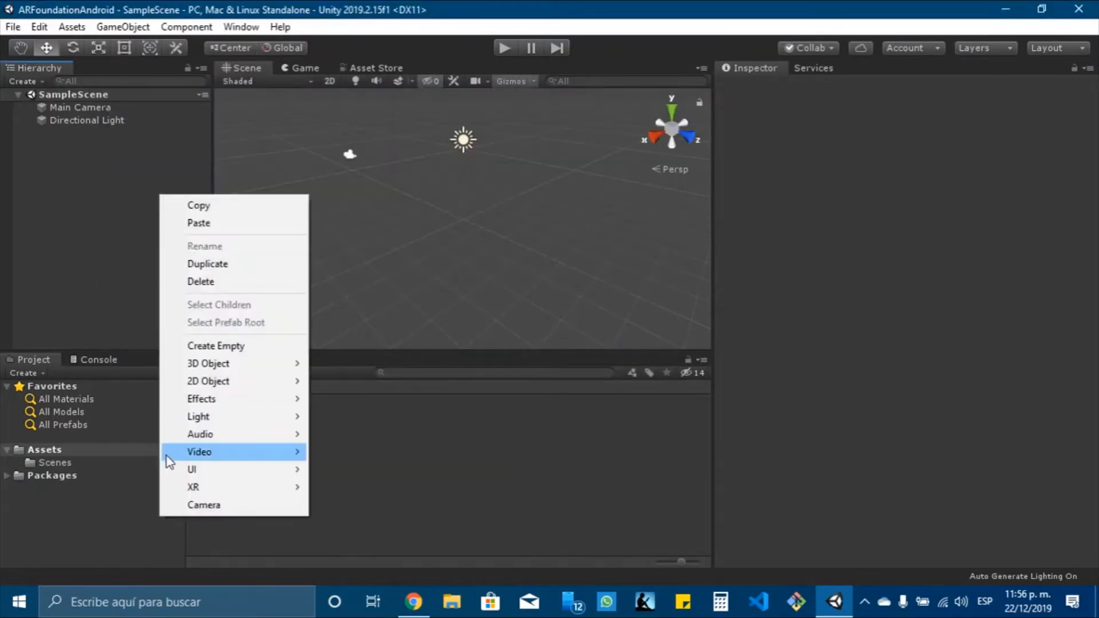
Add an AR Session Origin from the Hierarchy's XR object menu.
left_click(105, 165)
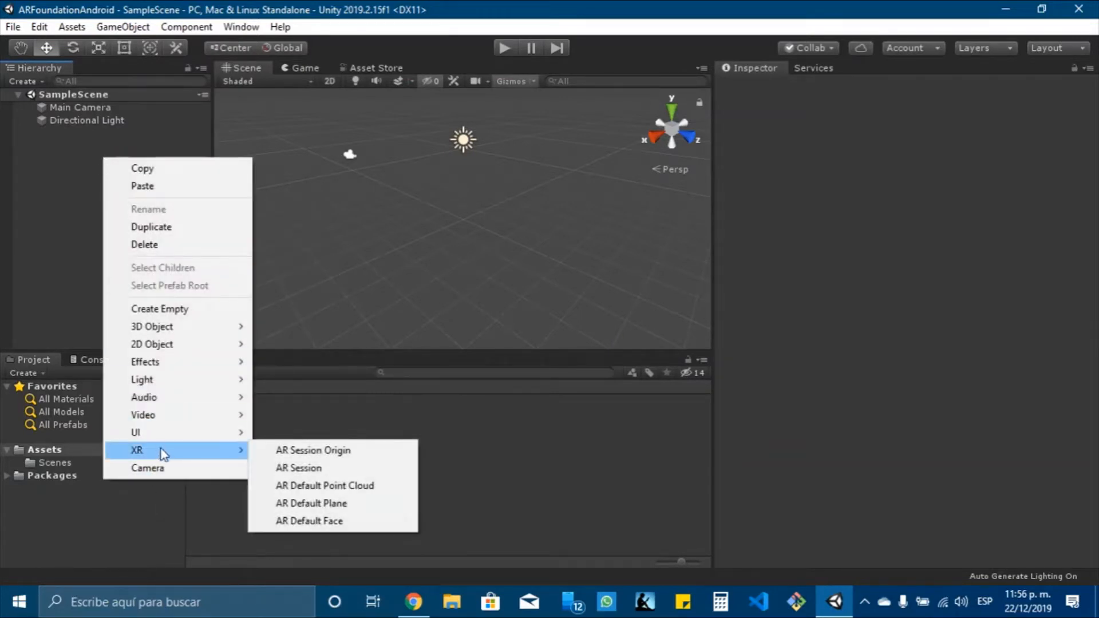
left_click(313, 450)
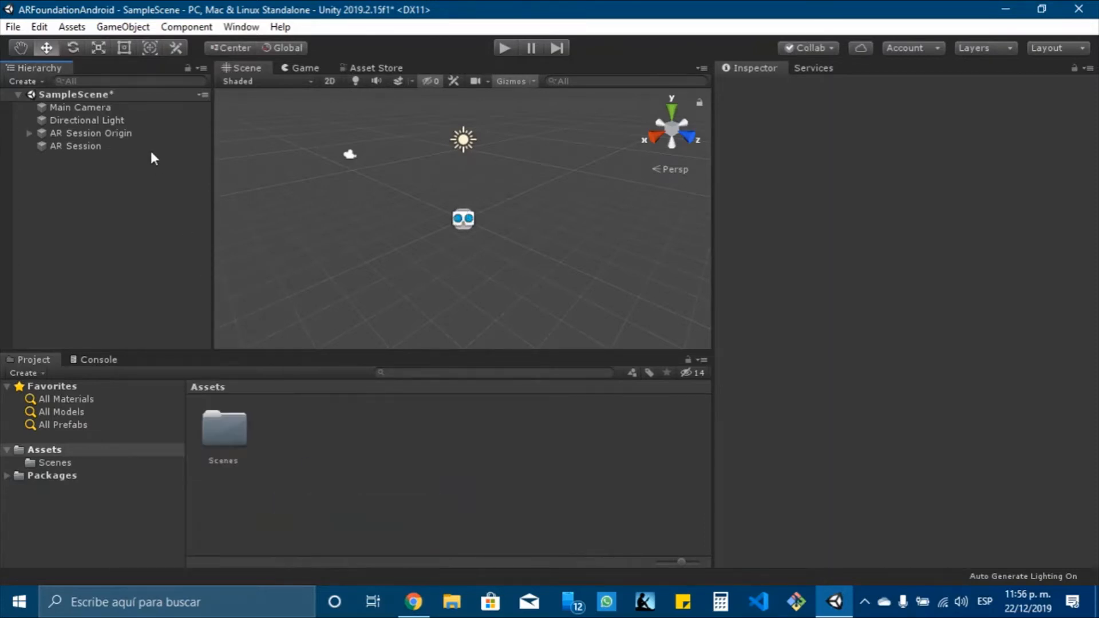
Search 'image' in Add Component and attach AR Tracked Image Manager to AR Session Origin.
left_click(90, 134)
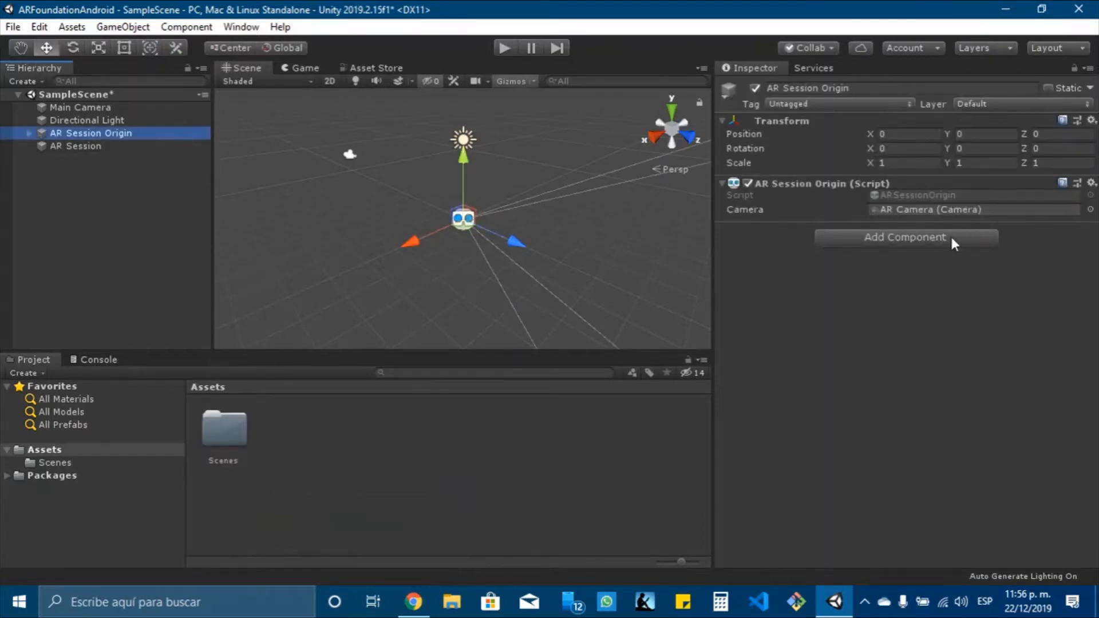
left_click(904, 237)
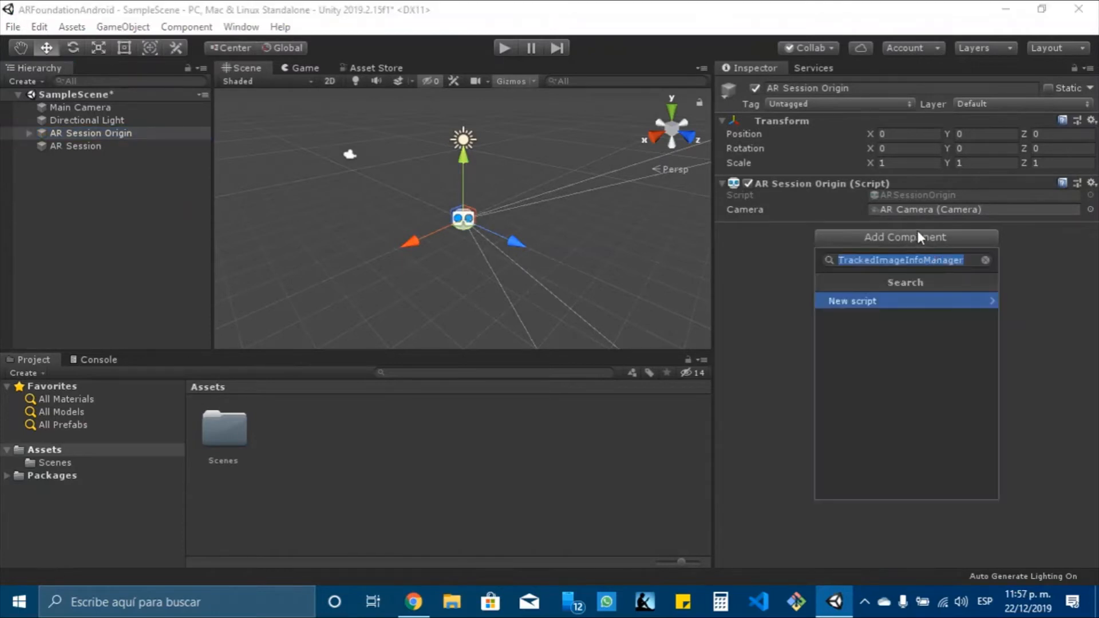
type("t")
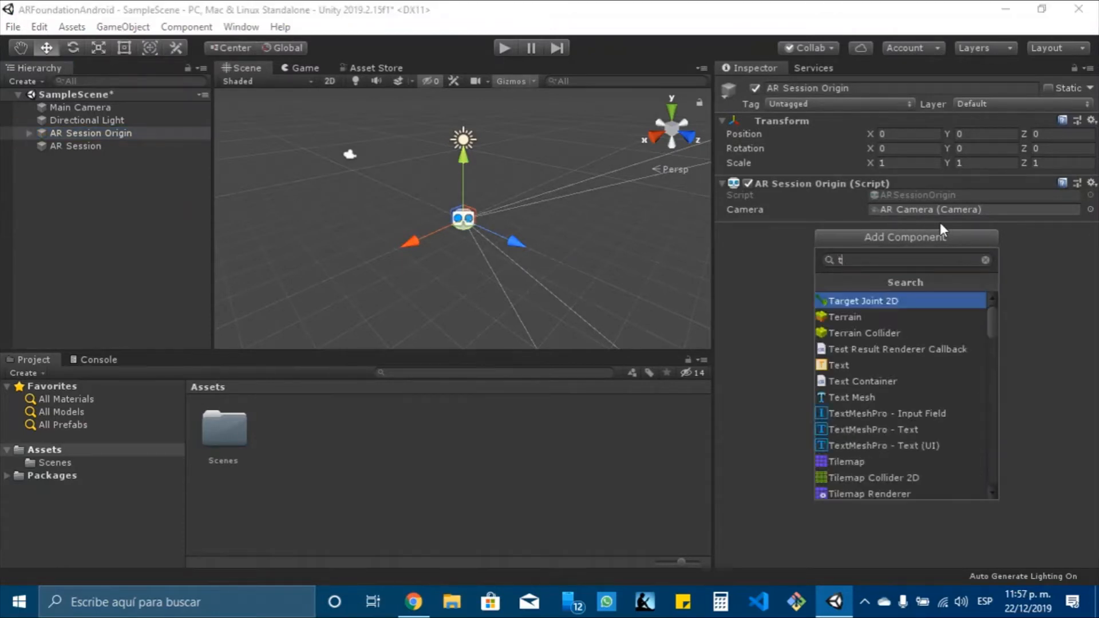
type("image")
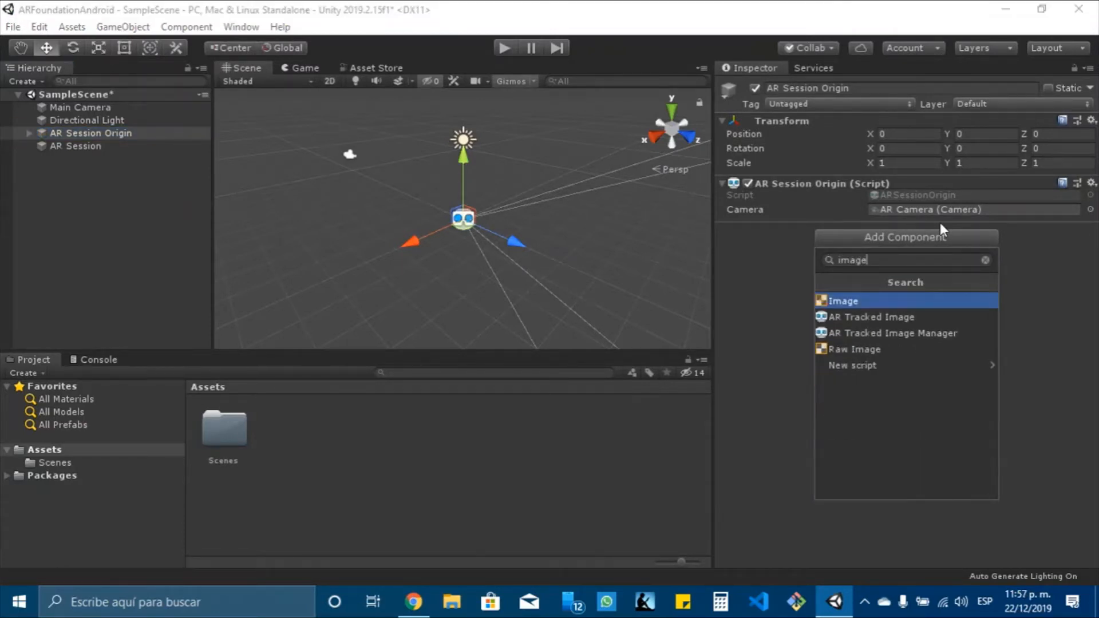
left_click(893, 333)
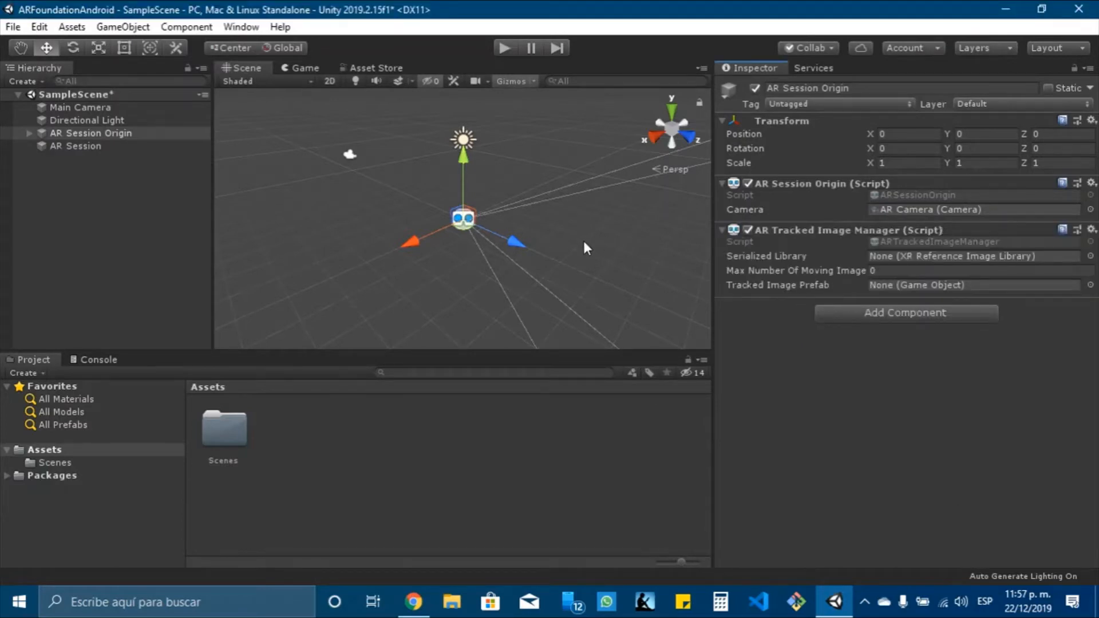
mouse_move(294, 445)
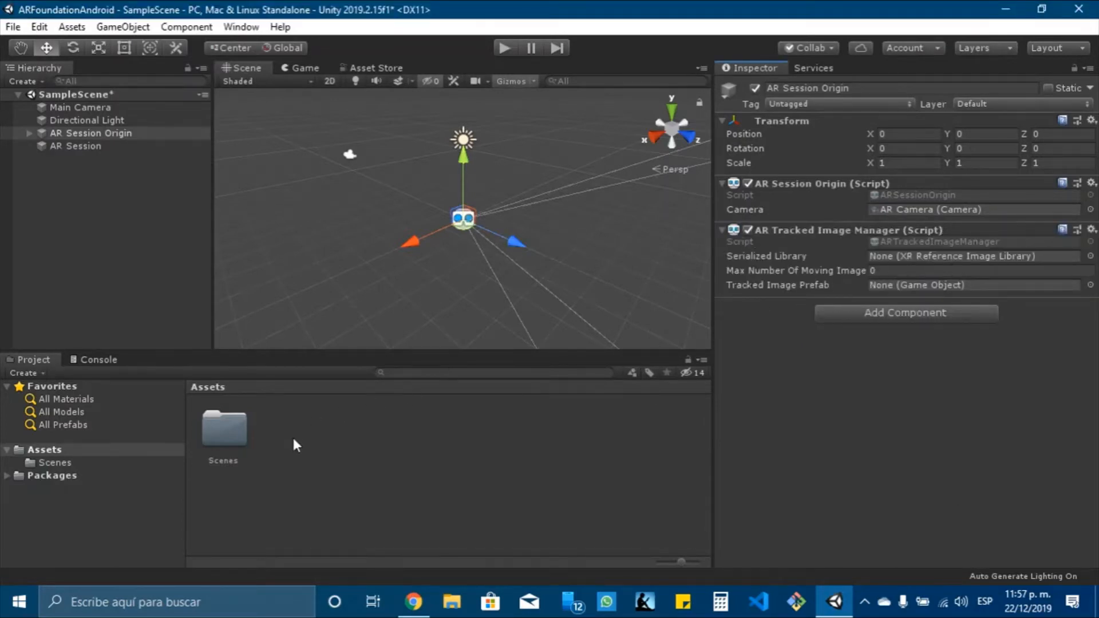
right_click(295, 446)
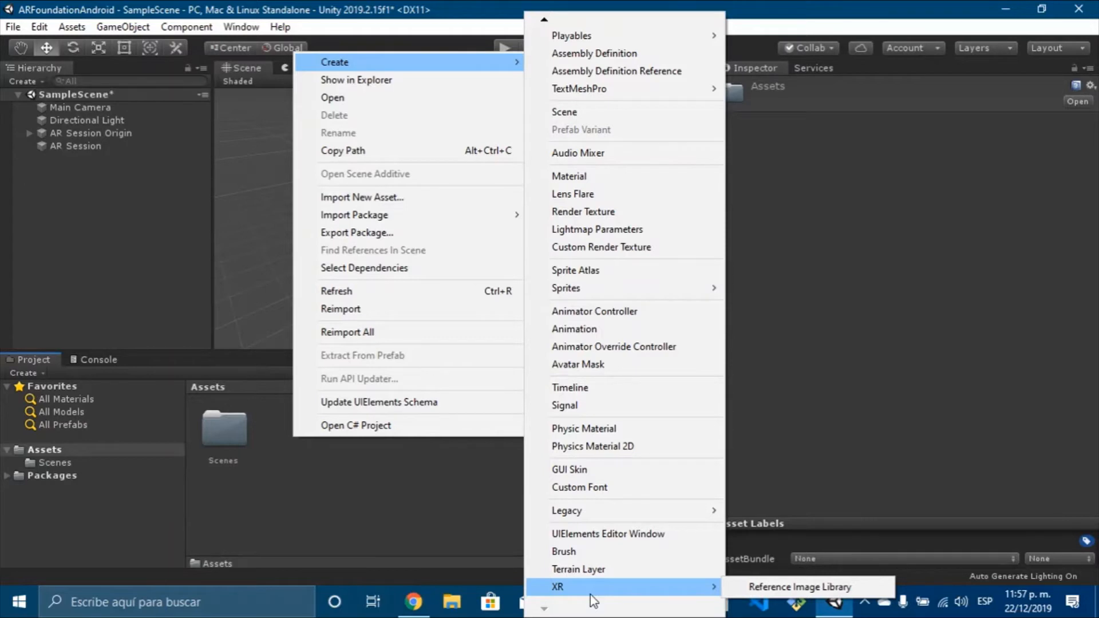
mouse_move(643, 601)
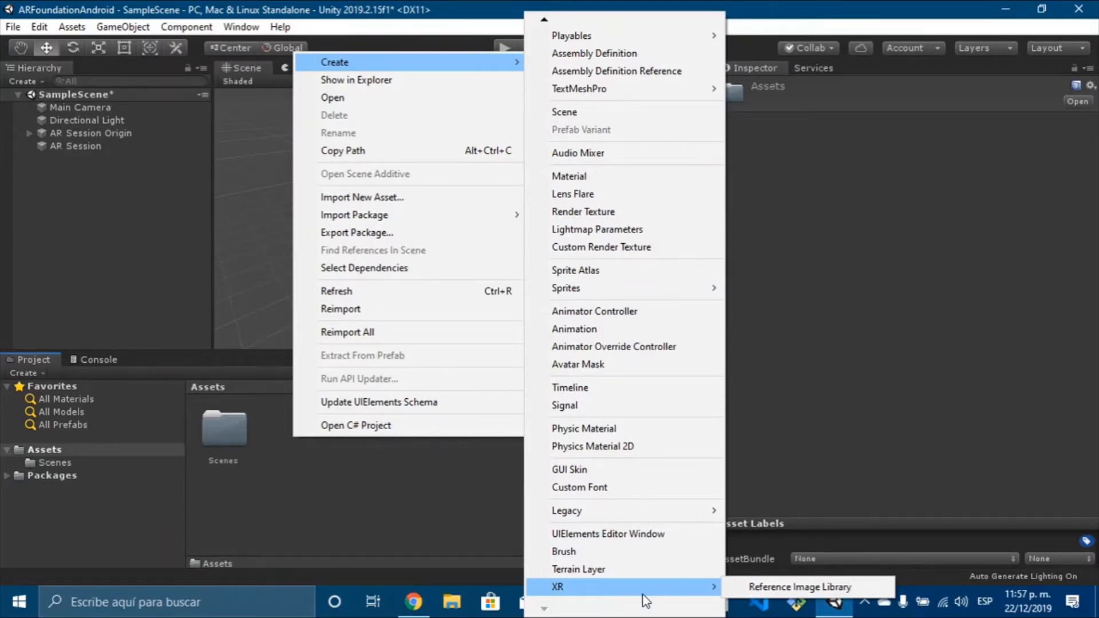
mouse_move(799, 587)
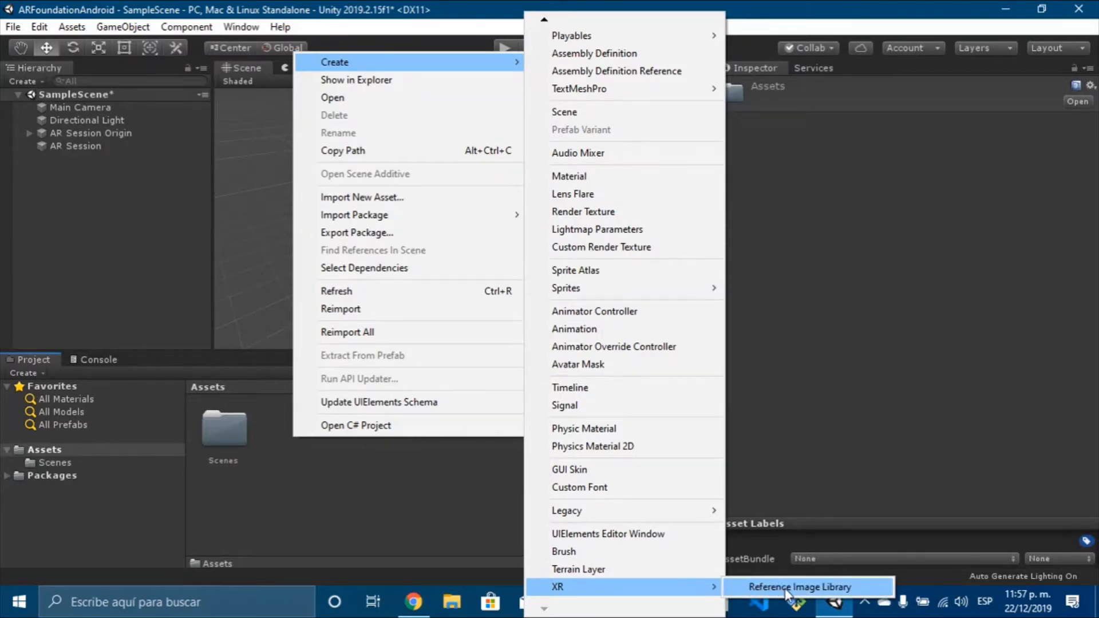
Create a Reference Image Library with Target1, enabling Specify Size with size 1.
left_click(799, 587)
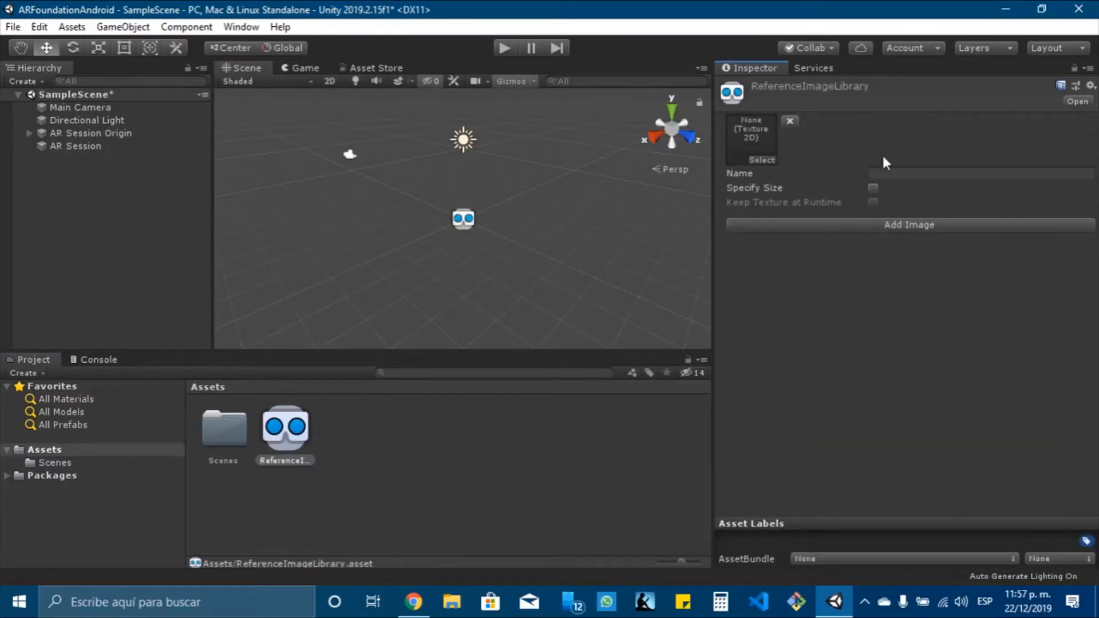
mouse_move(585, 467)
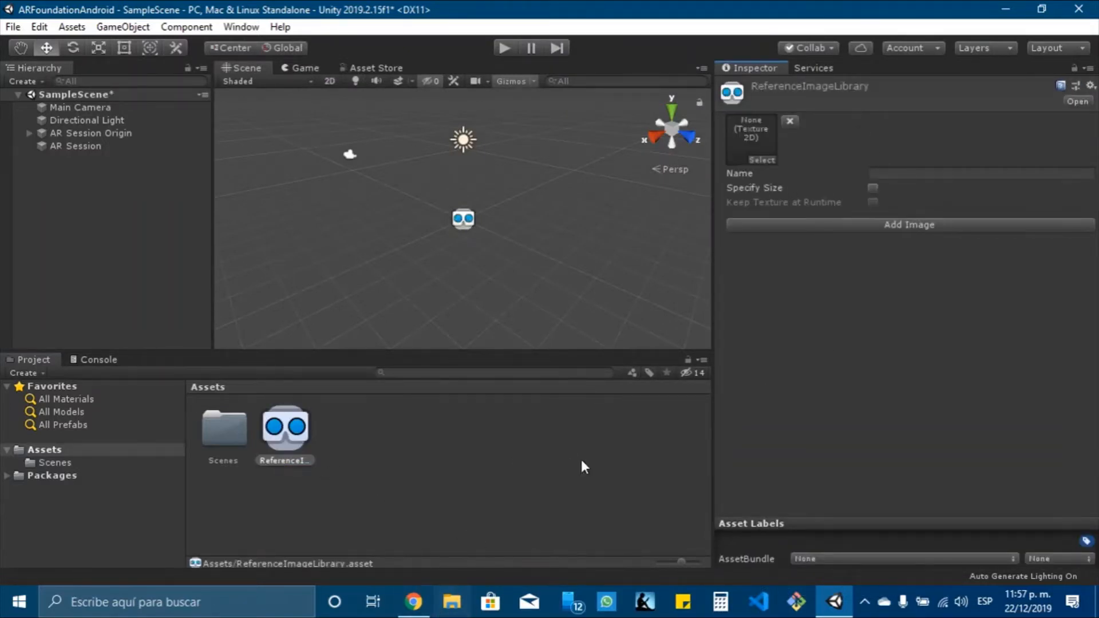
left_click(450, 602)
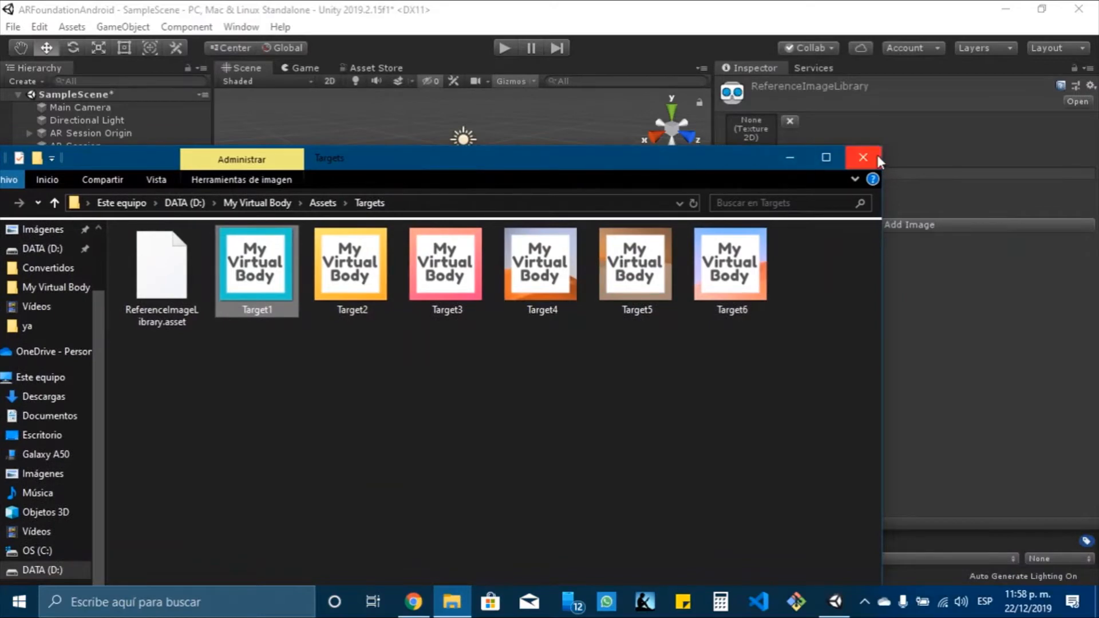
left_click(862, 157)
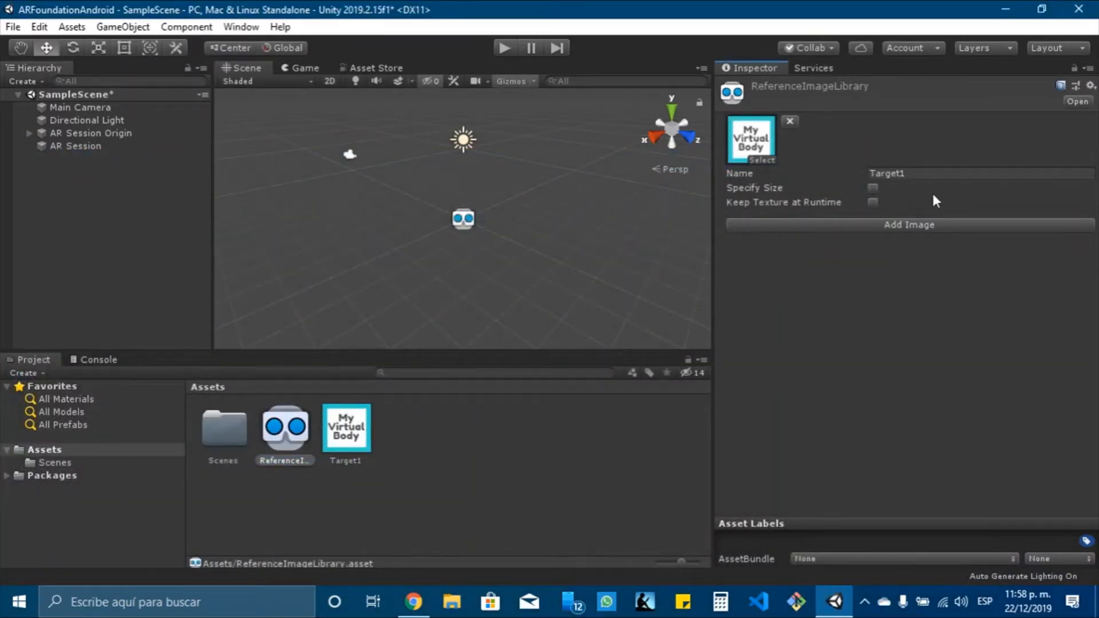
left_click(872, 188)
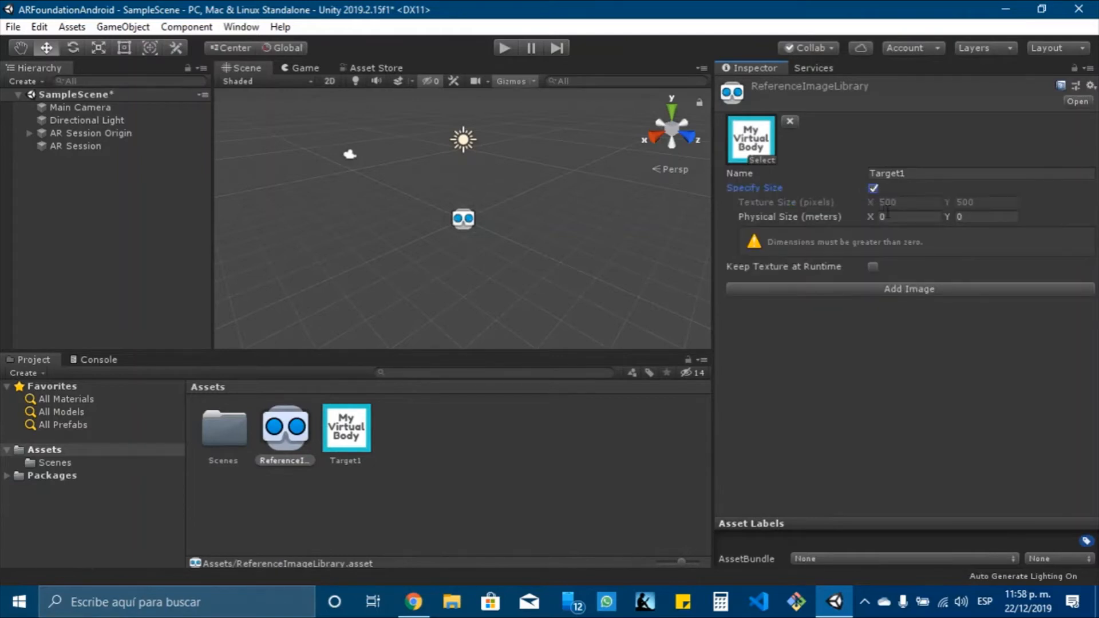
type("1")
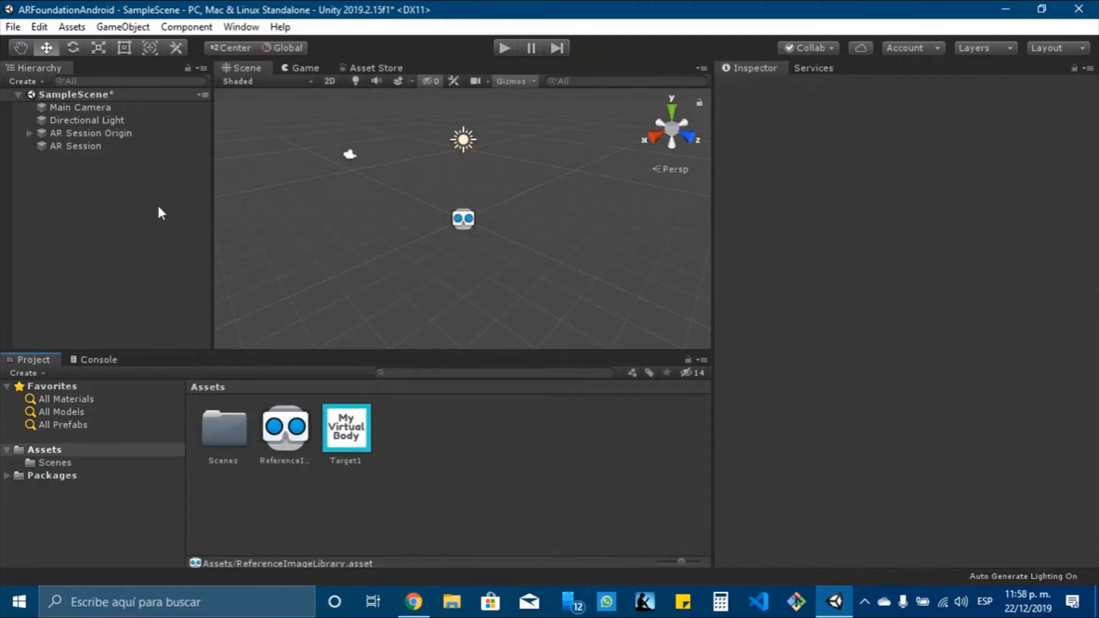
Assign ReferenceImageLibrary to the AR Tracked Image Manager and set max moving images to 4.
left_click(91, 133)
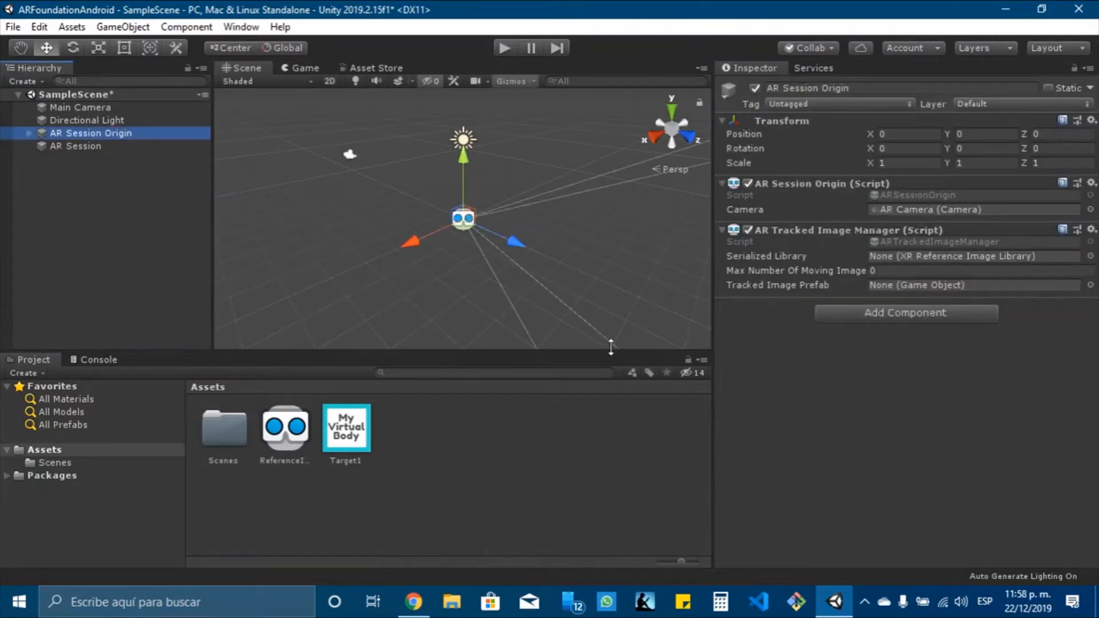
left_click(973, 256)
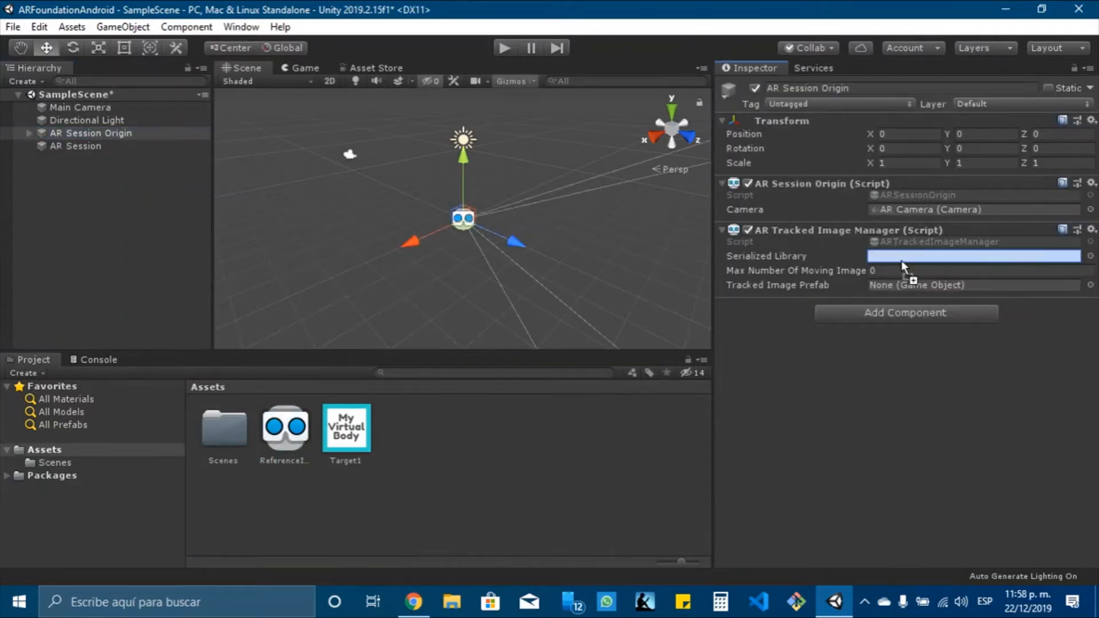
left_click(974, 270)
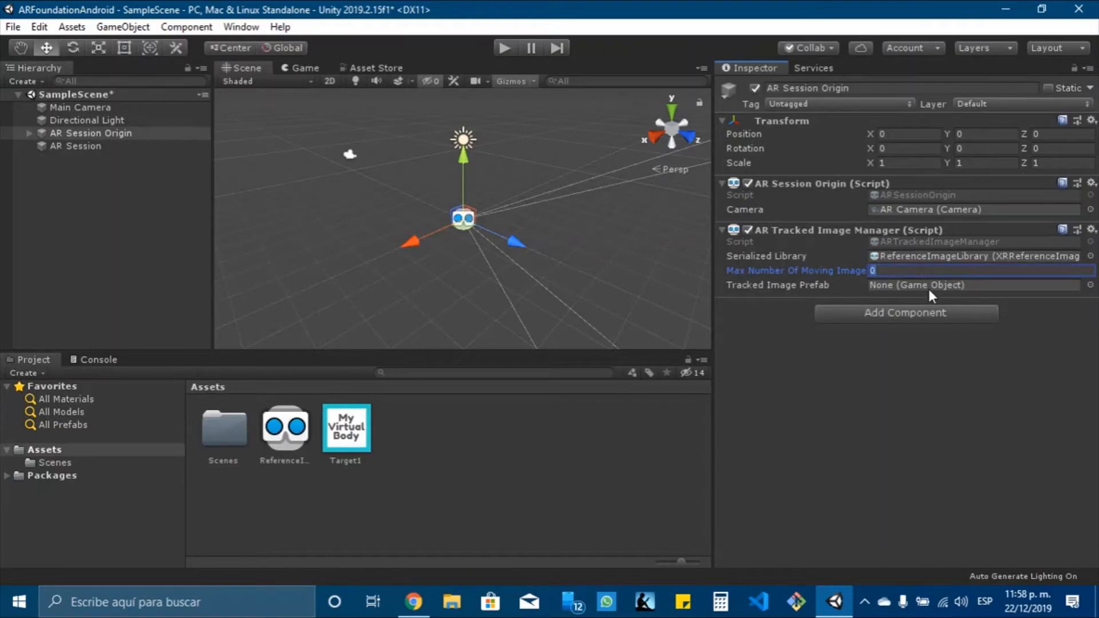
type("4")
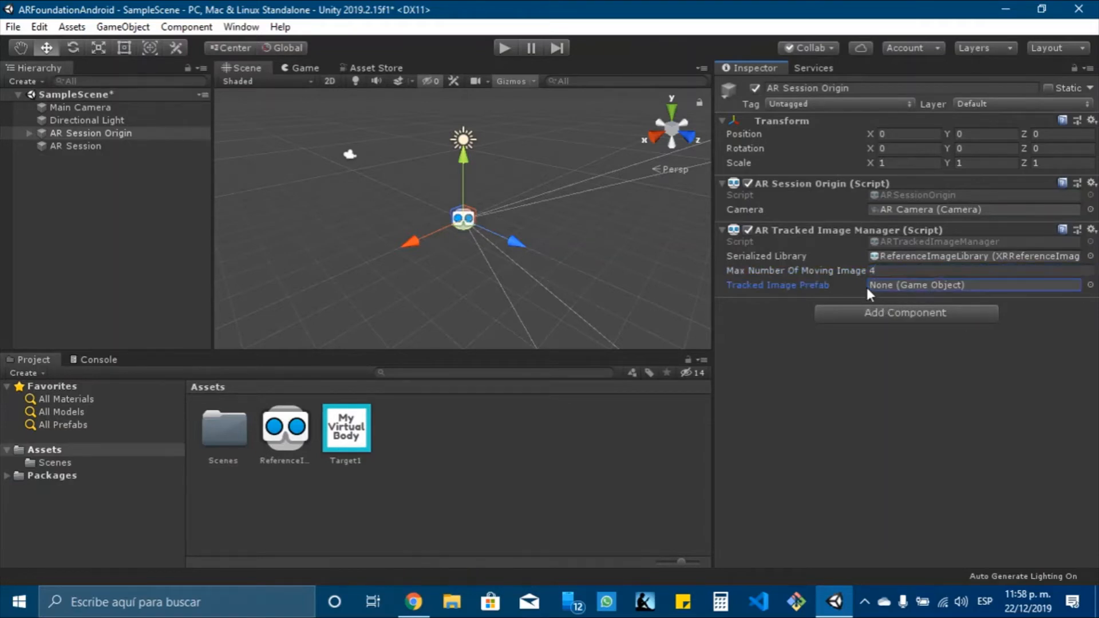
mouse_move(390, 409)
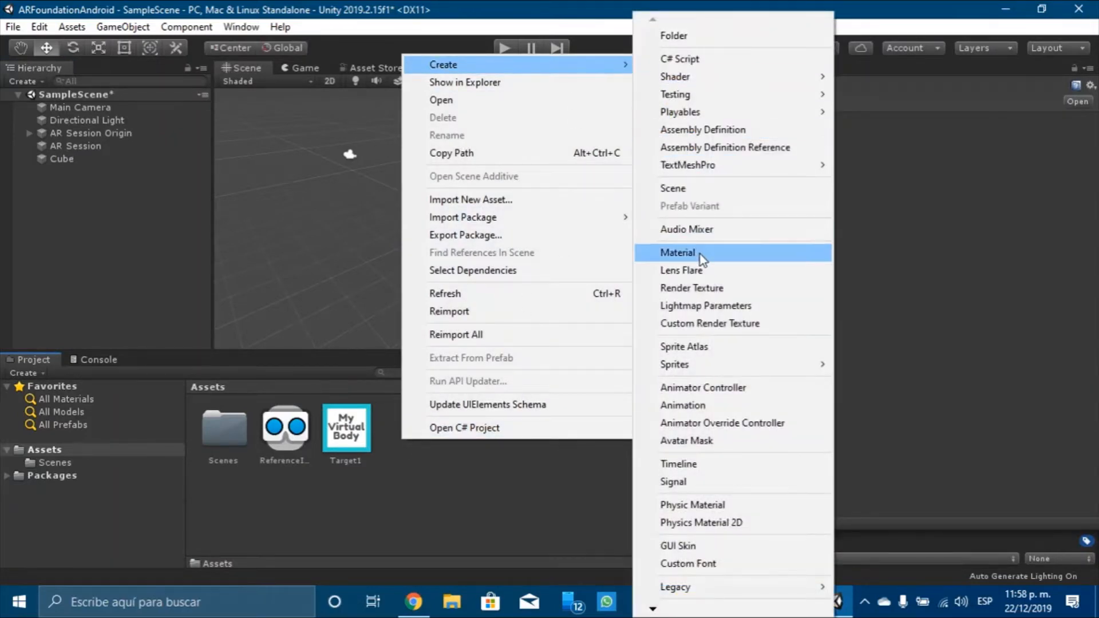
Create a red material and select the Cube in the Hierarchy for saving as a prefab.
left_click(677, 252)
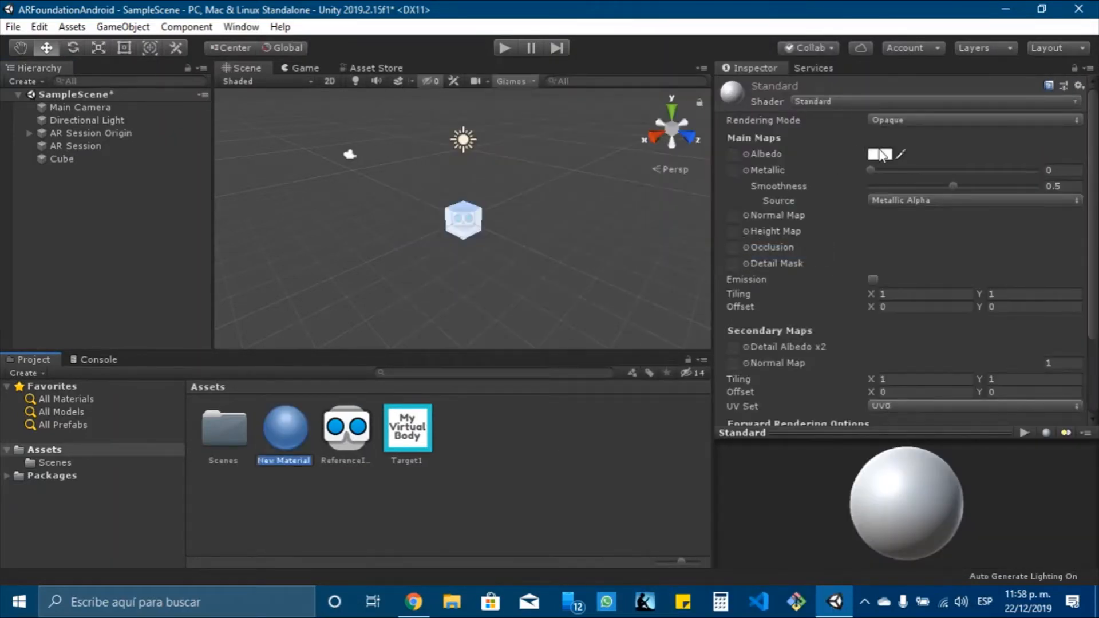
left_click(880, 154)
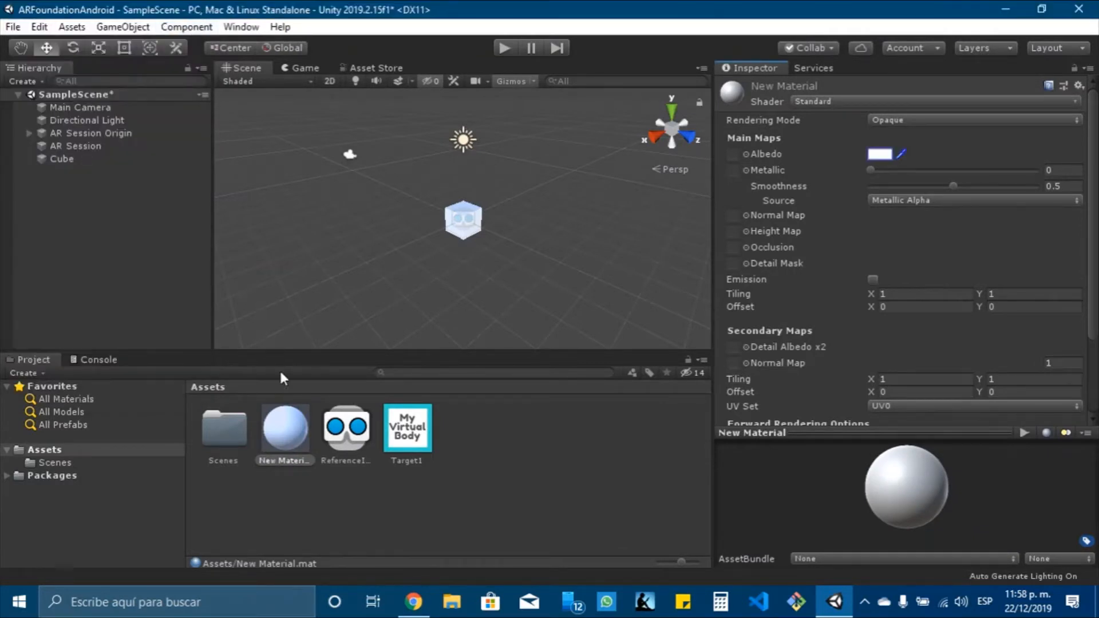
left_click(880, 153)
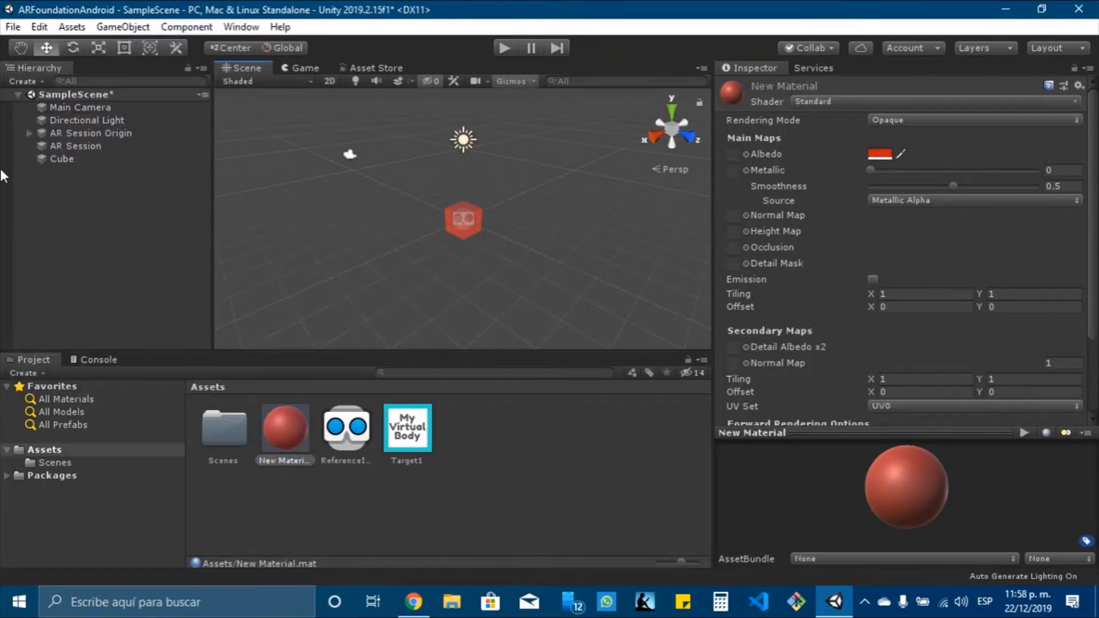
left_click(285, 427)
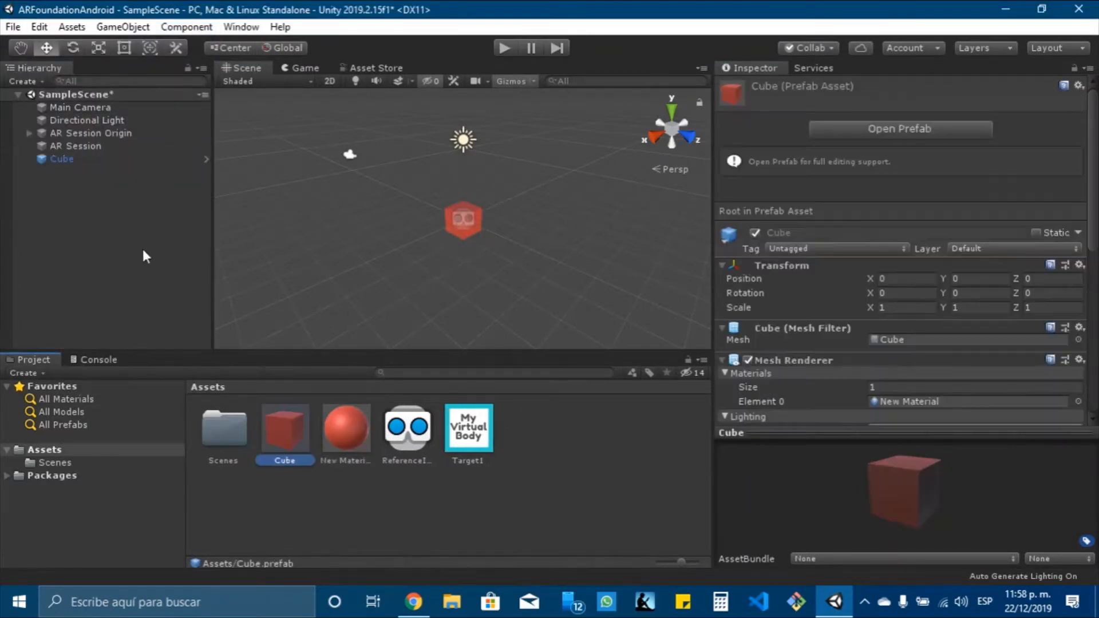
right_click(62, 159)
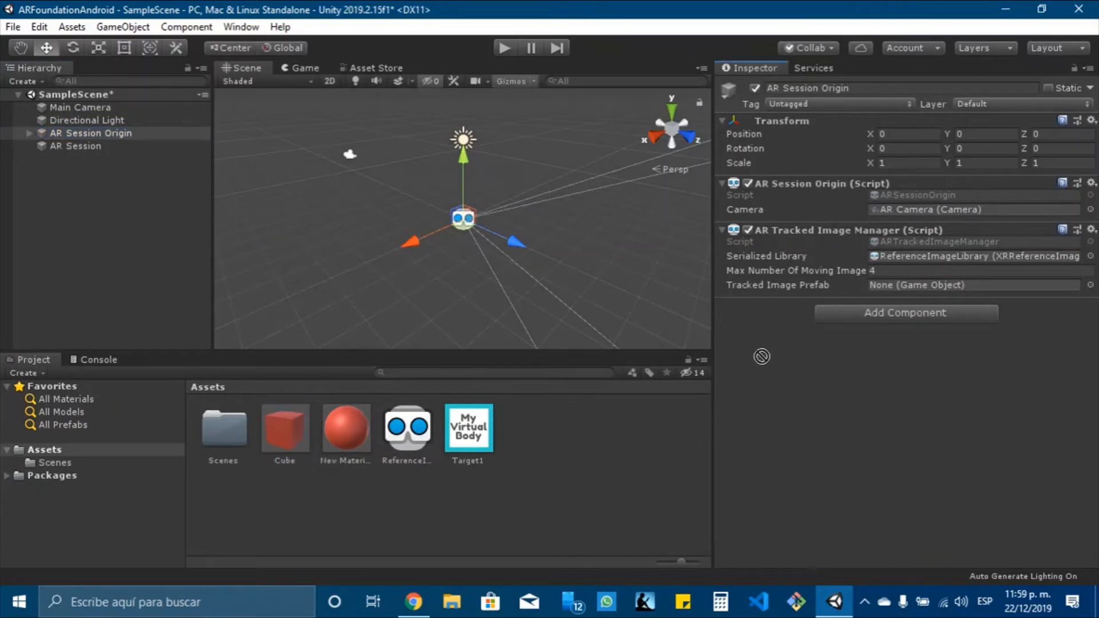
mouse_move(293, 431)
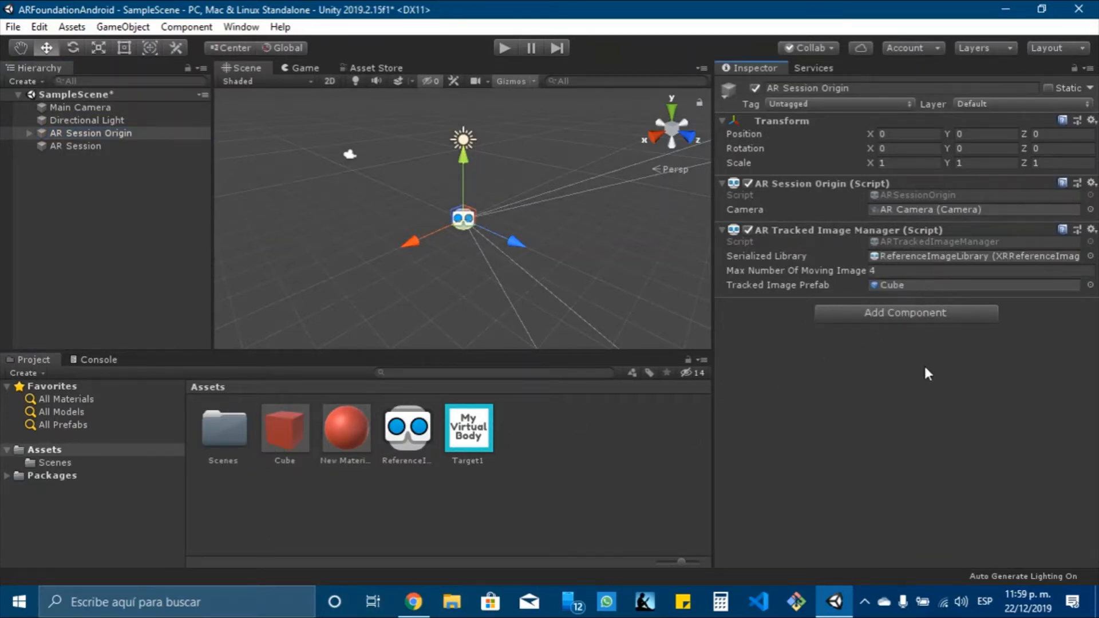
mouse_move(944, 383)
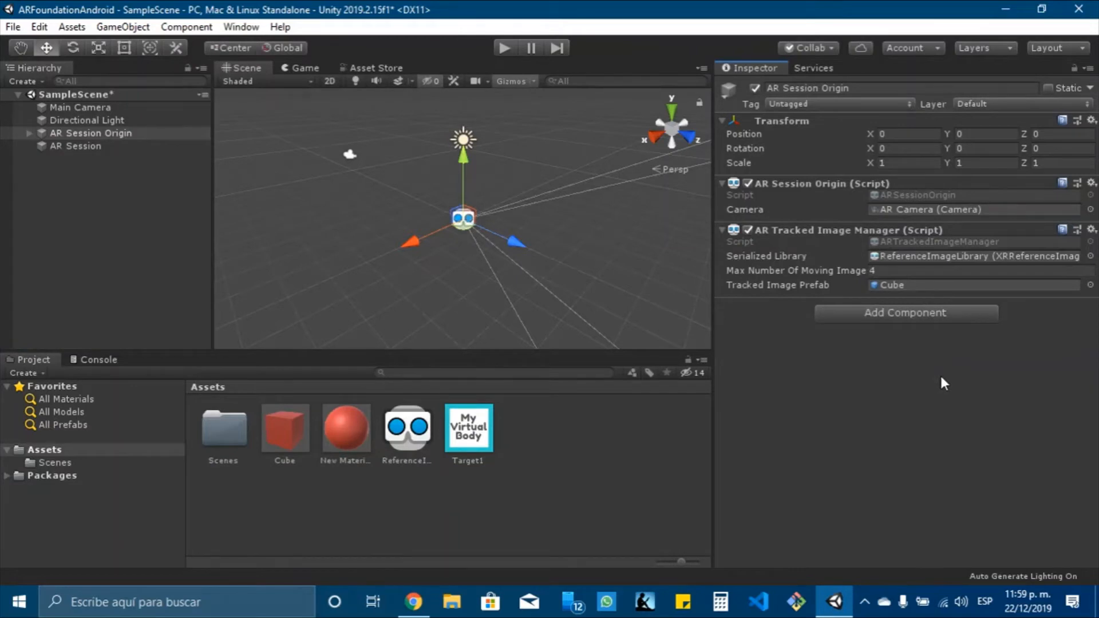
mouse_move(924, 431)
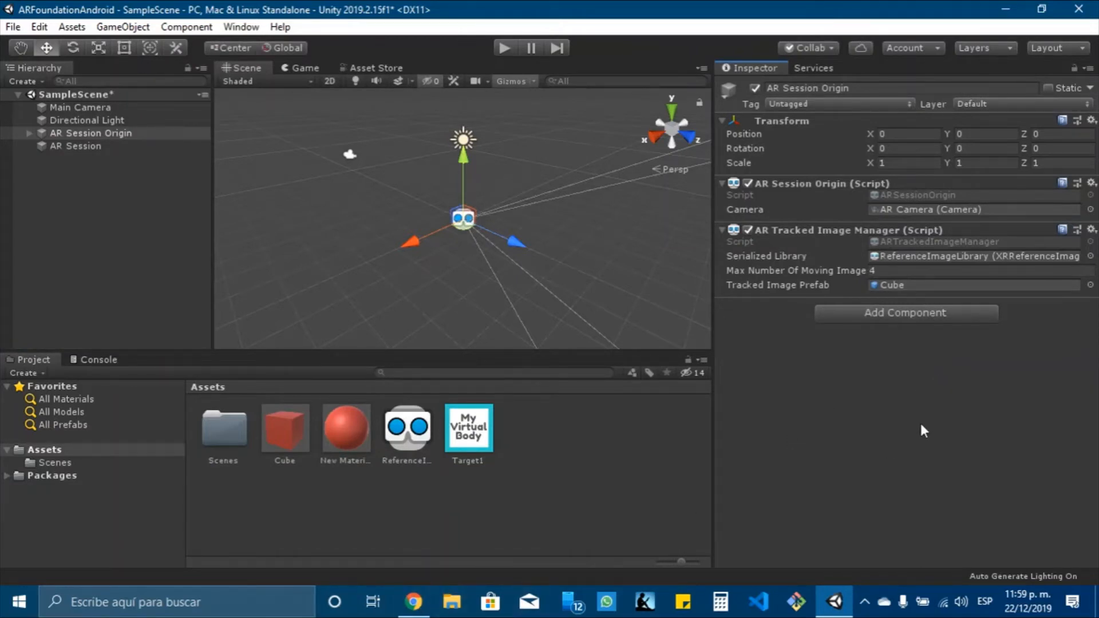
mouse_move(1046, 415)
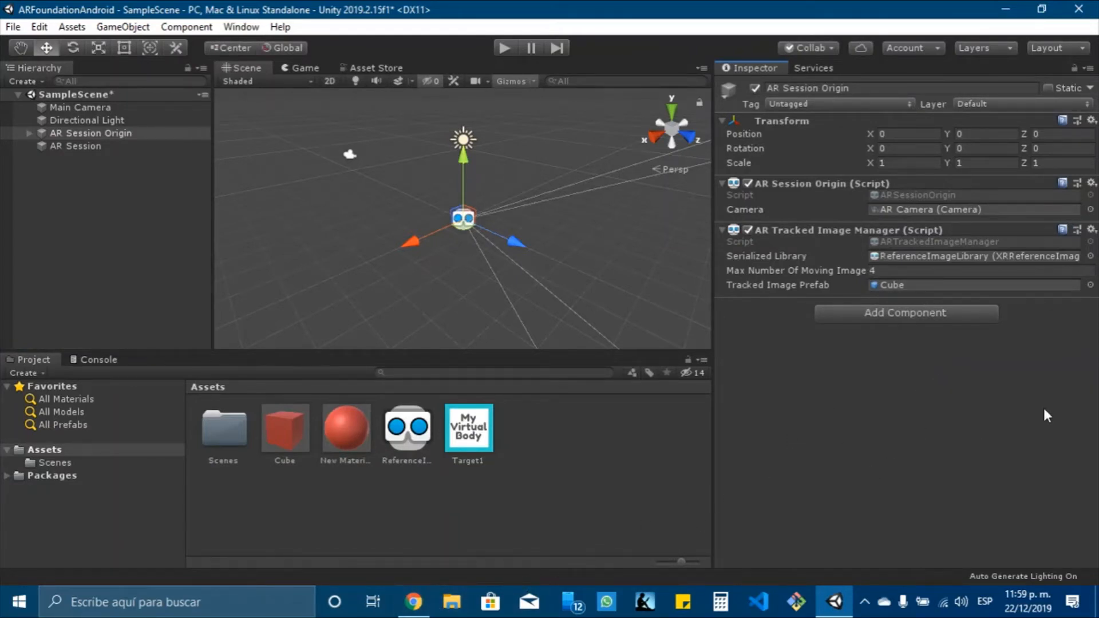
left_click(903, 312)
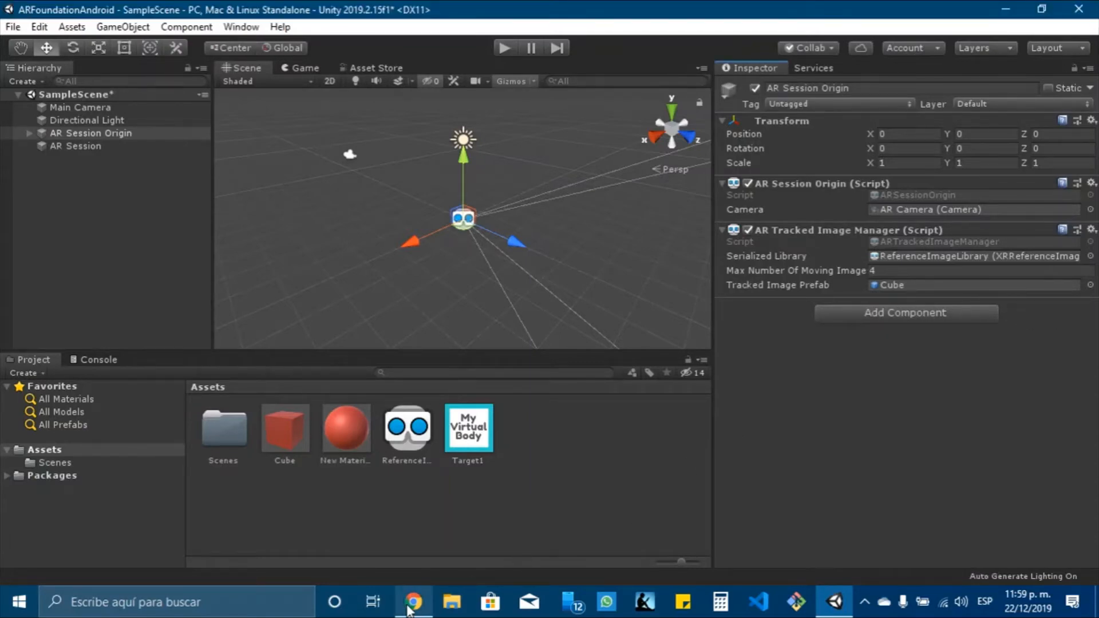
In the browser, navigate arfoundation-samples to Assets > Scenes > ImageTracking.
left_click(413, 602)
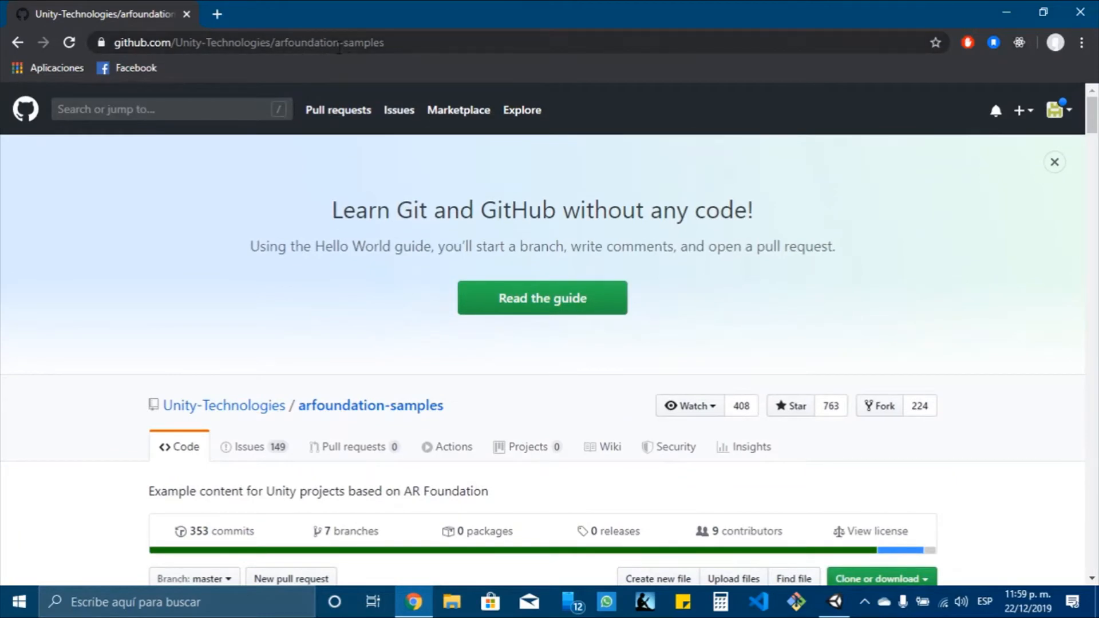
scroll("down", 3)
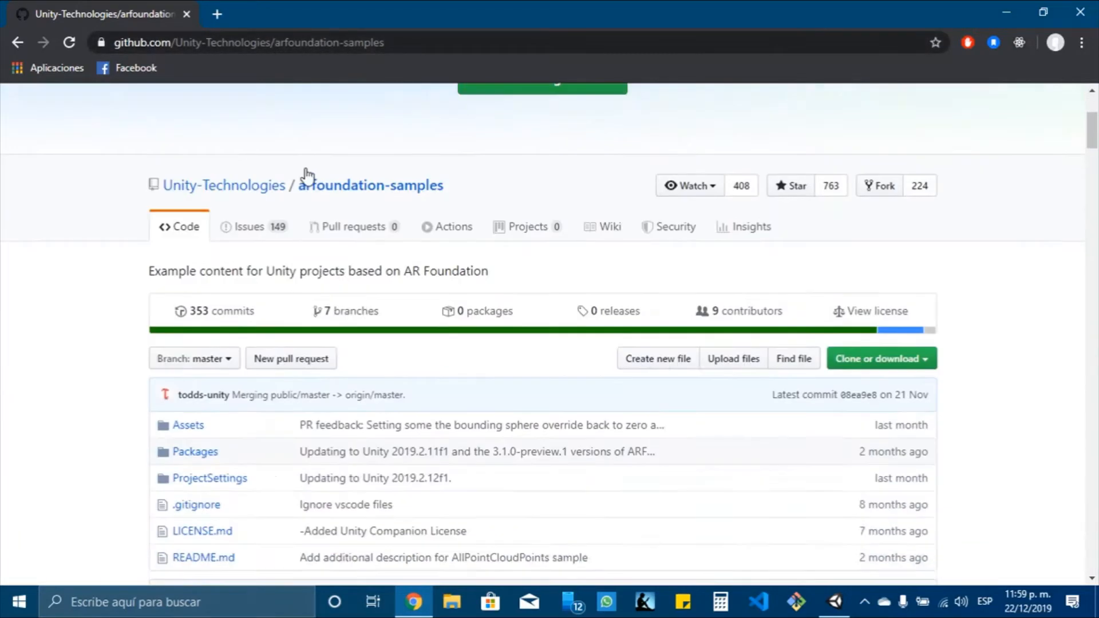
scroll("down", 3)
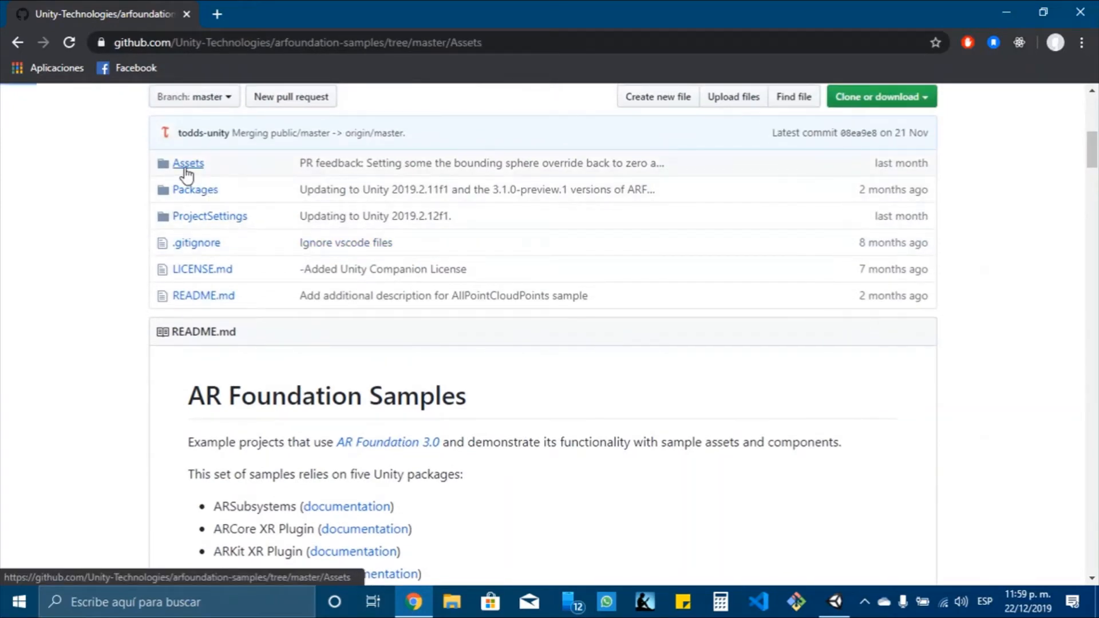
left_click(187, 163)
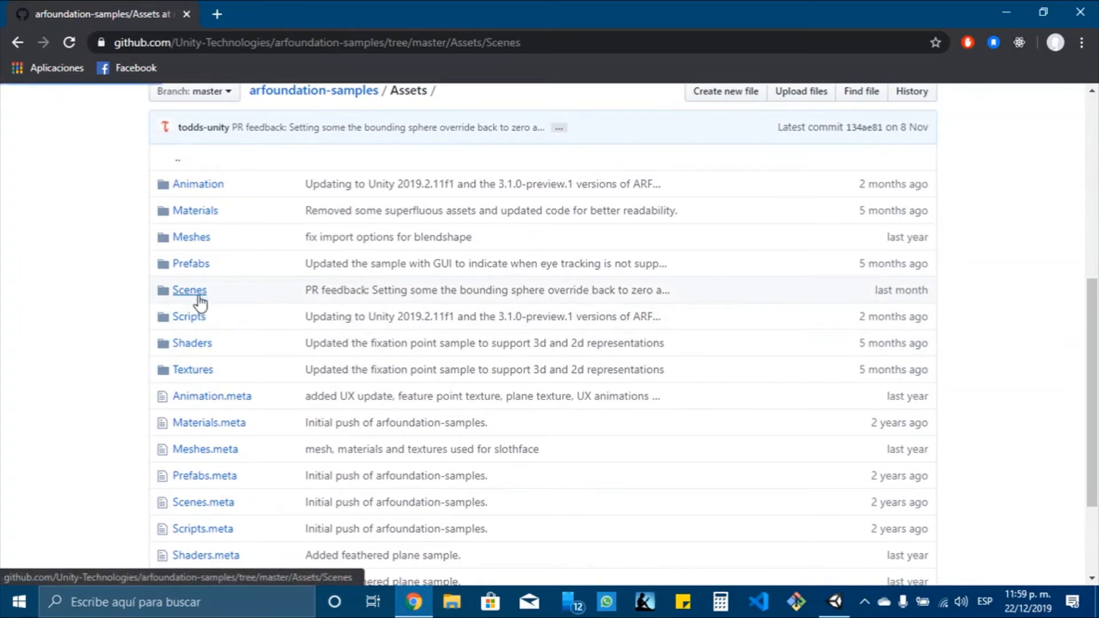
left_click(189, 290)
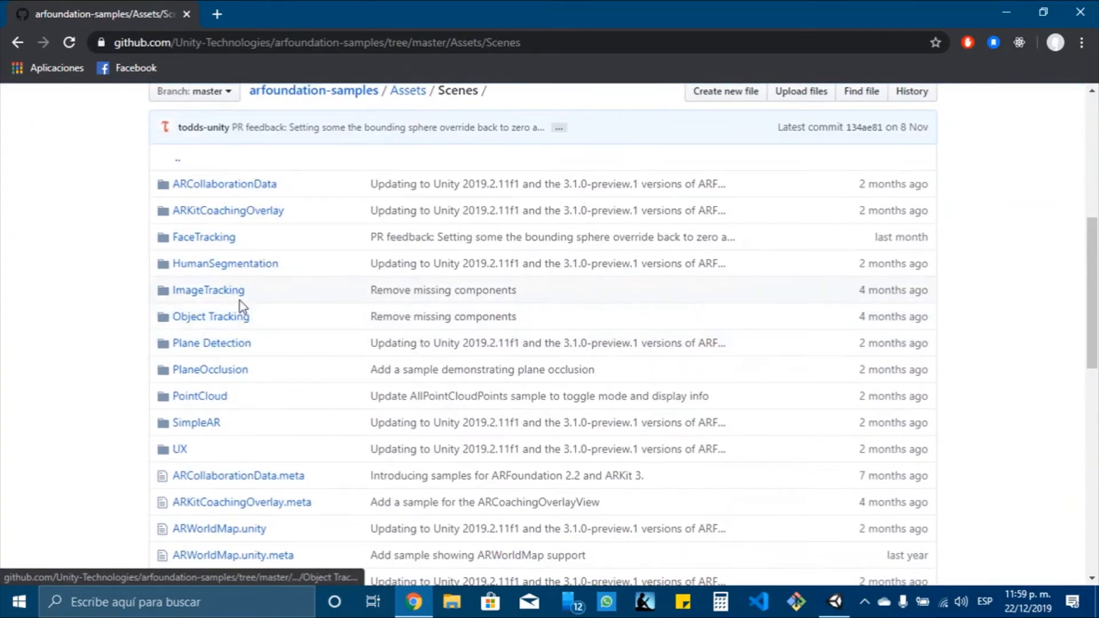
left_click(207, 289)
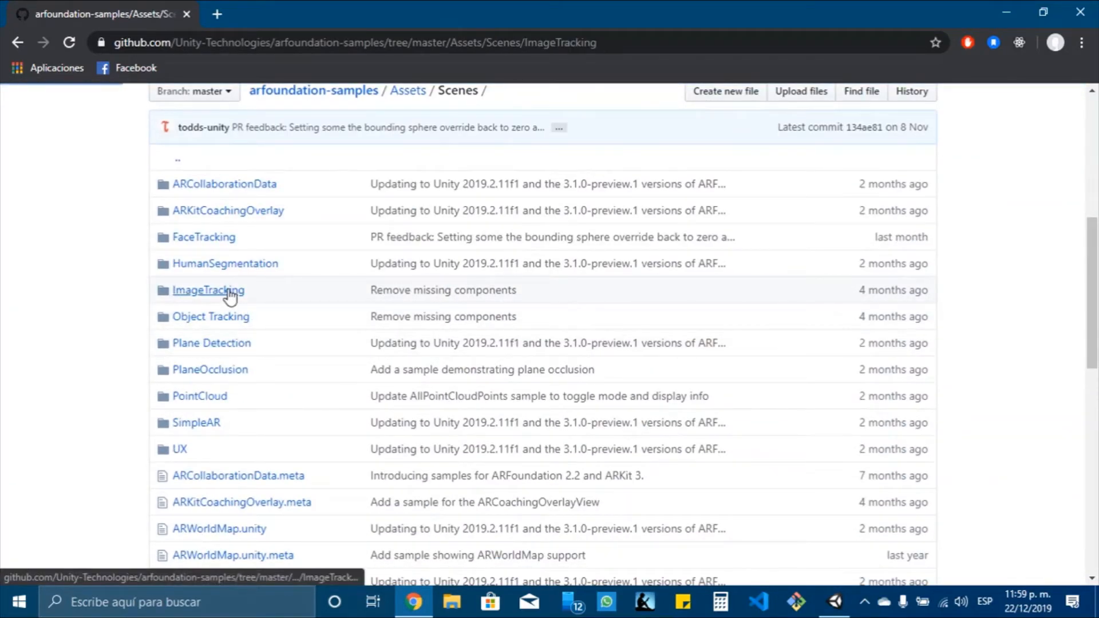
left_click(207, 289)
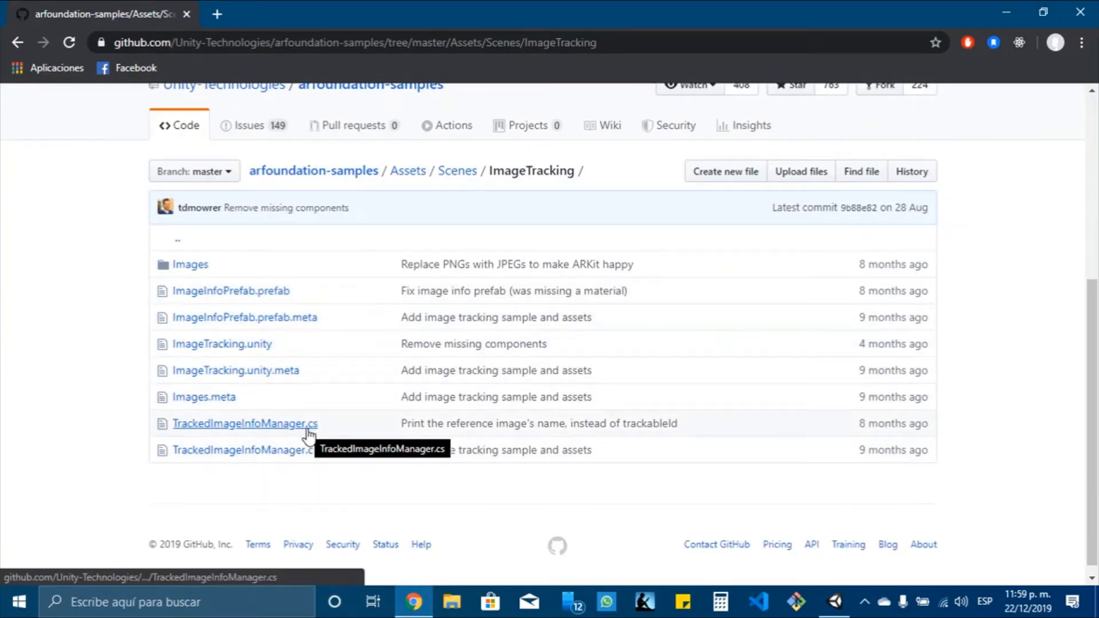
Open TrackedImageInfoManager.cs, select its class name, and return to Unity.
left_click(244, 422)
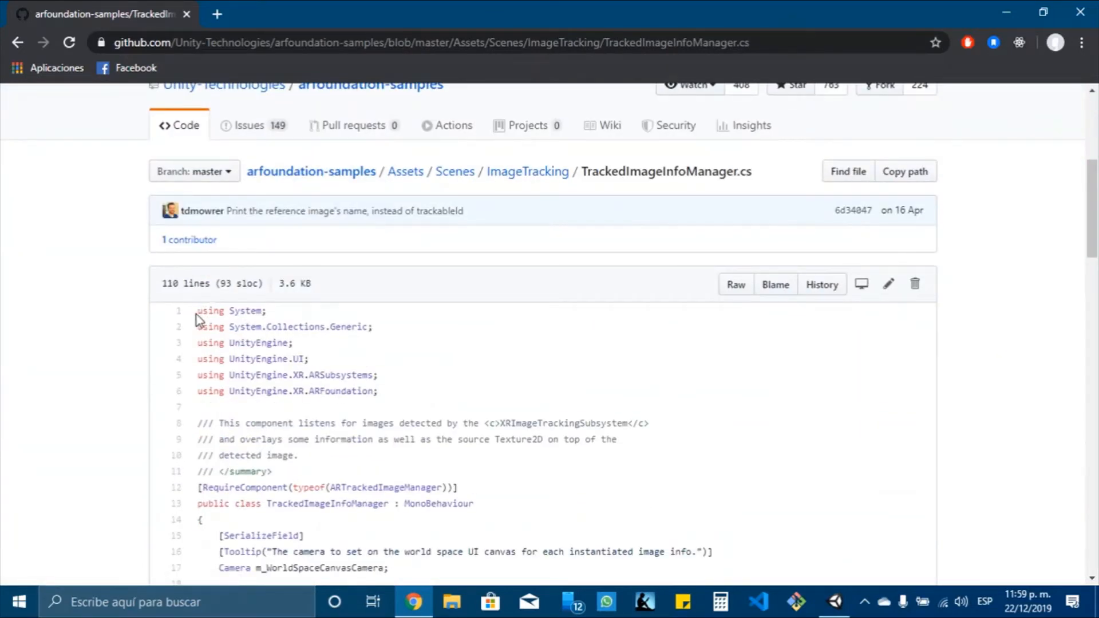
double_click(658, 172)
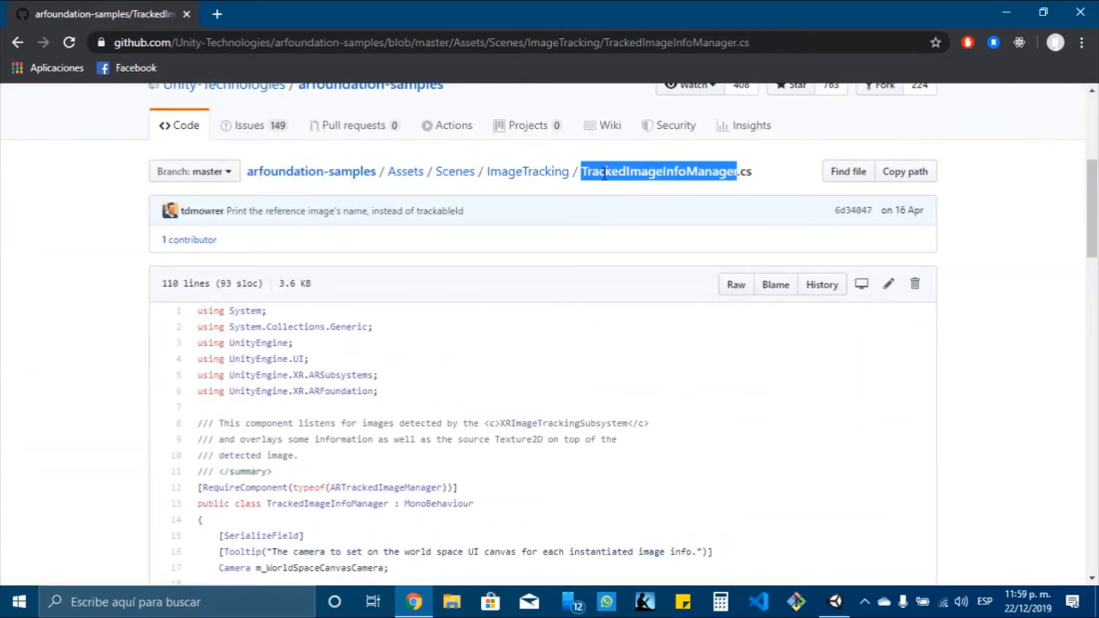
left_click(834, 601)
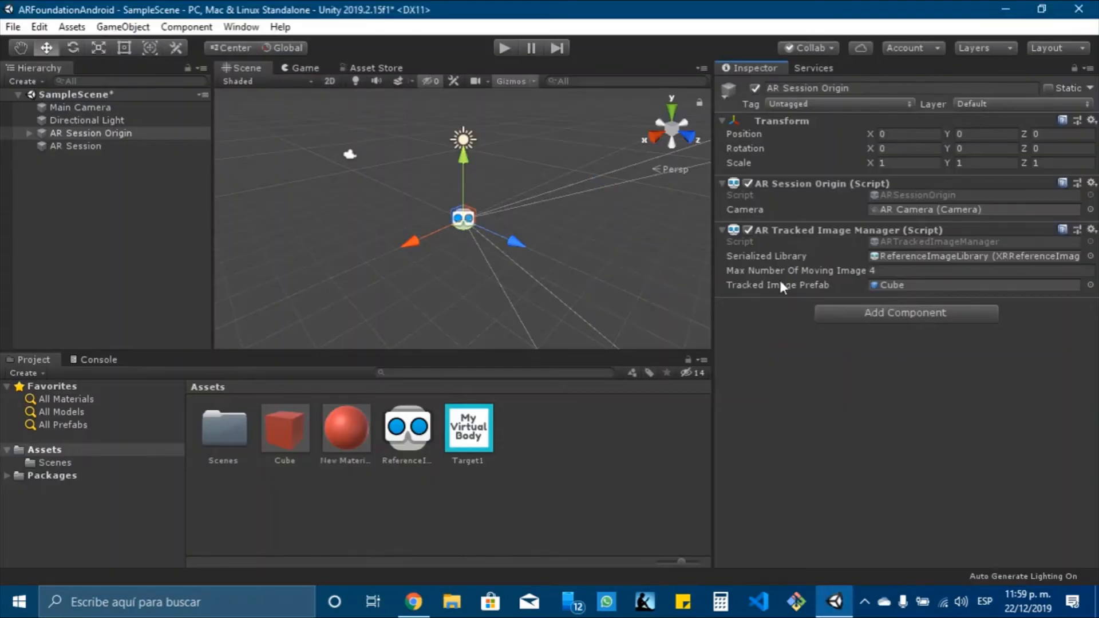
Create the TrackedImageInfoManager C# script and fill it with the GitHub sample code.
left_click(905, 312)
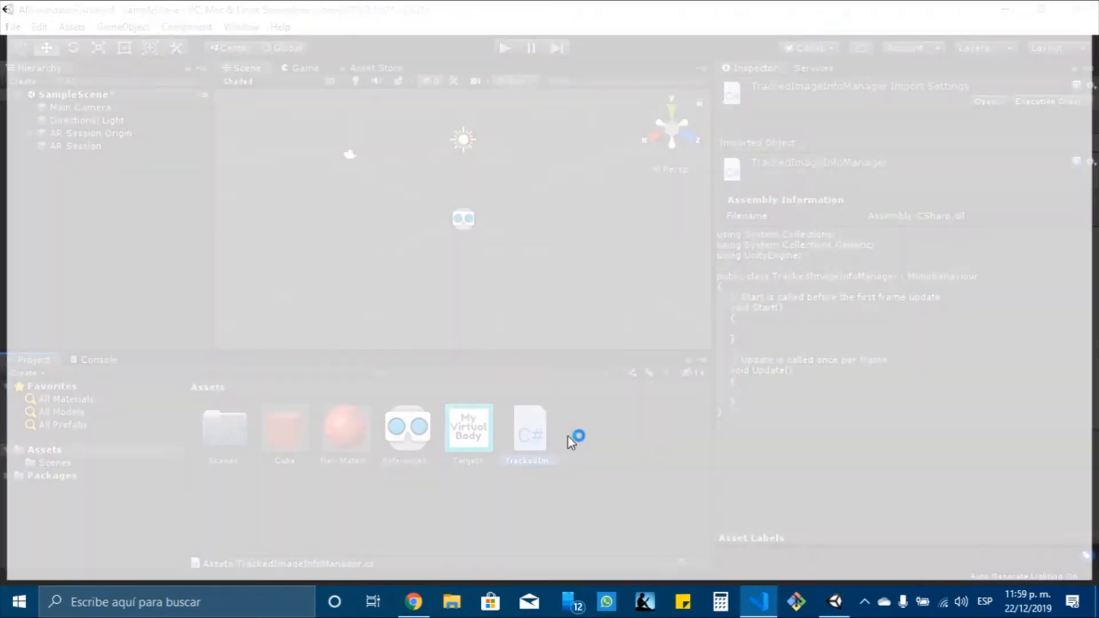
left_click(412, 602)
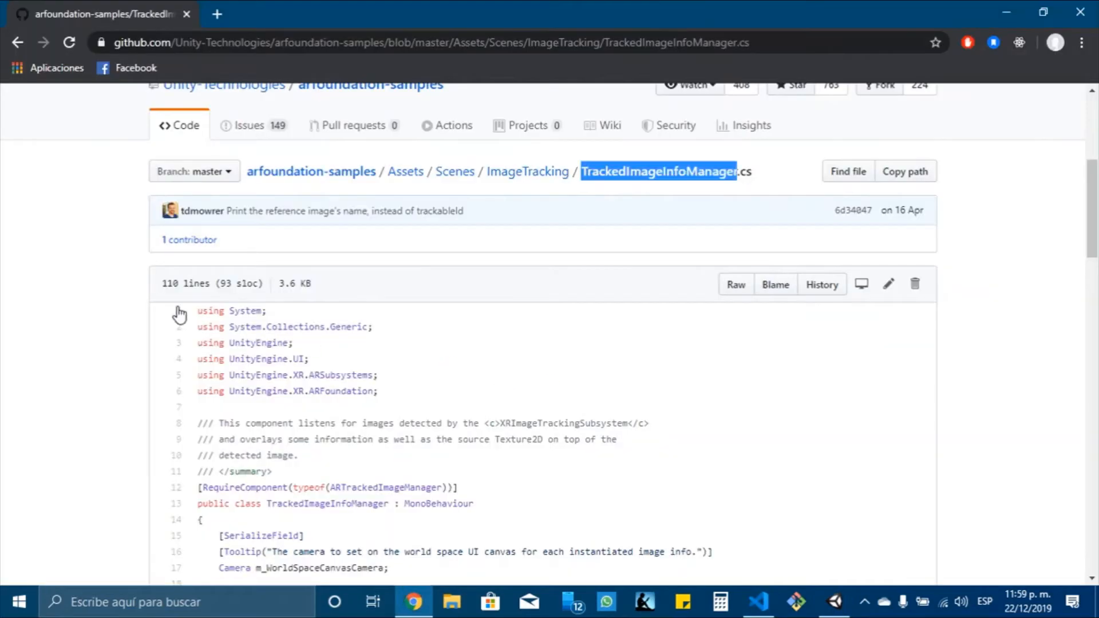
scroll("down", 3)
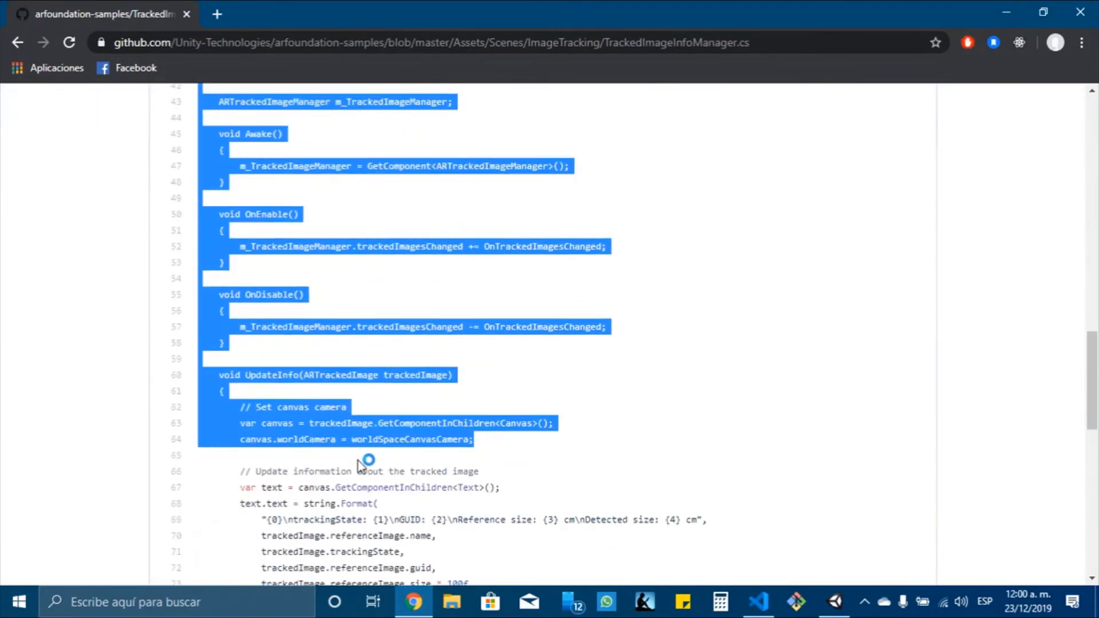
scroll("down", 3)
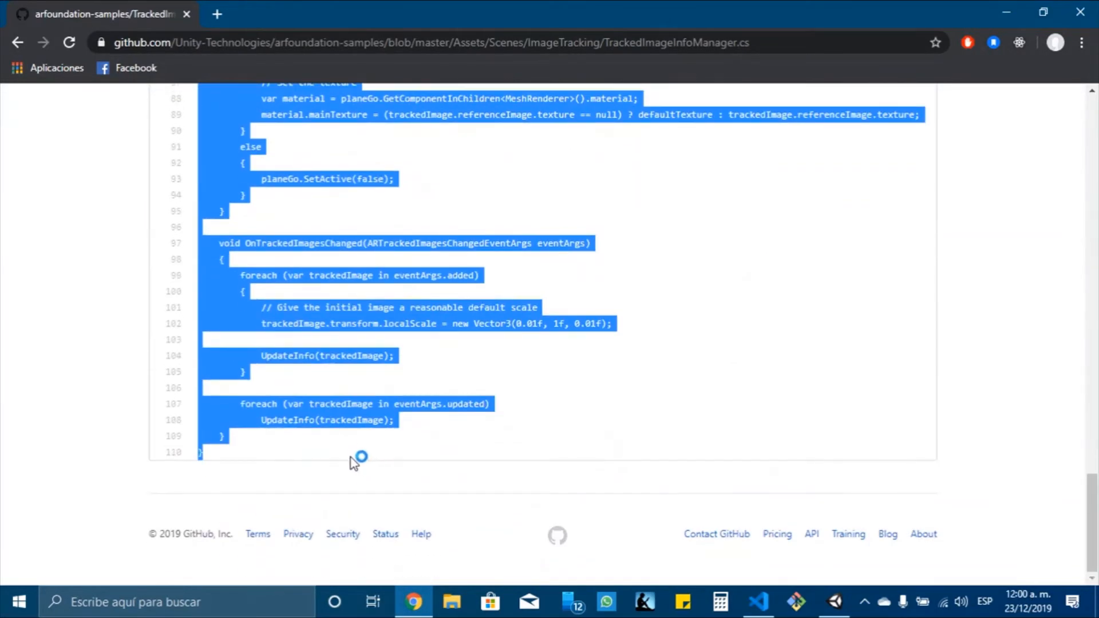
left_click(756, 601)
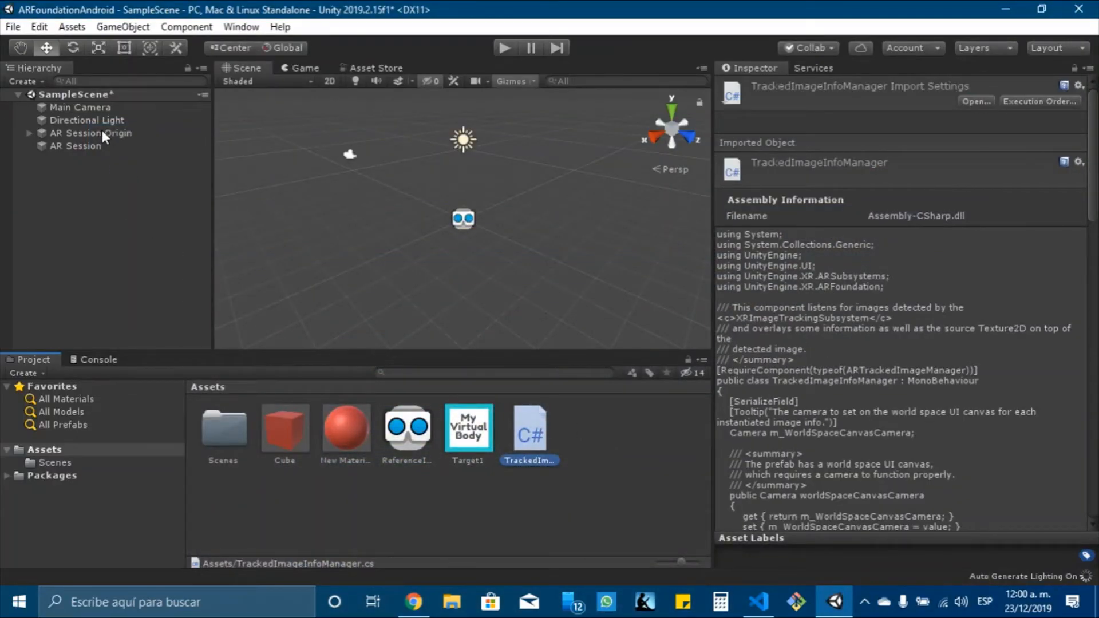
Give AR Session Origin a Tracked Image Info Manager, delete Main Camera, and tag AR Camera.
left_click(90, 133)
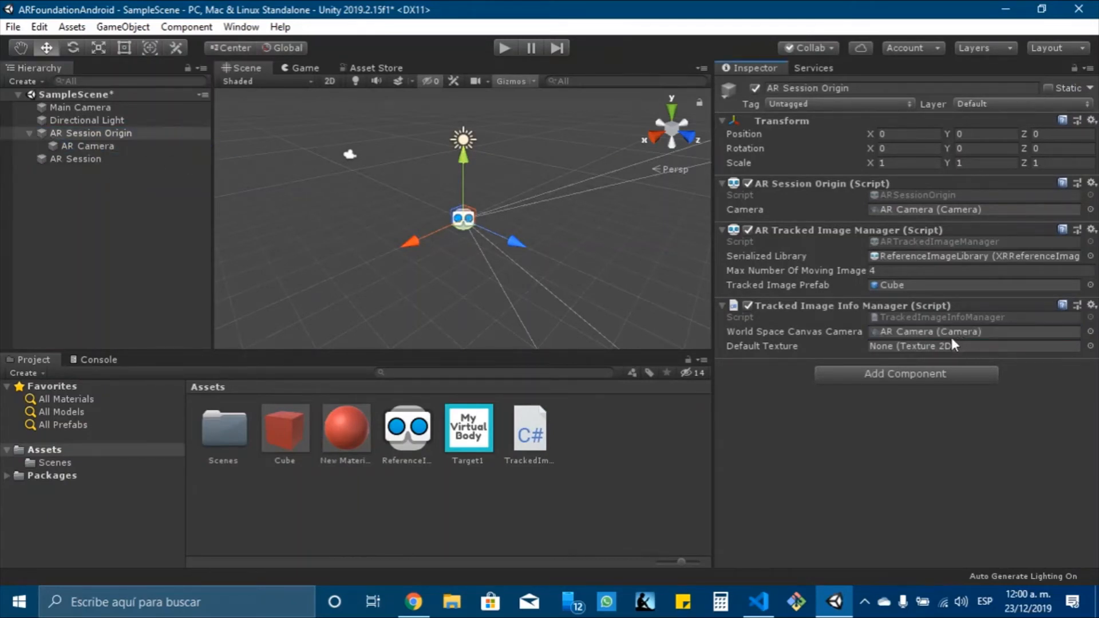
right_click(80, 107)
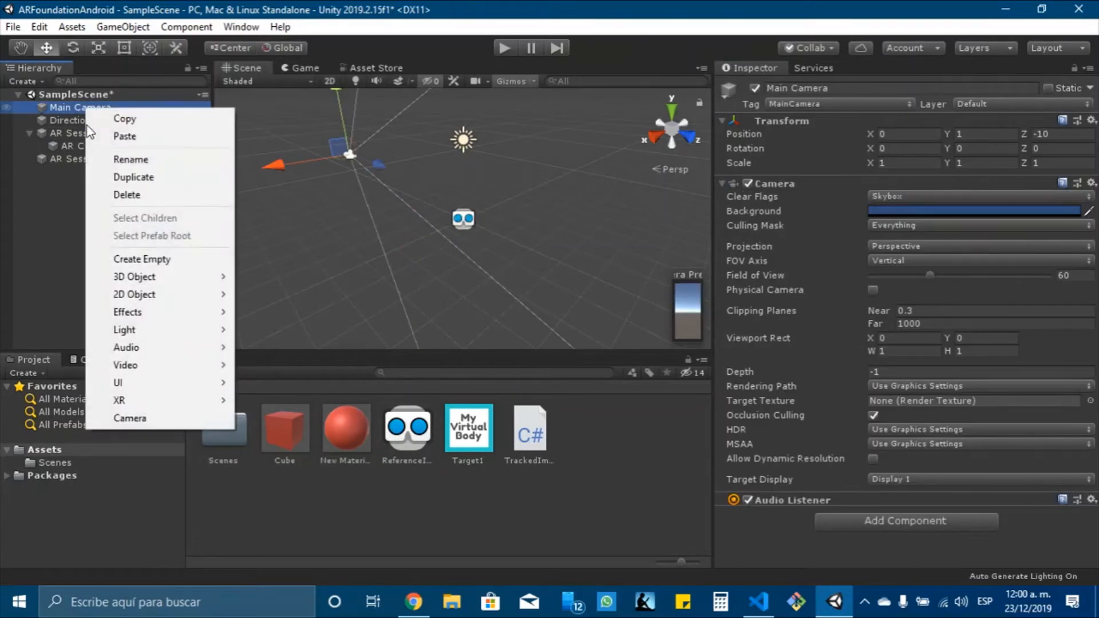
left_click(88, 133)
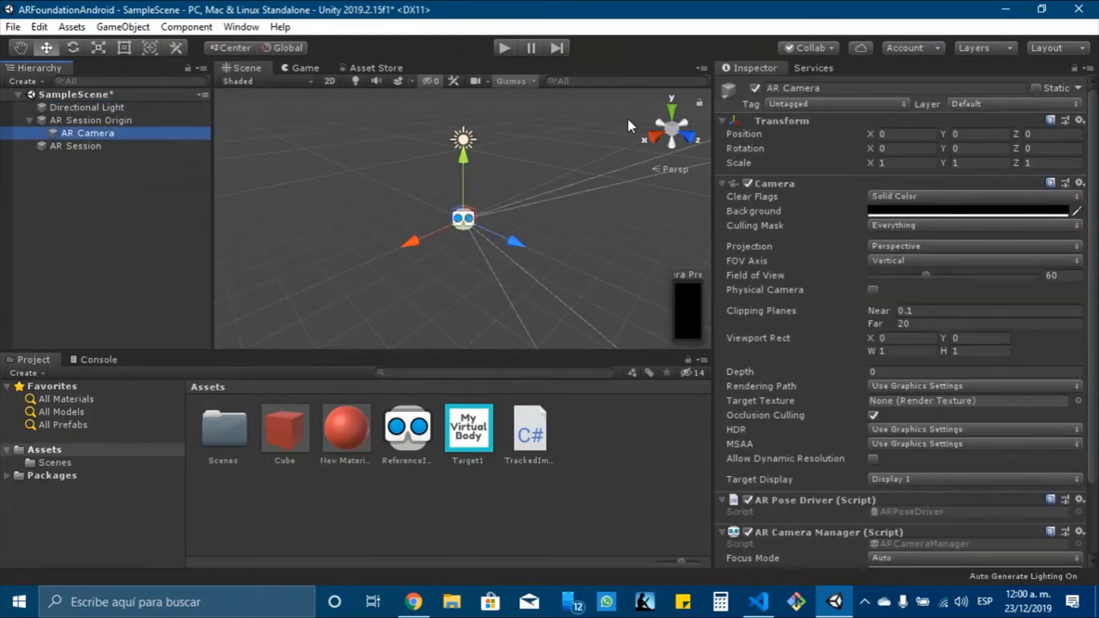
left_click(834, 104)
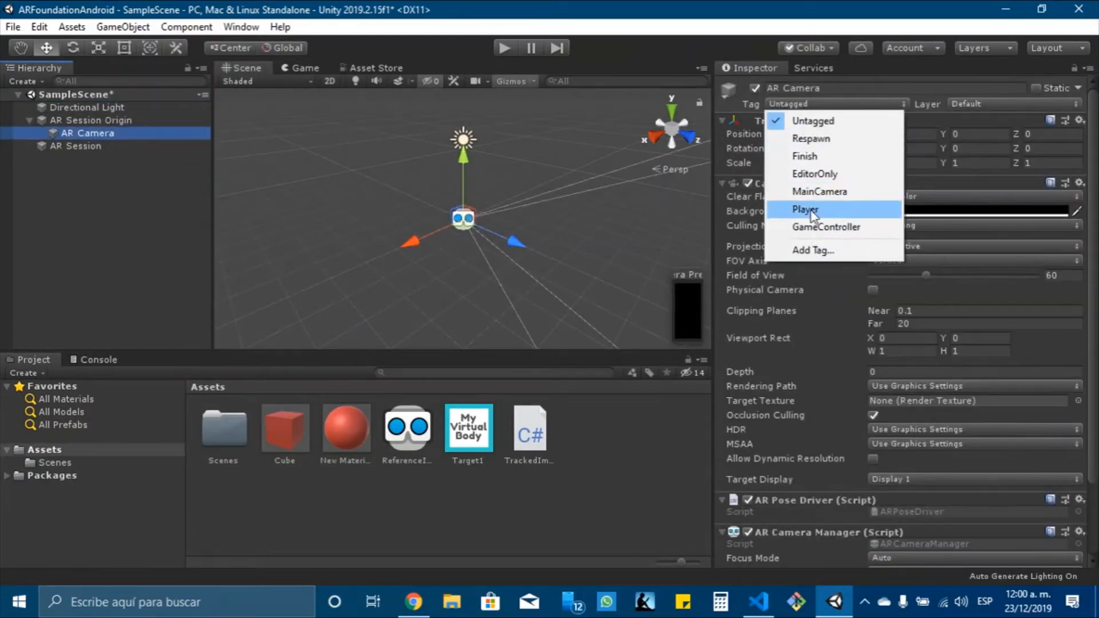
left_click(90, 119)
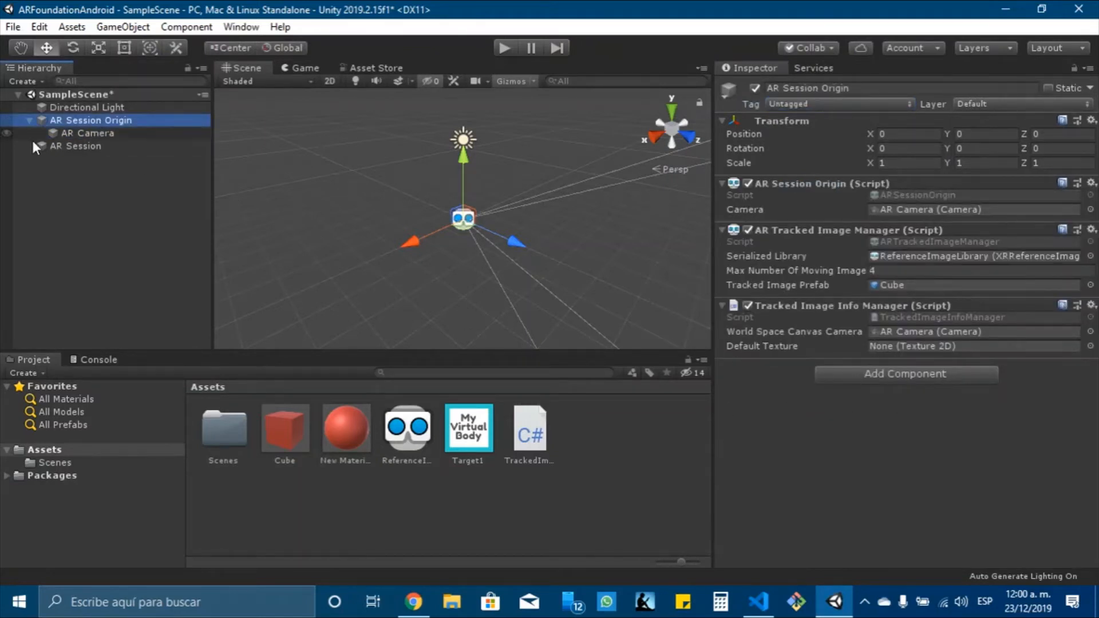
left_click(75, 146)
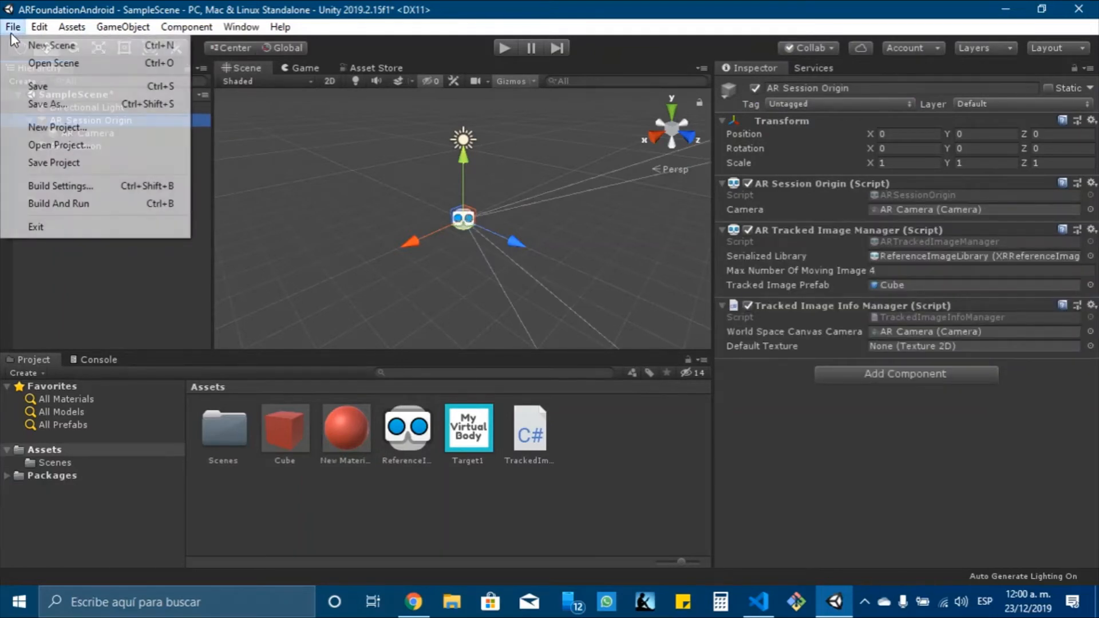
Switch the build target platform to Android in Build Settings.
left_click(60, 185)
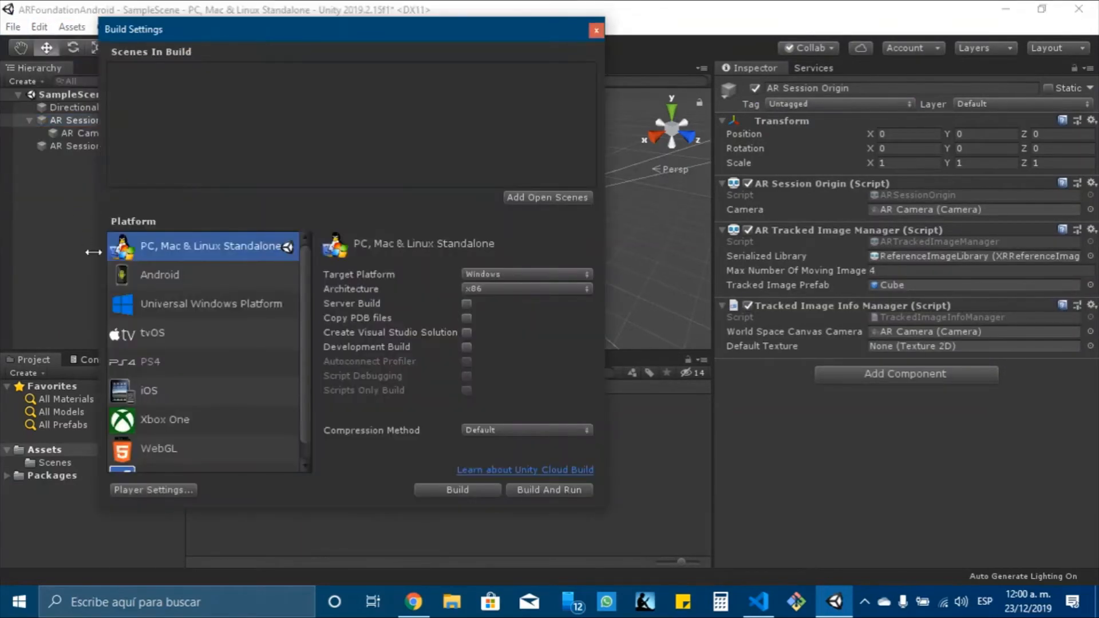
mouse_move(210, 272)
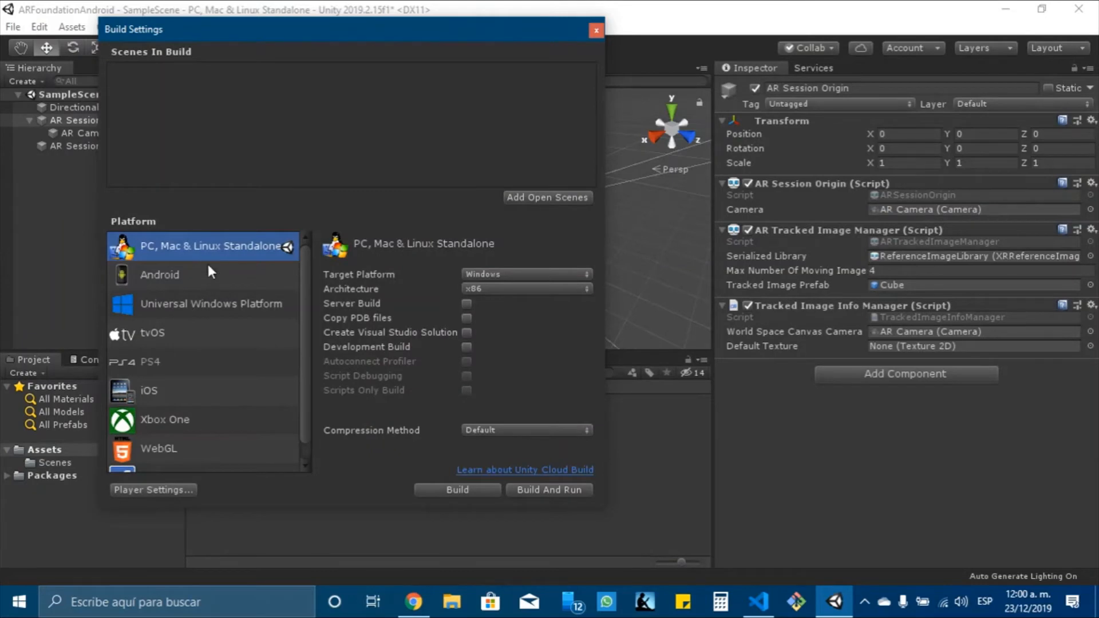
left_click(160, 274)
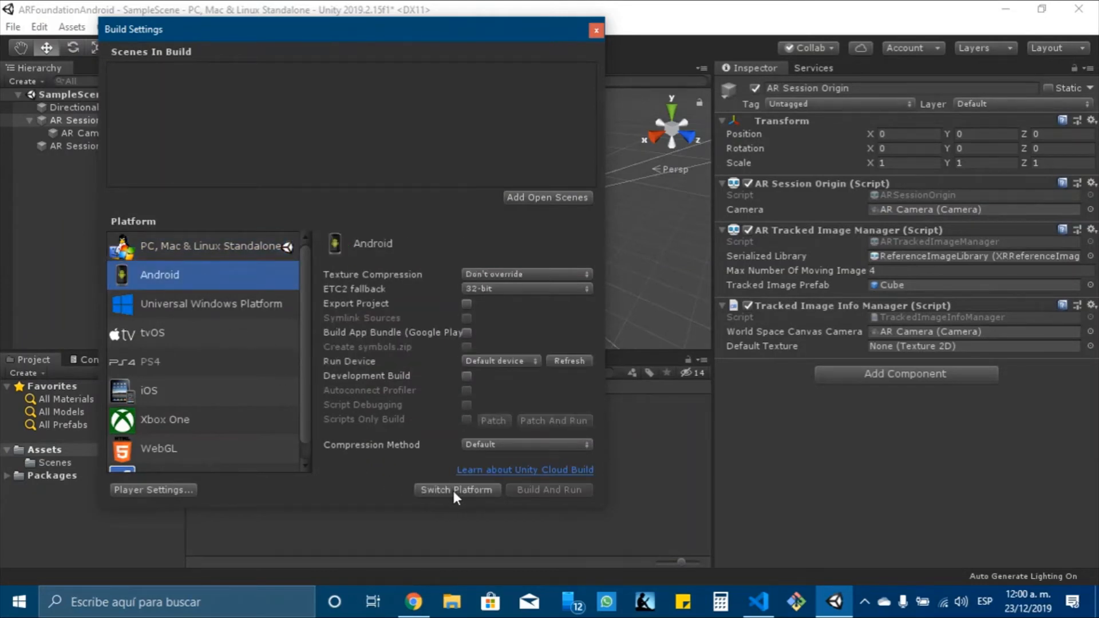
mouse_move(451, 502)
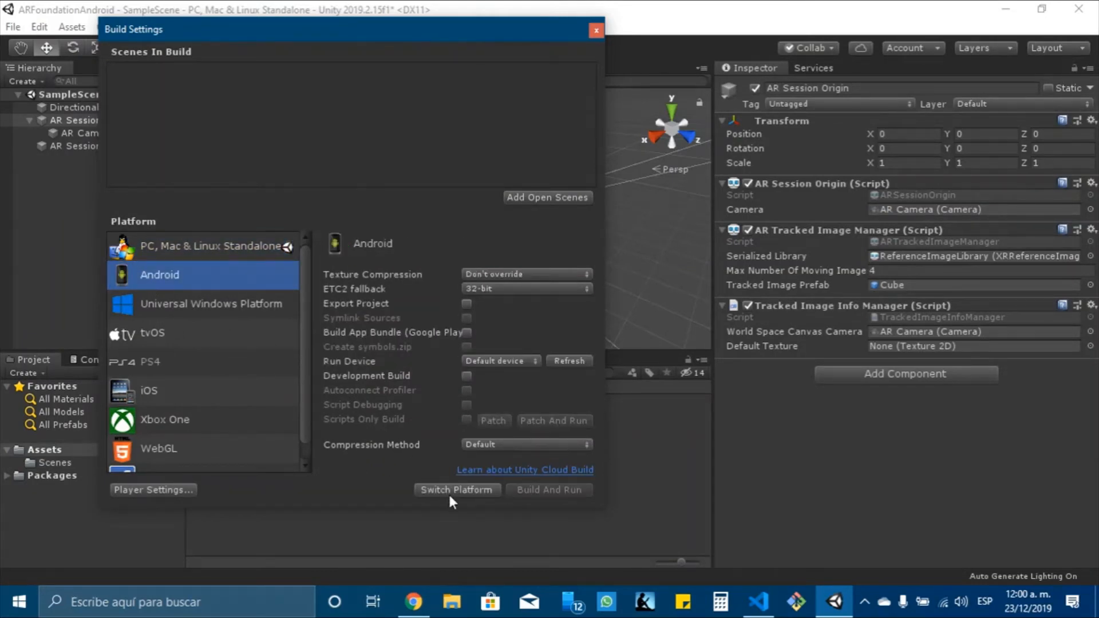
left_click(456, 489)
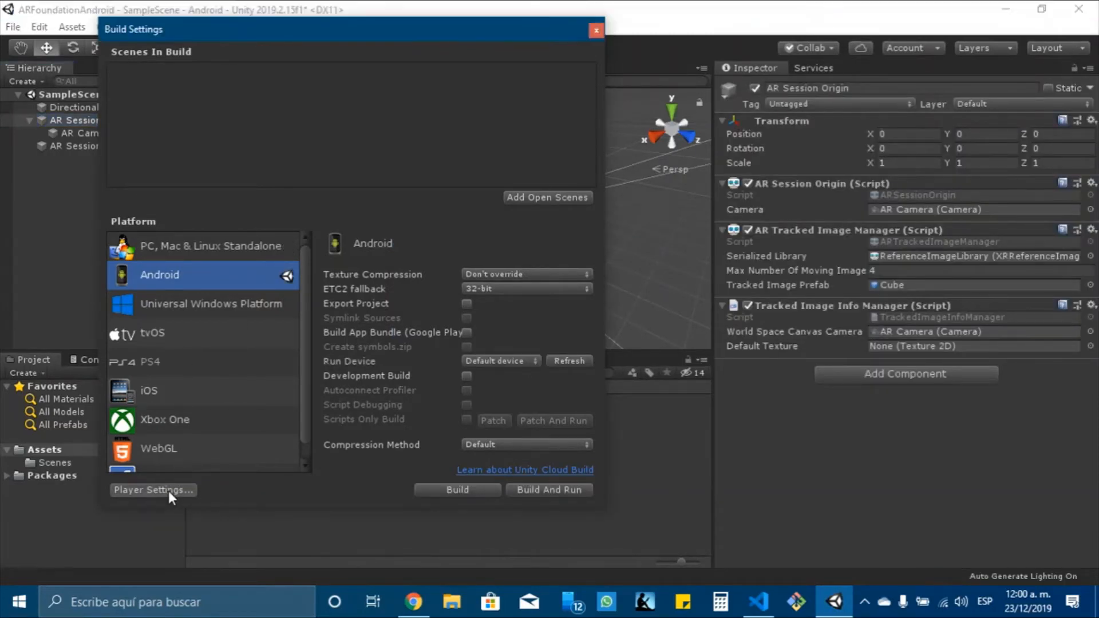
Set company name David, select Vulkan, and set minimum API level to Android 8.0 'Oreo'.
left_click(152, 490)
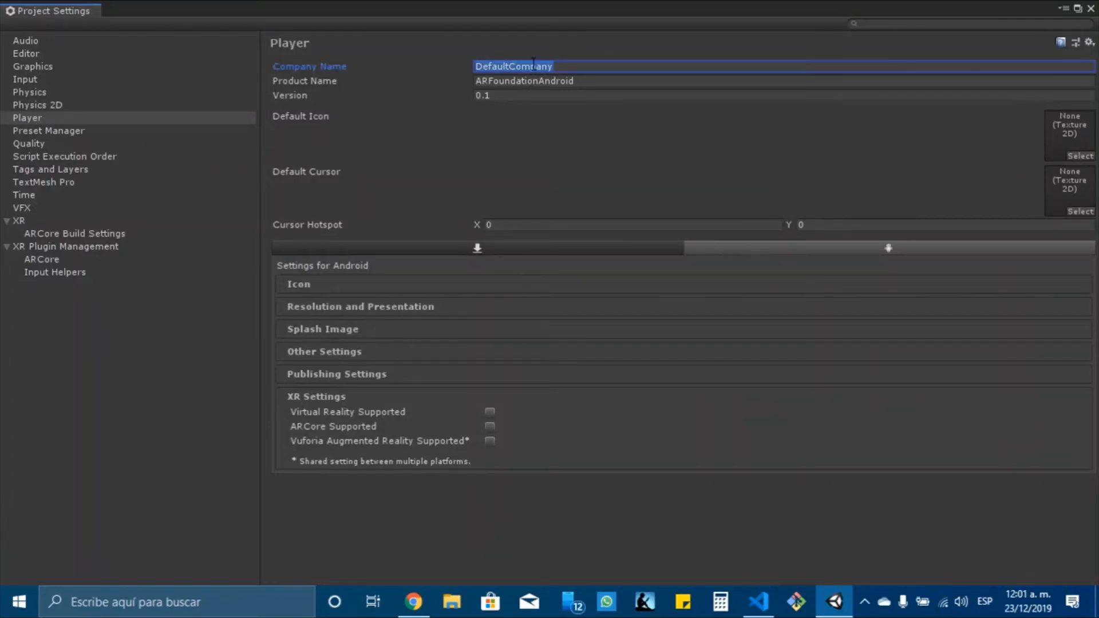
type("David")
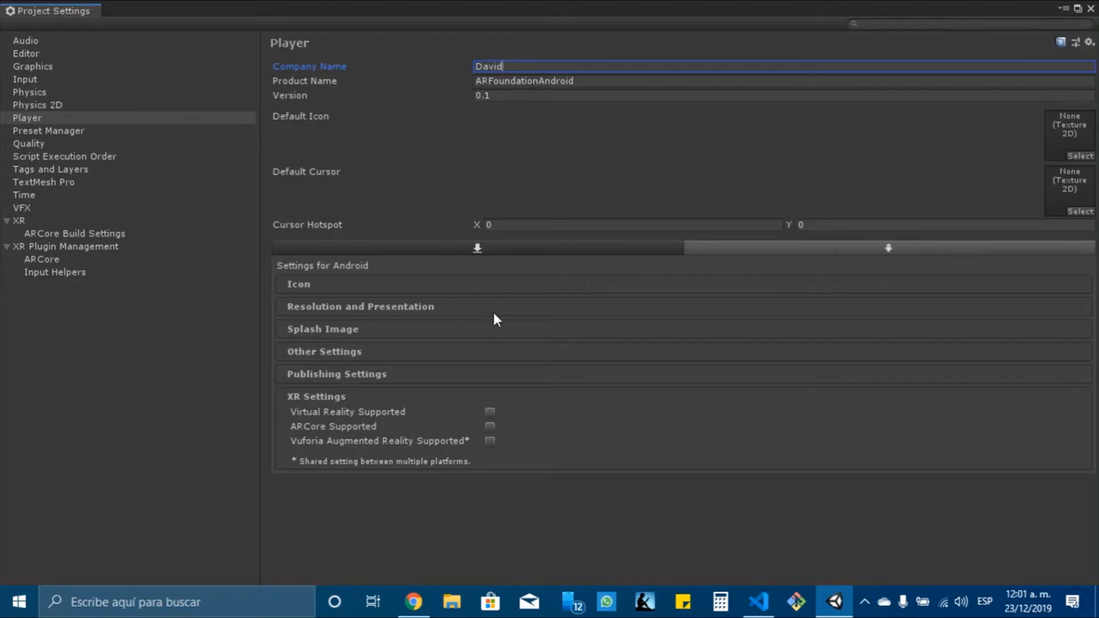
mouse_move(452, 346)
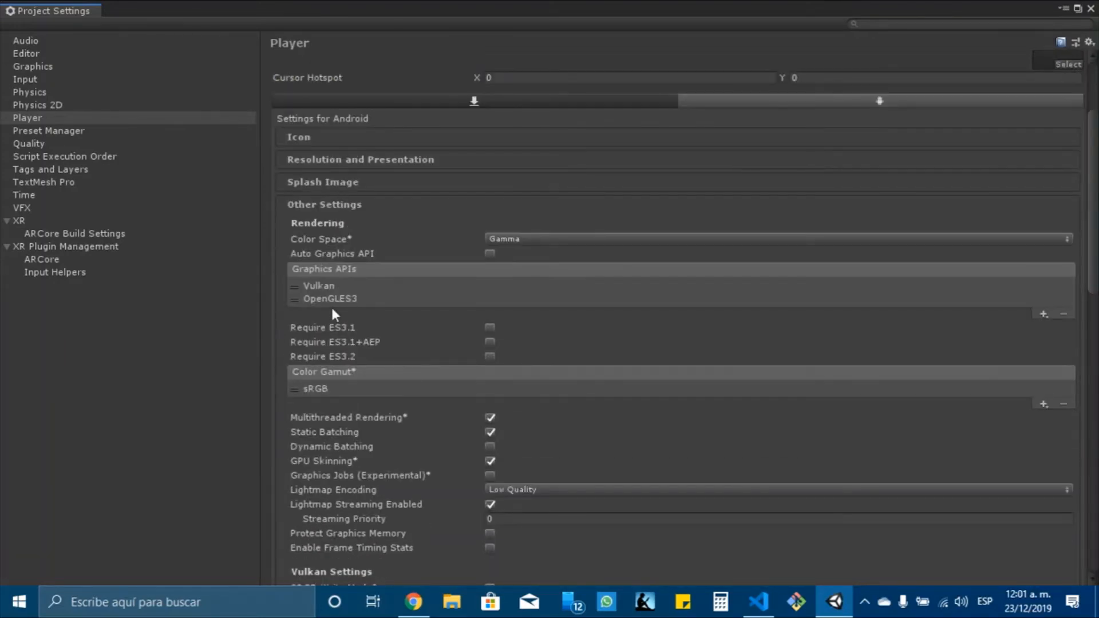
left_click(319, 285)
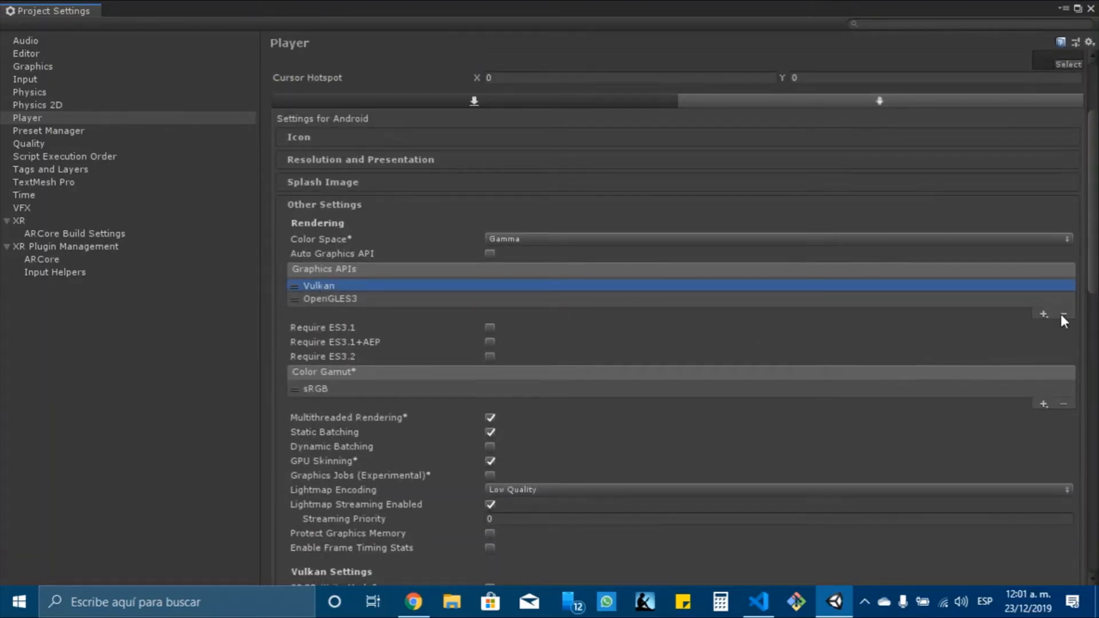
scroll("down", 3)
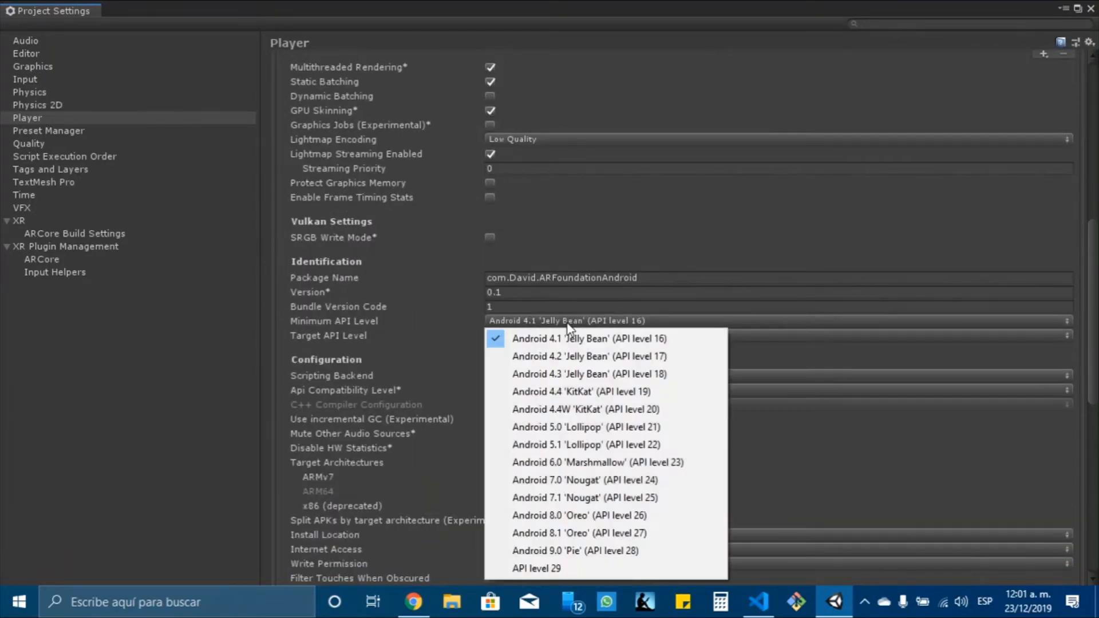
mouse_move(578, 515)
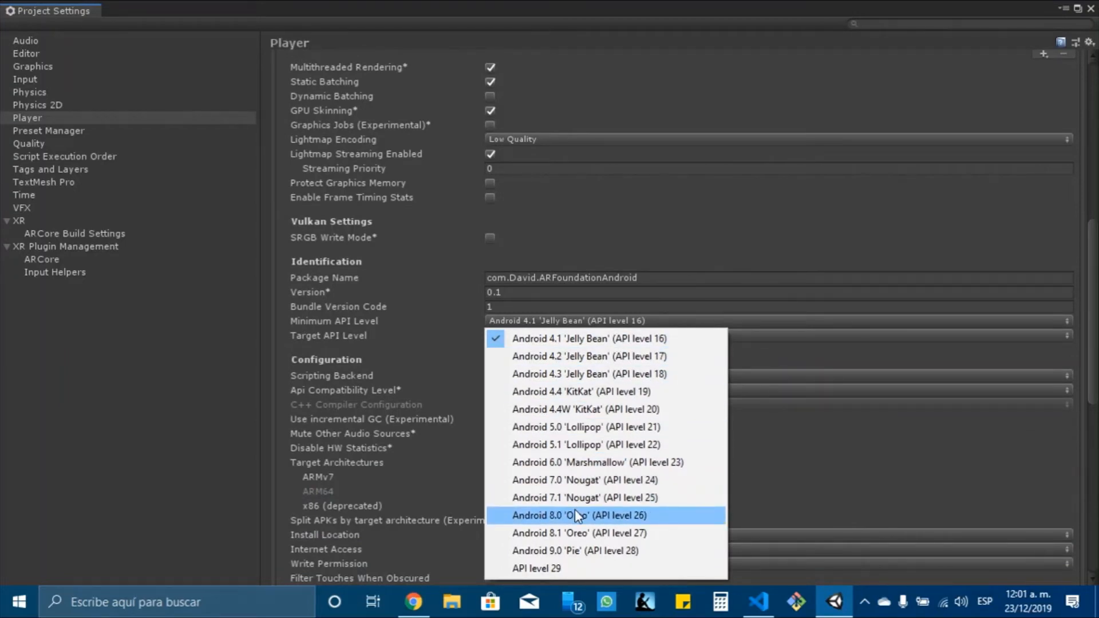
left_click(579, 515)
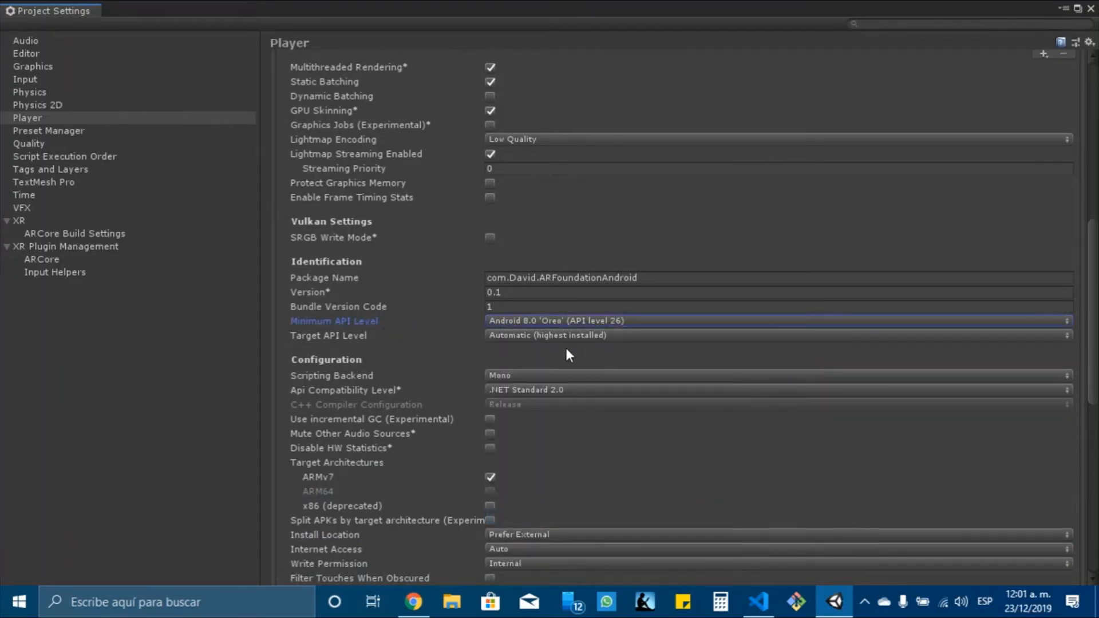
scroll("down", 3)
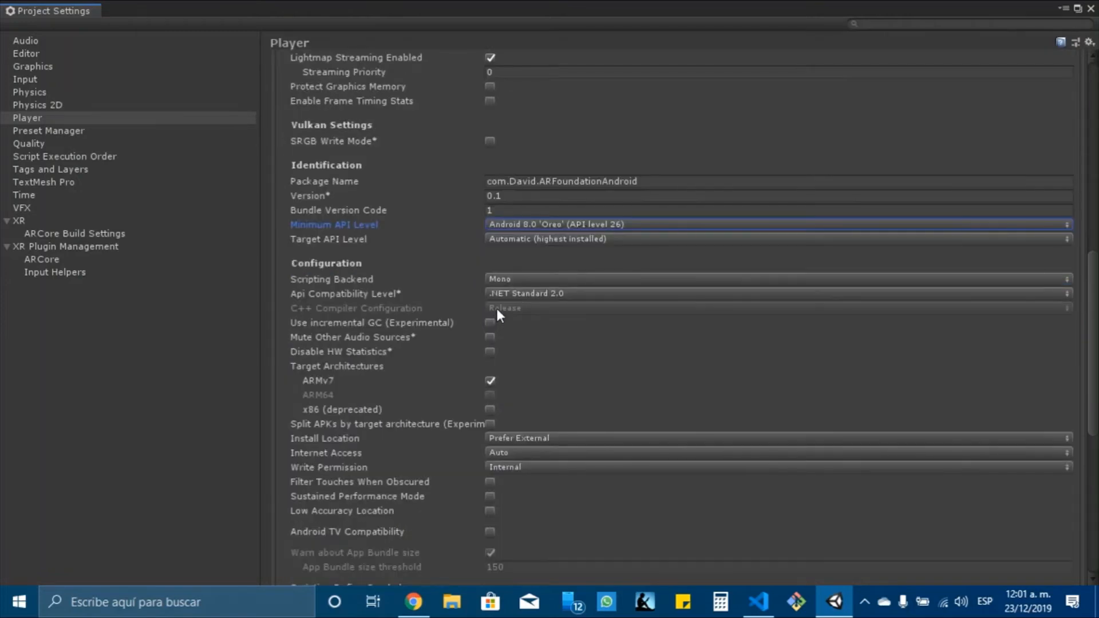
scroll("down", 3)
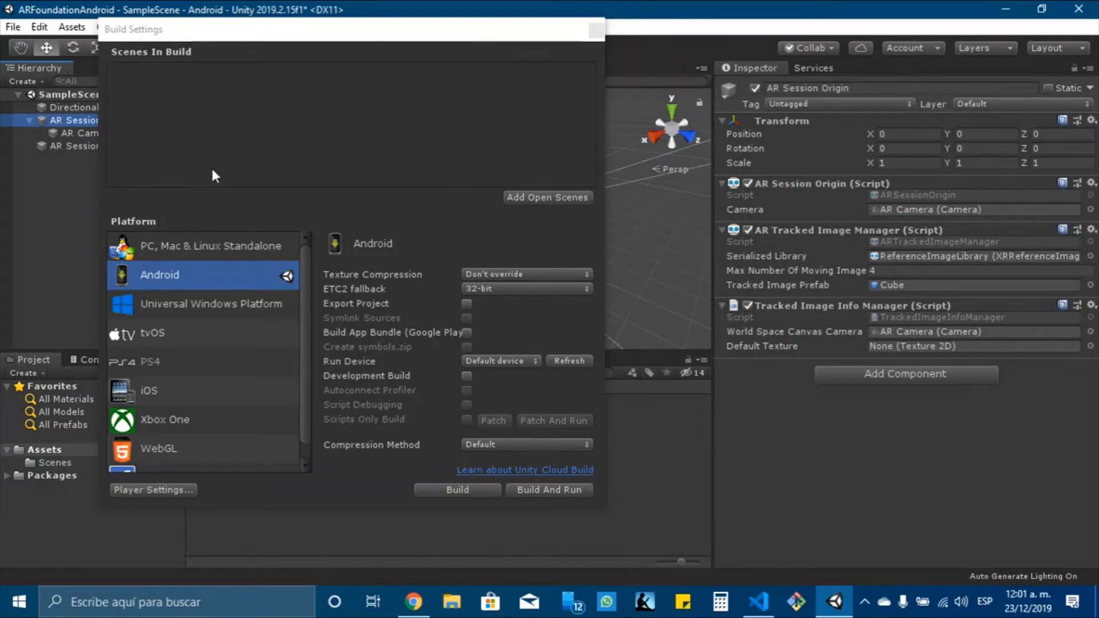
Build the Android APK as ARFoundationAndroid in the project folder.
left_click(549, 490)
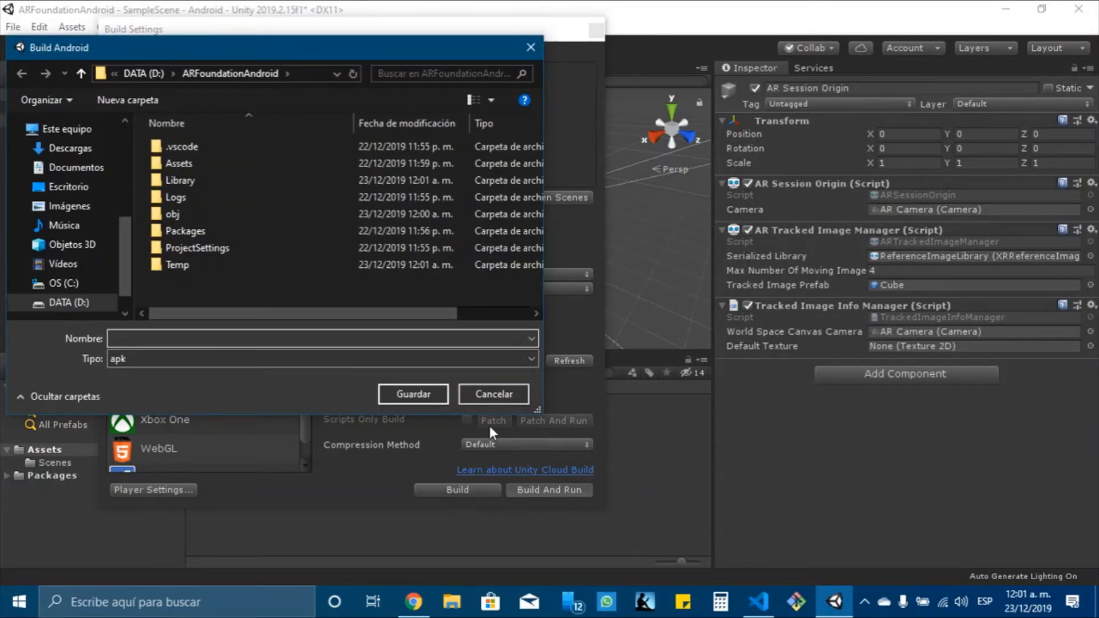
type("ARFoundationAnd")
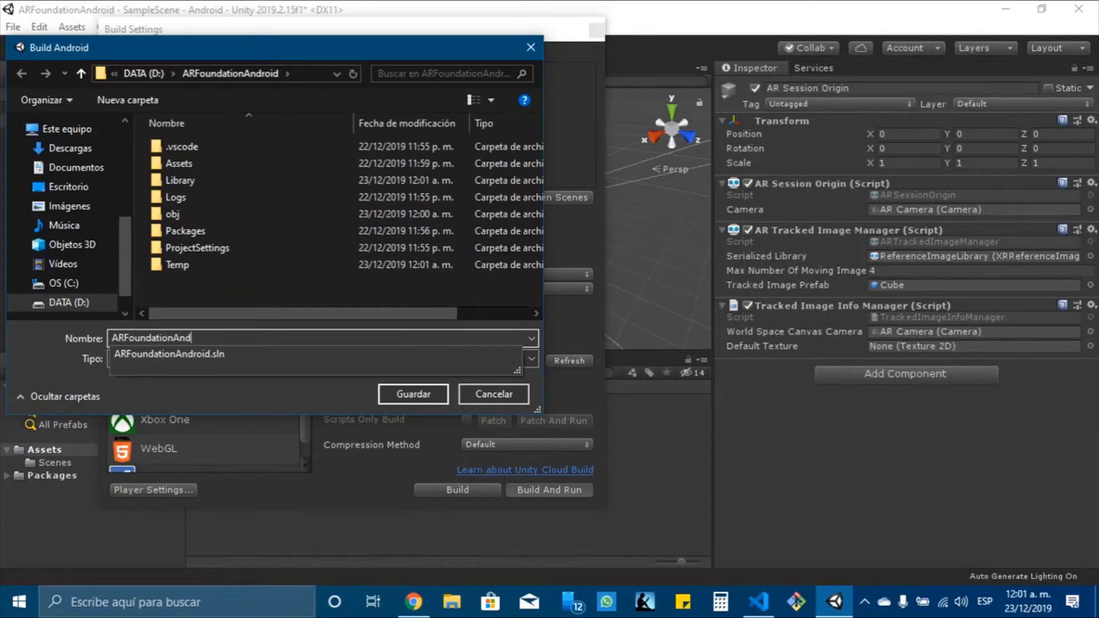
left_click(413, 394)
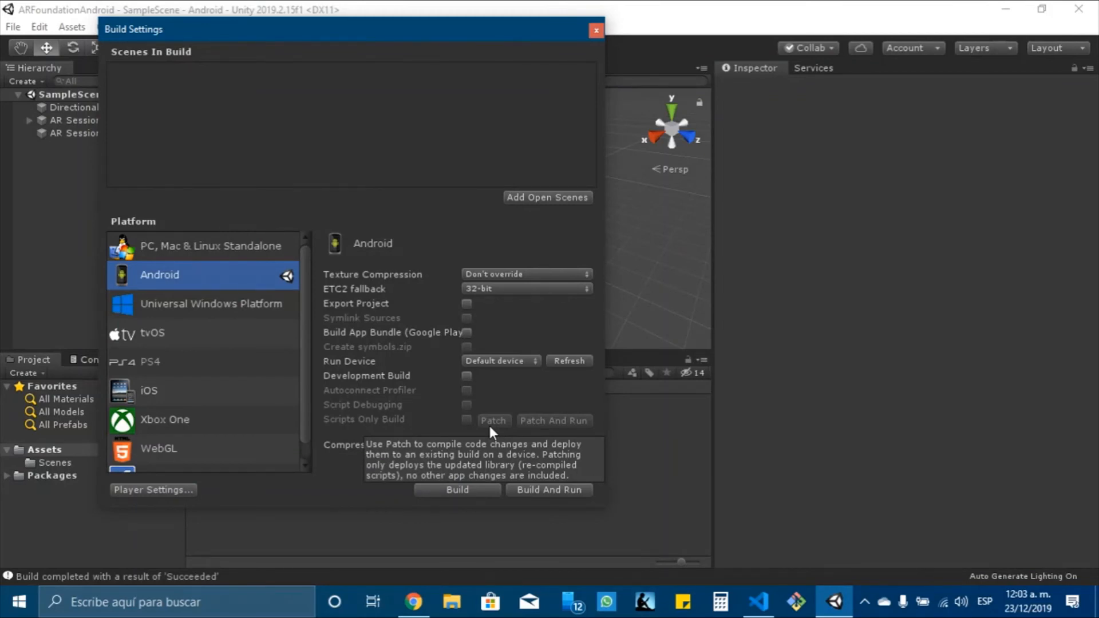
mouse_move(595, 30)
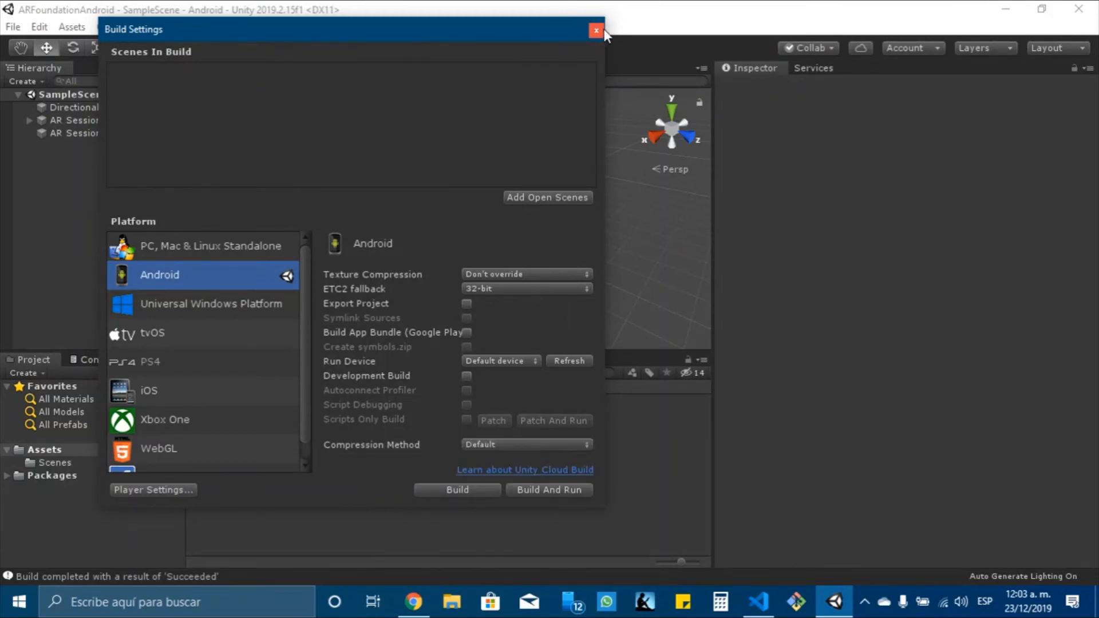
mouse_move(596, 31)
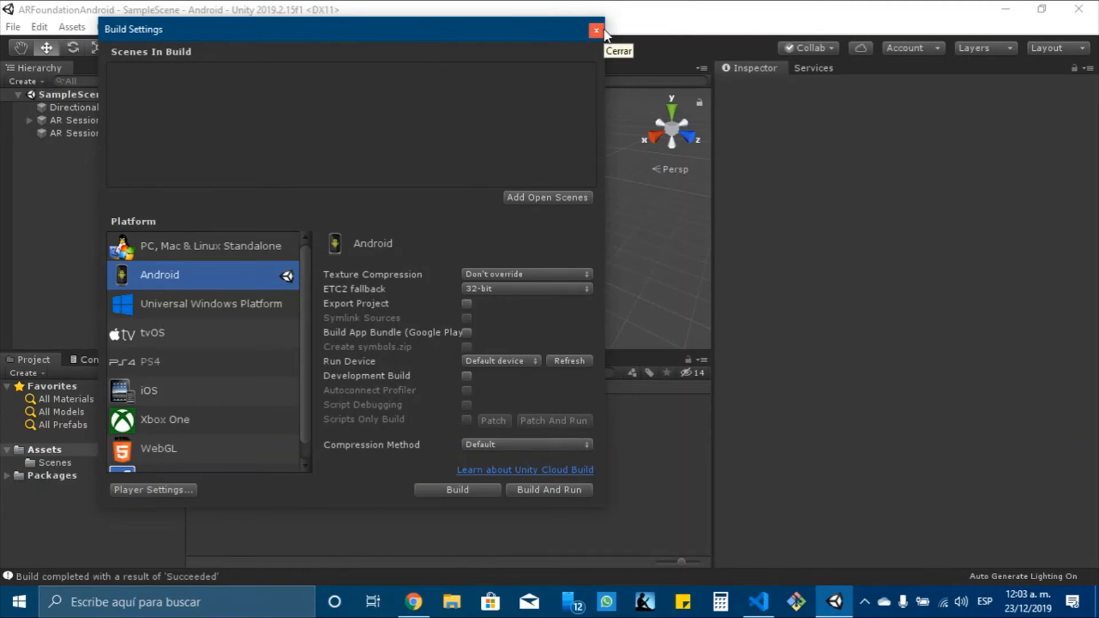
Close Build Settings, open the Target1 image, and allow camera access on the phone.
left_click(595, 29)
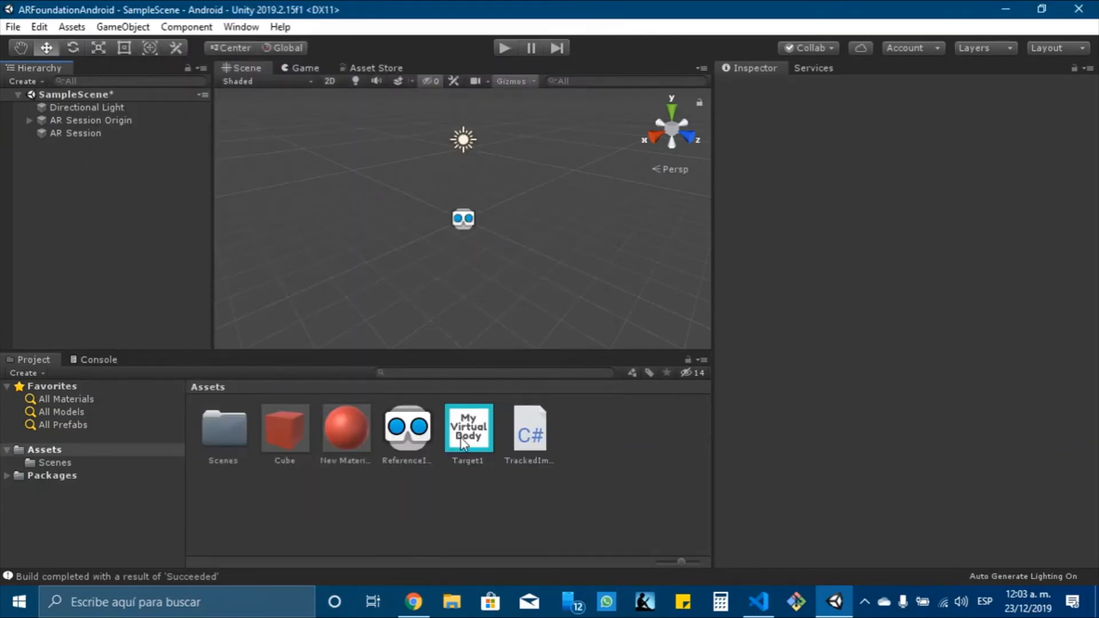
double_click(467, 428)
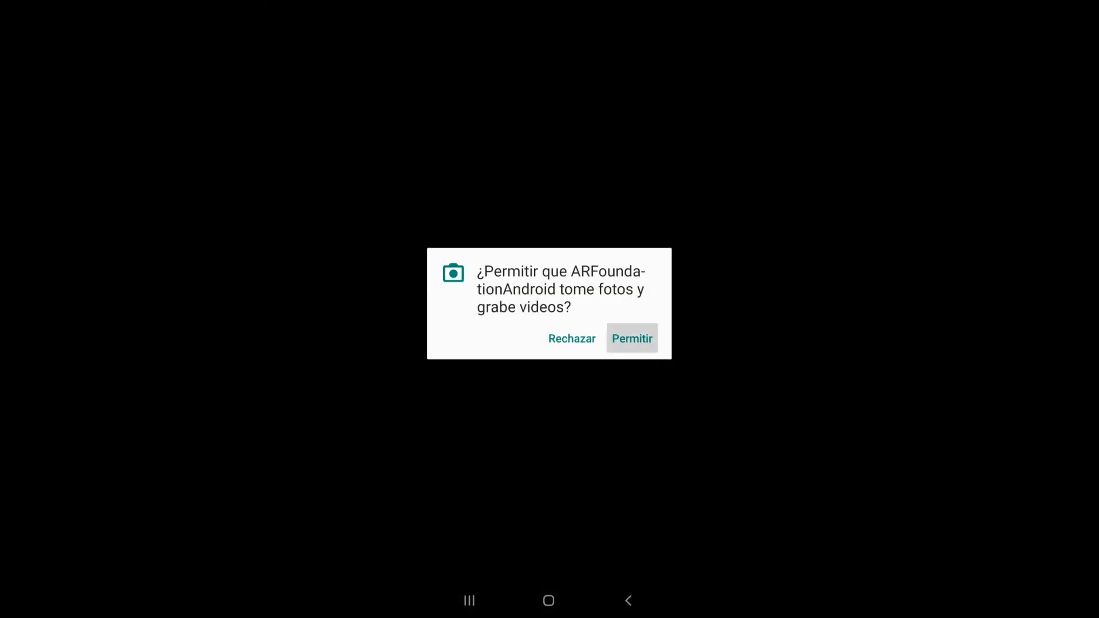
left_click(631, 338)
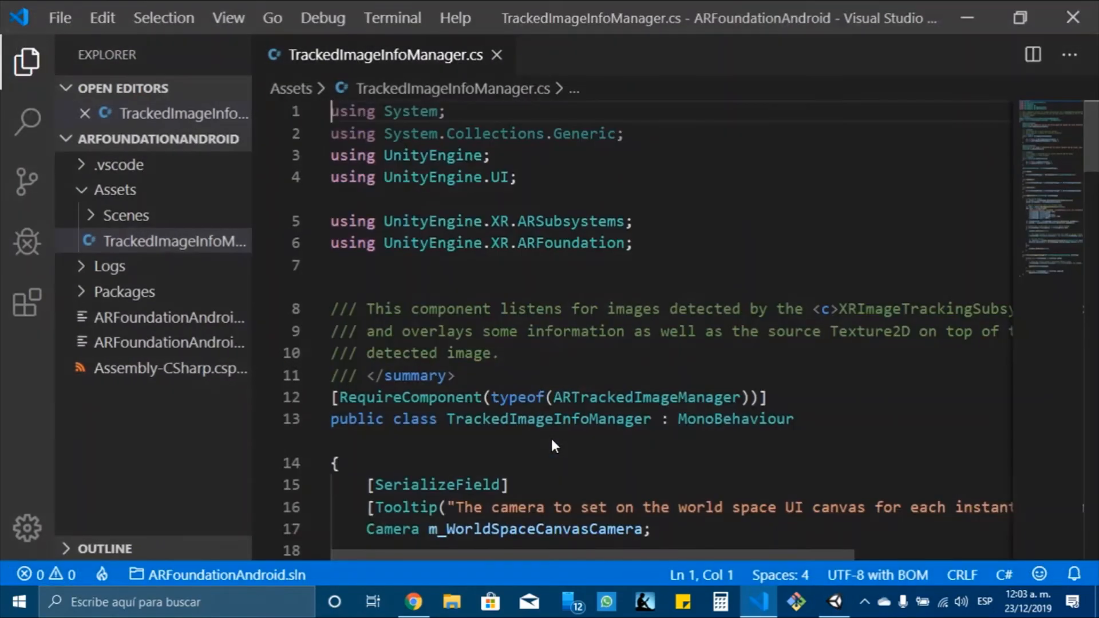
Comment out the localScale line 102 in OnTrackedImagesChanged with //.
scroll("down", 3)
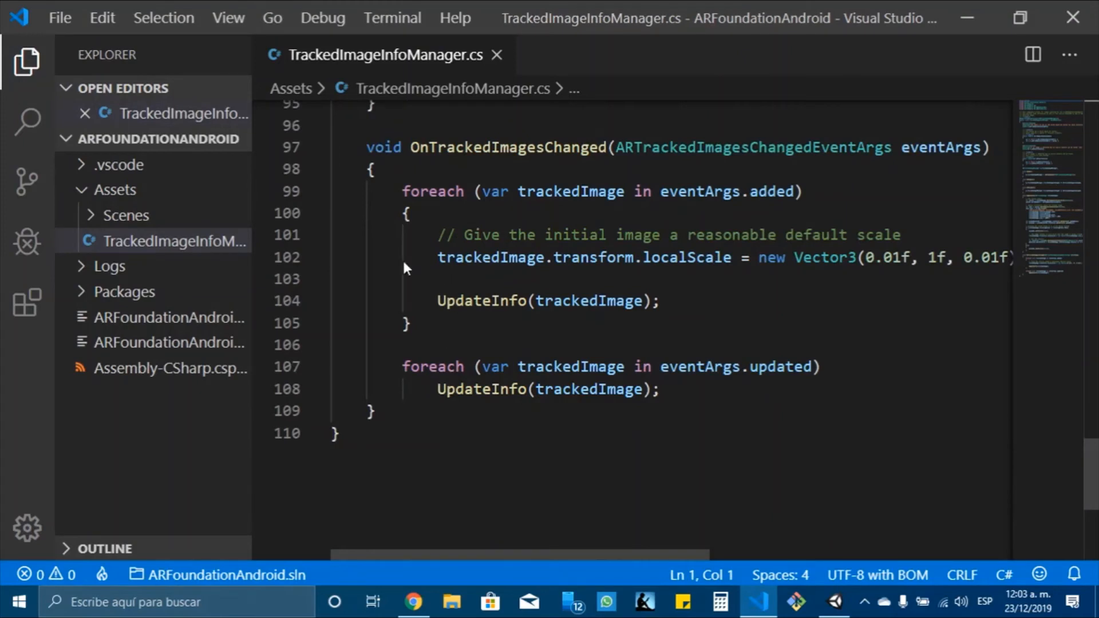
left_click(469, 257)
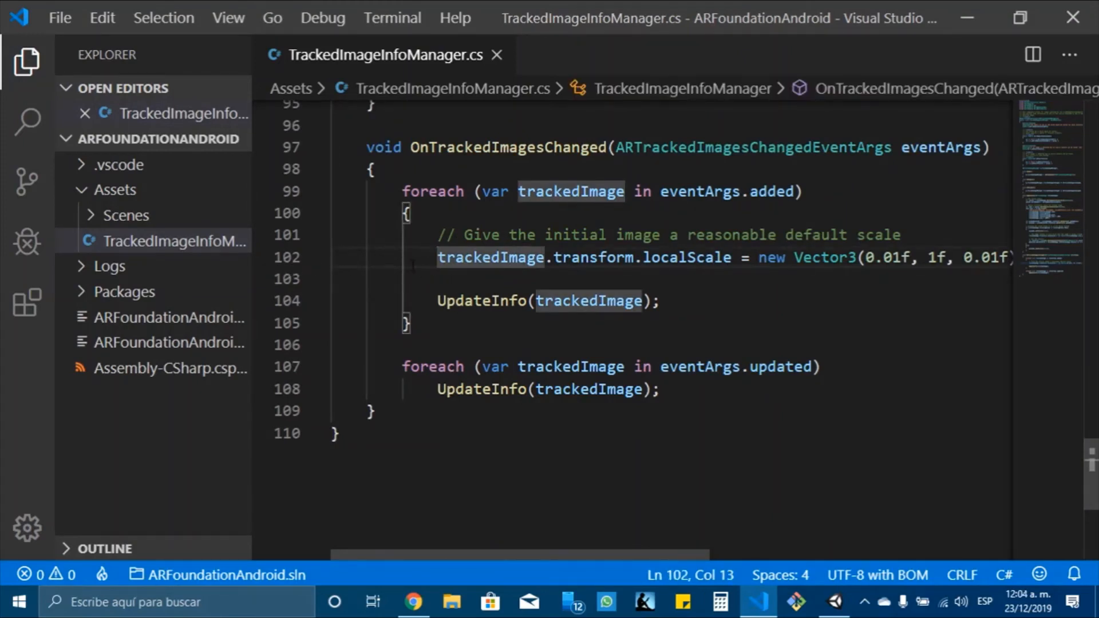
type("//")
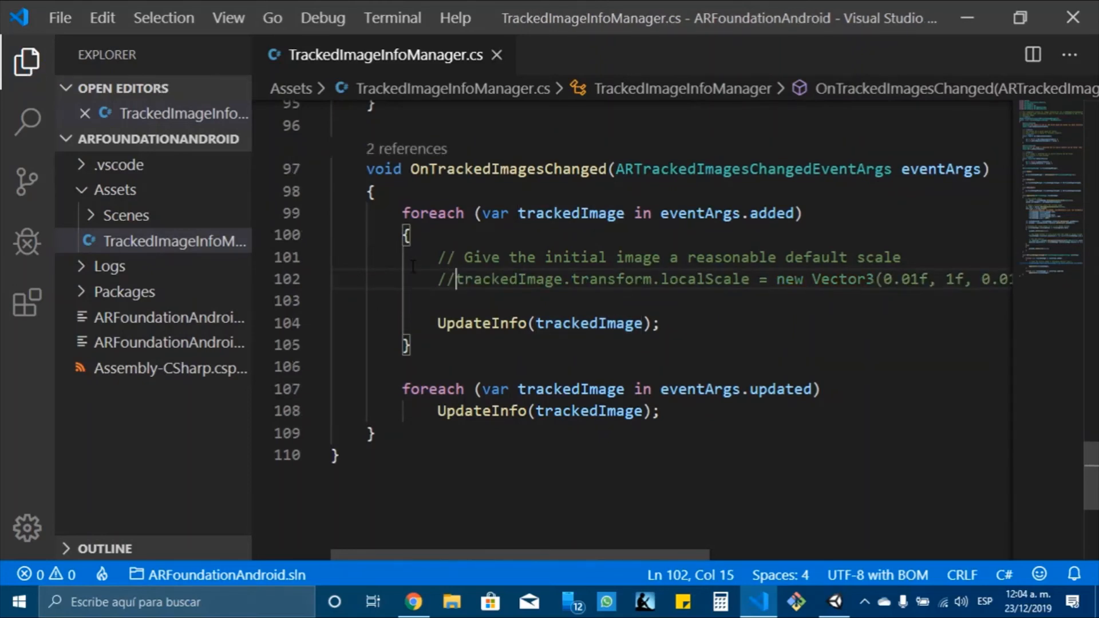
mouse_move(1071, 17)
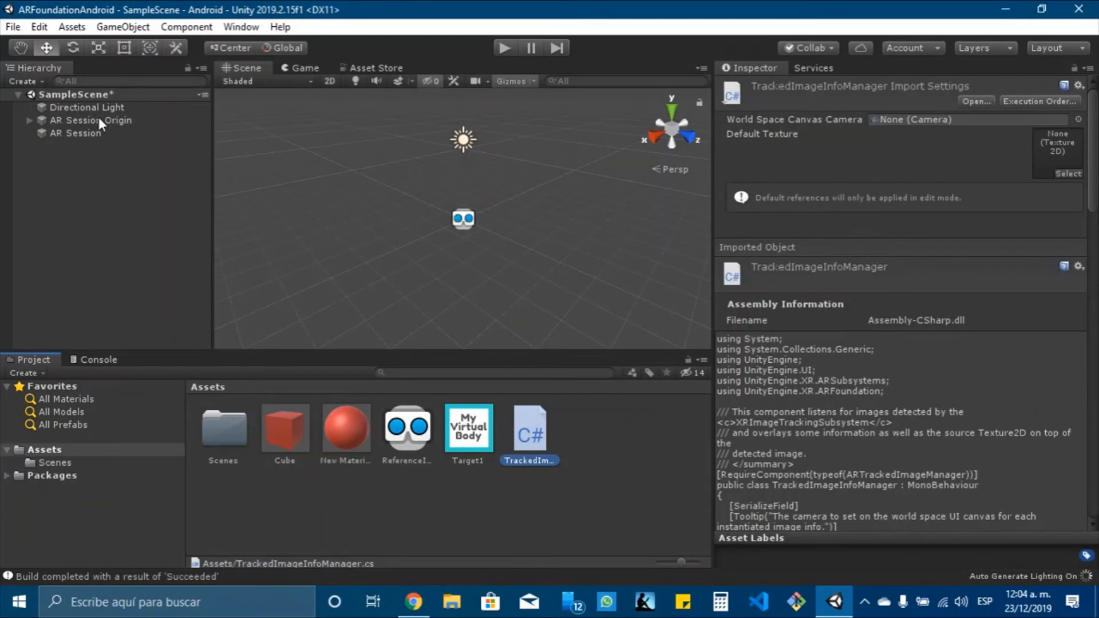
Select AR Session Origin and AR Session, then start File > Build And Run.
left_click(90, 119)
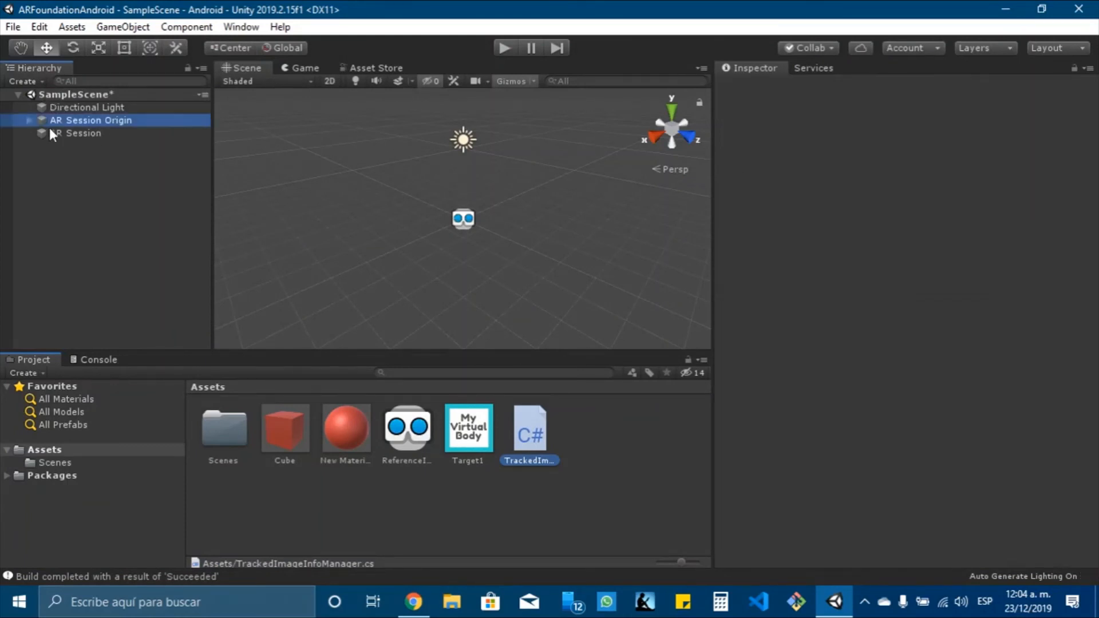
left_click(12, 27)
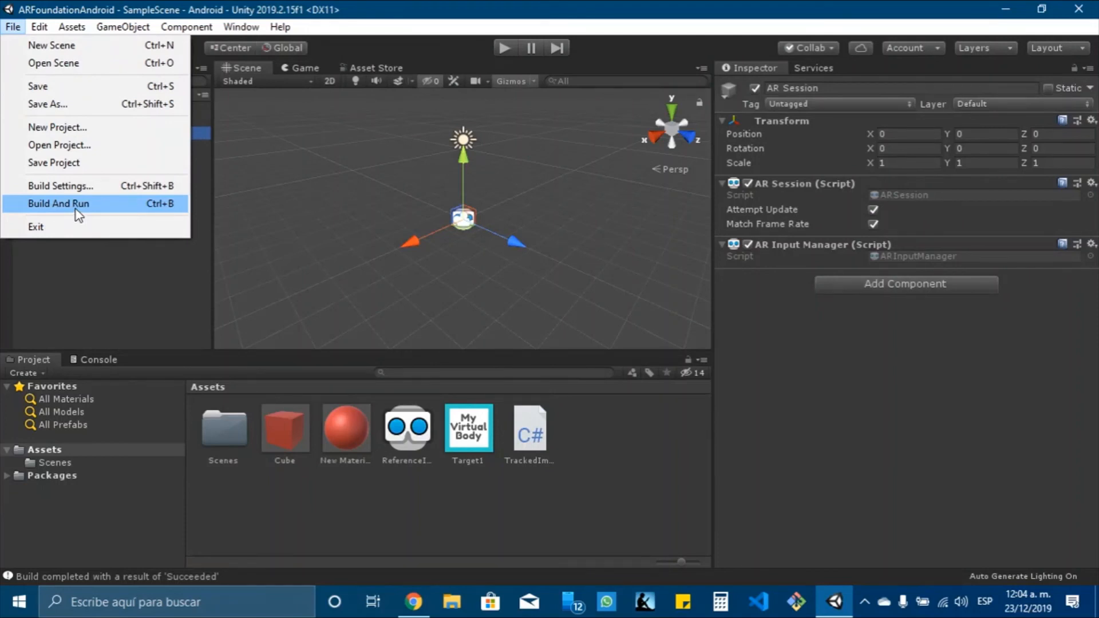
left_click(58, 204)
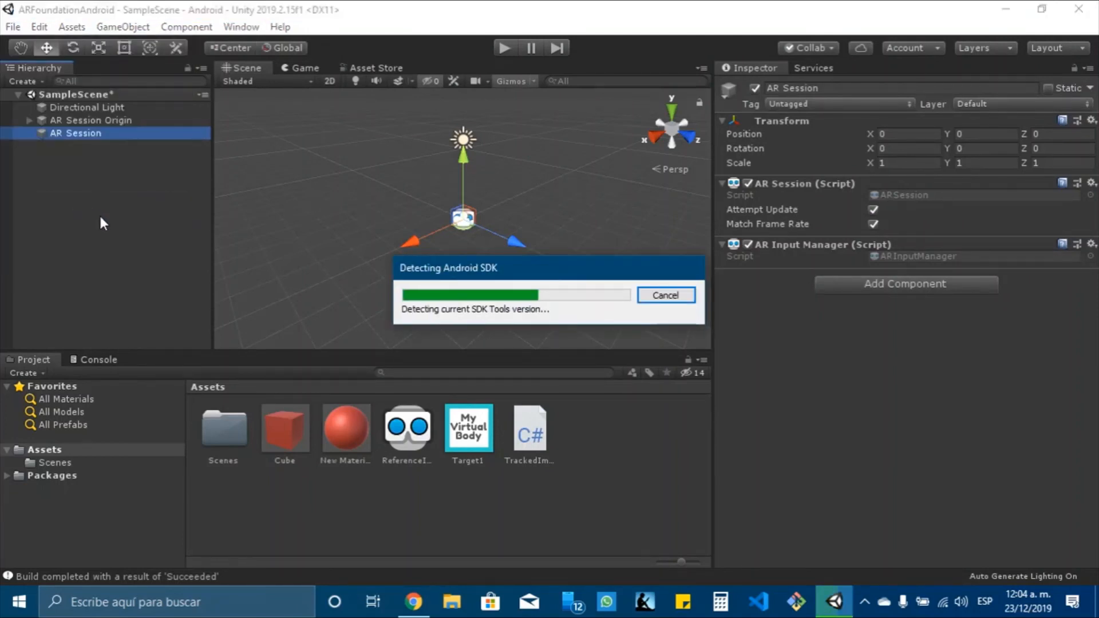